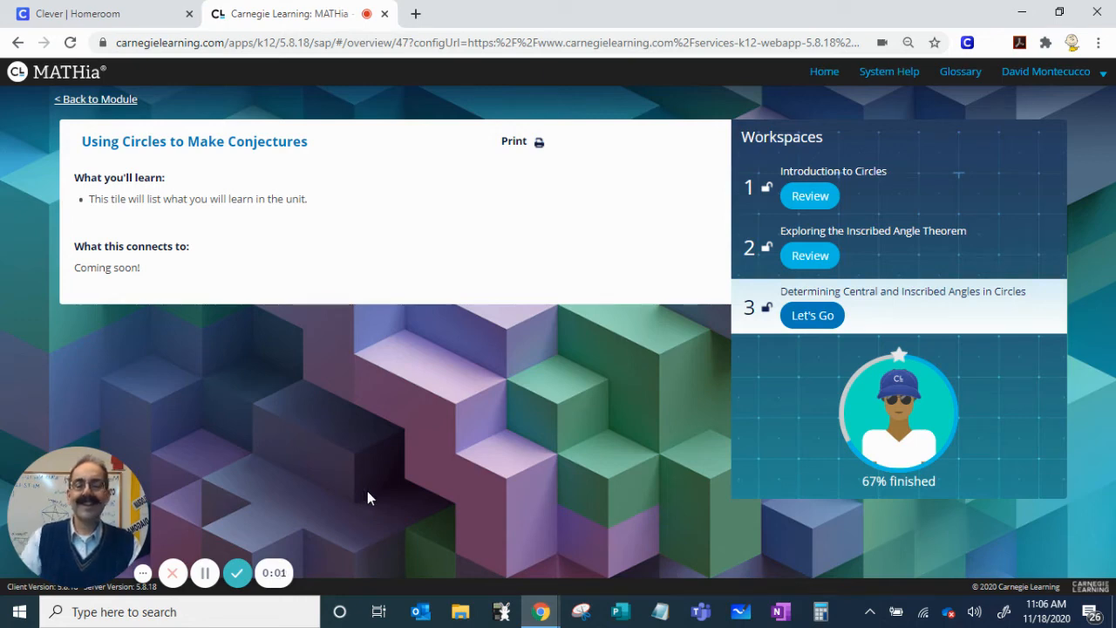
{"action": "mouse_move", "coordinate": [310, 471]}
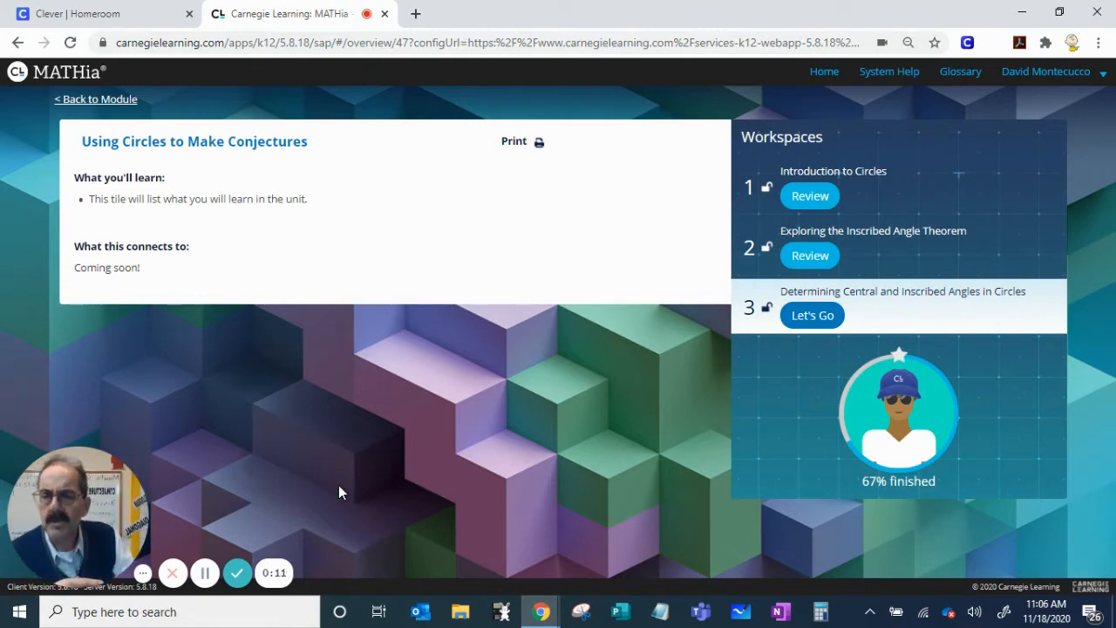
{"action": "mouse_move", "coordinate": [735, 292]}
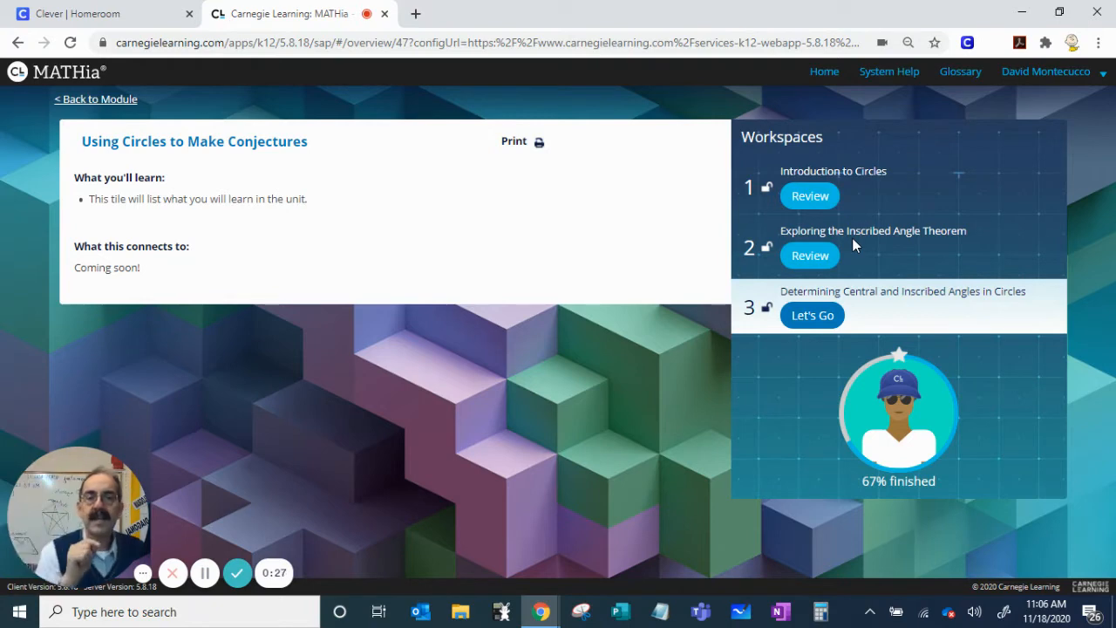
{"action": "mouse_move", "coordinate": [888, 308]}
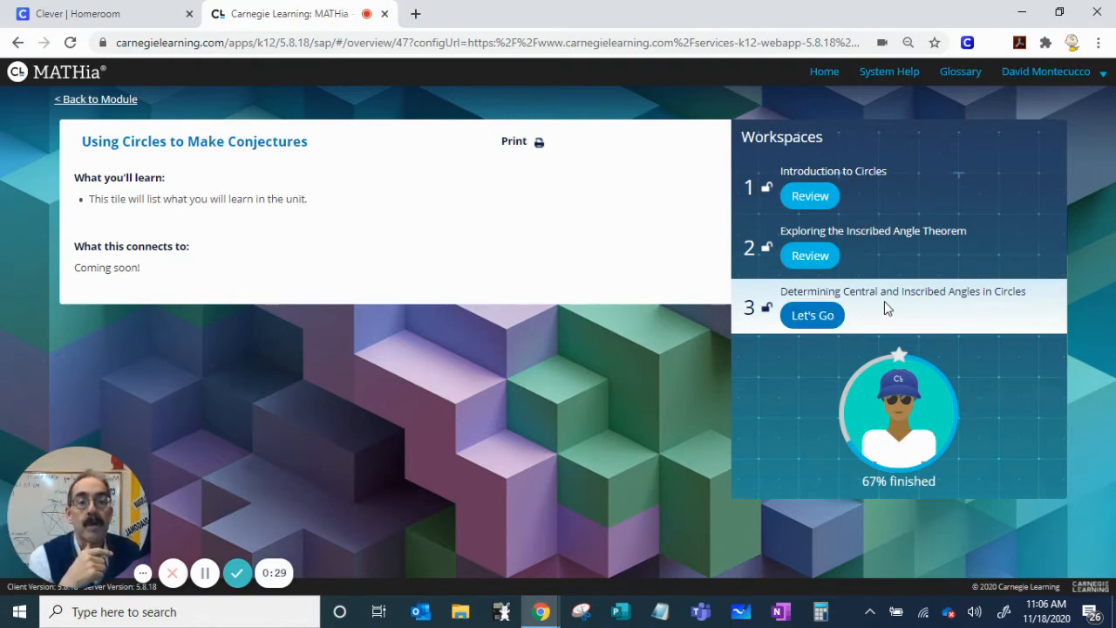
{"action": "mouse_move", "coordinate": [878, 309]}
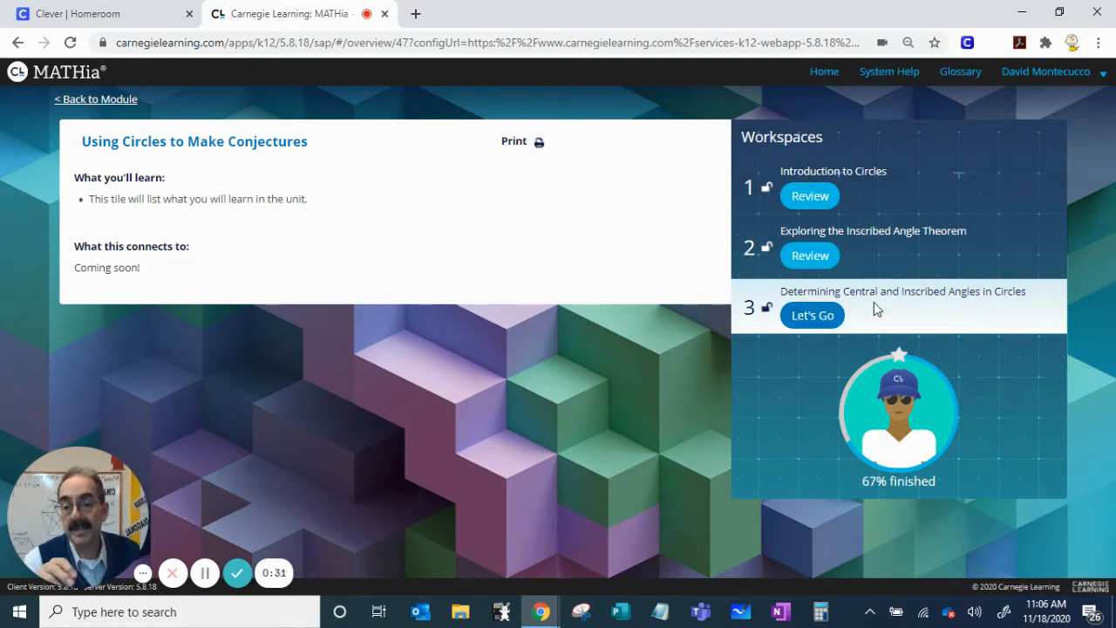
Launch workspace 3, Determining Central and Inscribed Angles in Circles, from its Let's Go button.
{"action": "left_click", "coordinate": [812, 315]}
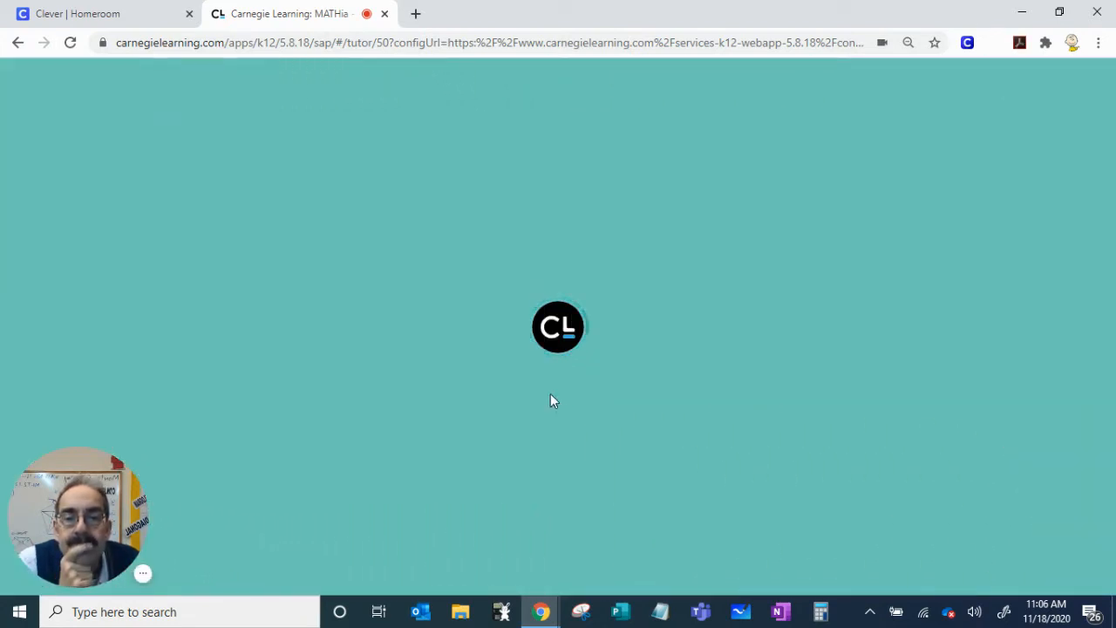
{"action": "mouse_move", "coordinate": [485, 379]}
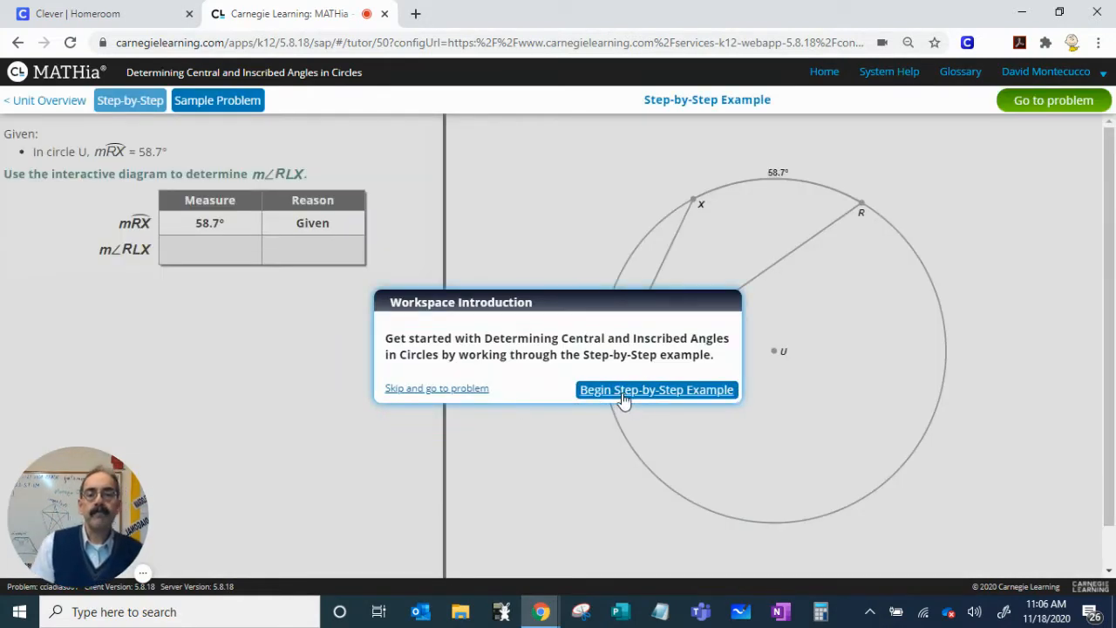
Start the step-by-step example and record angle RLX as 29.35 degrees.
{"action": "left_click", "coordinate": [657, 390]}
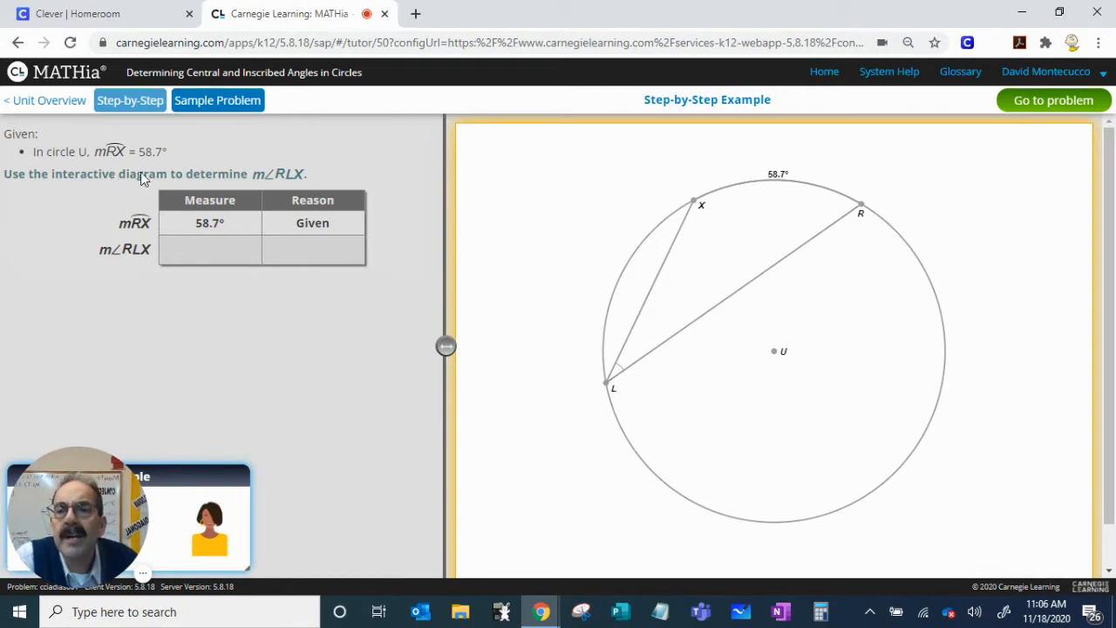
{"action": "mouse_move", "coordinate": [314, 183]}
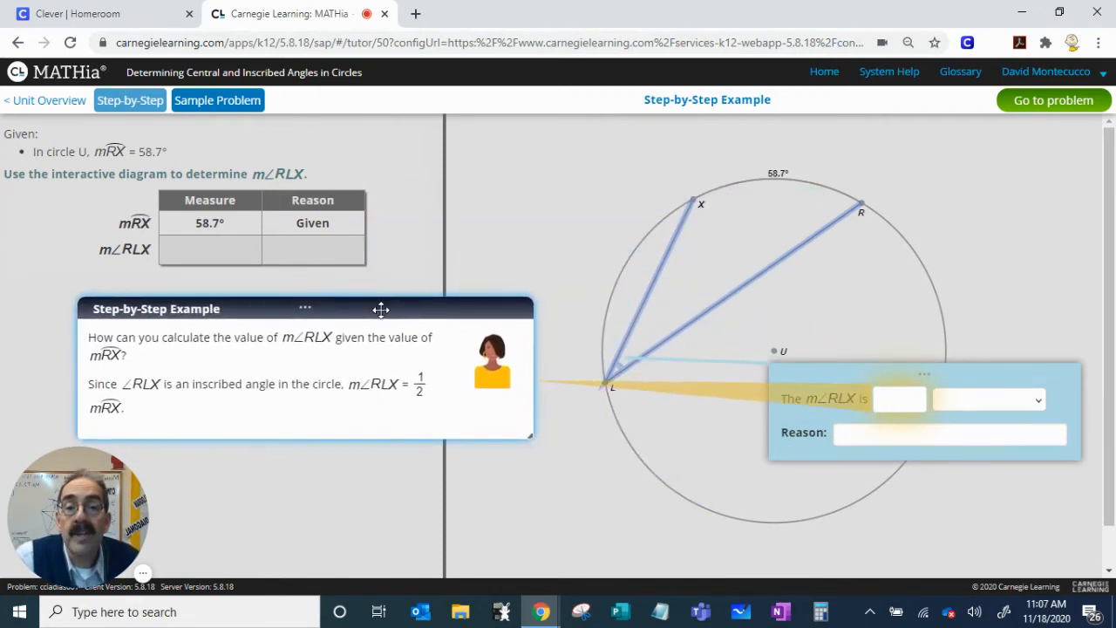
{"action": "mouse_move", "coordinate": [829, 164]}
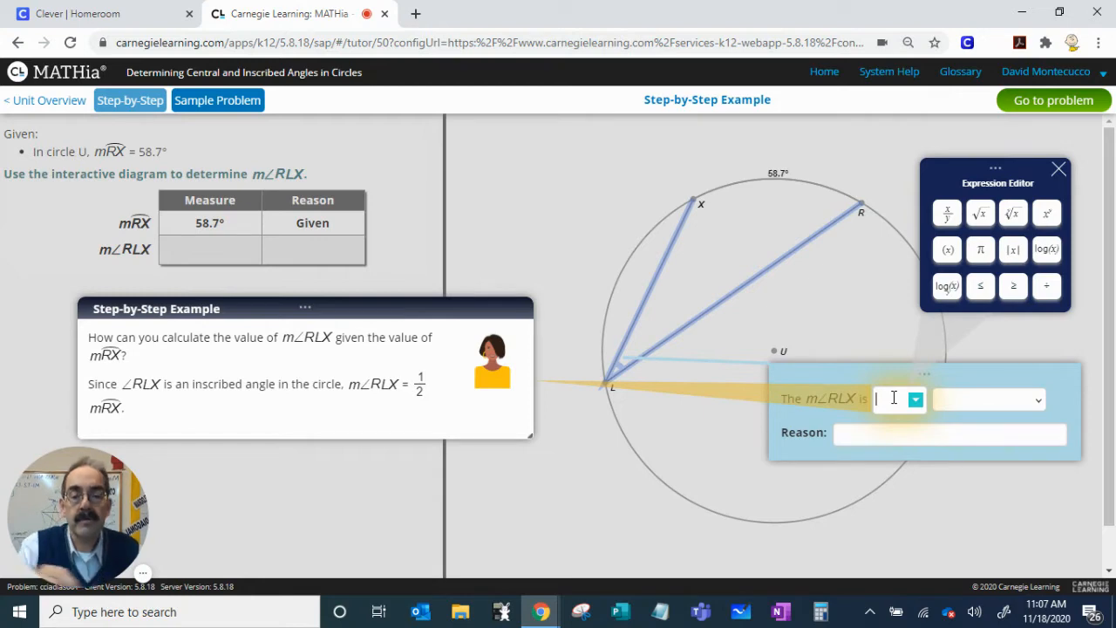
{"action": "type", "text": "58"}
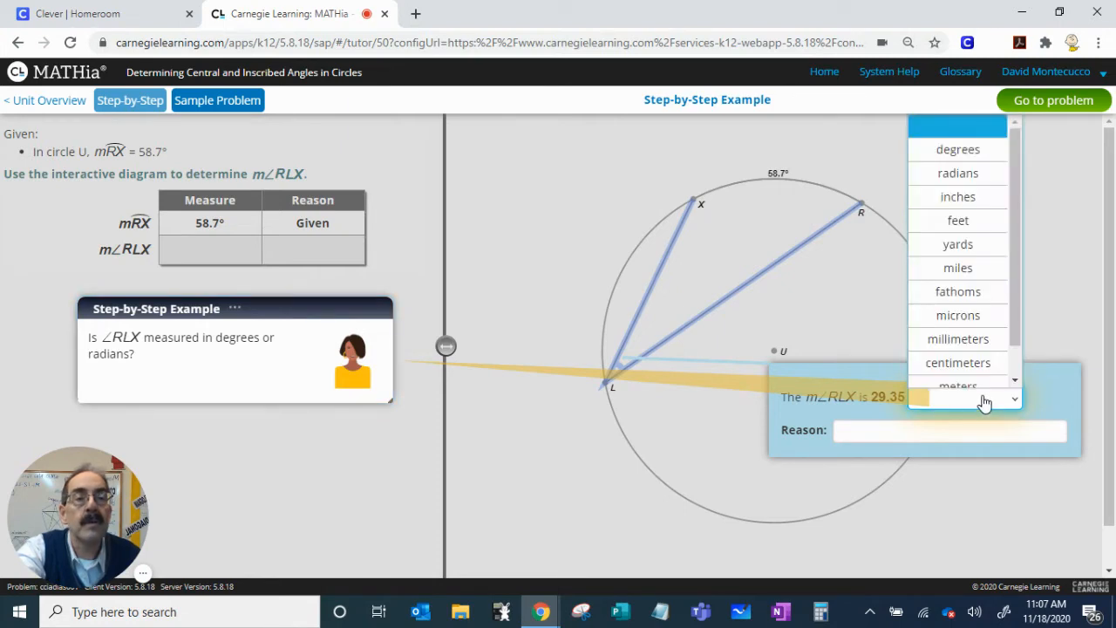
{"action": "left_click", "coordinate": [957, 149]}
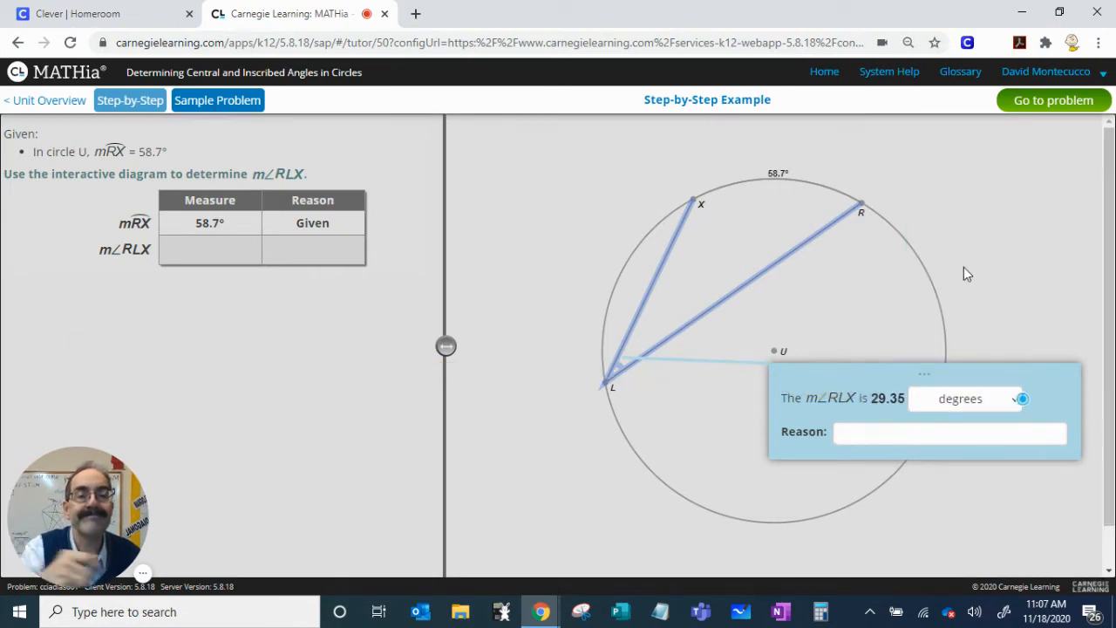
{"action": "left_click", "coordinate": [1023, 398]}
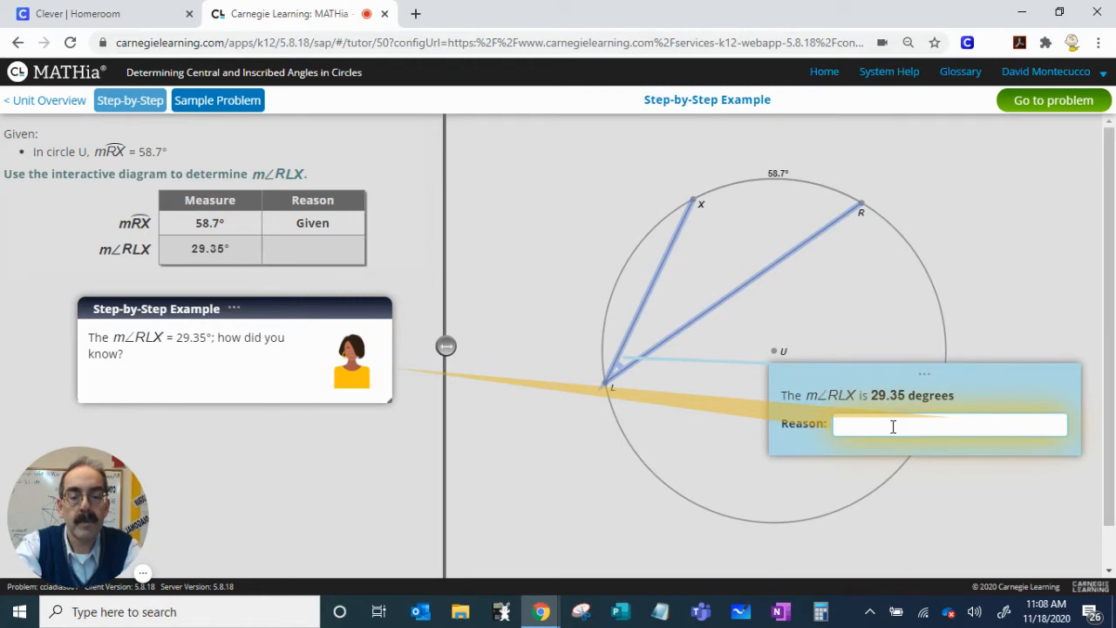
Enter Inscribed Angle as the reason for angle RLX's 29.35° measure.
{"action": "type", "text": "h"}
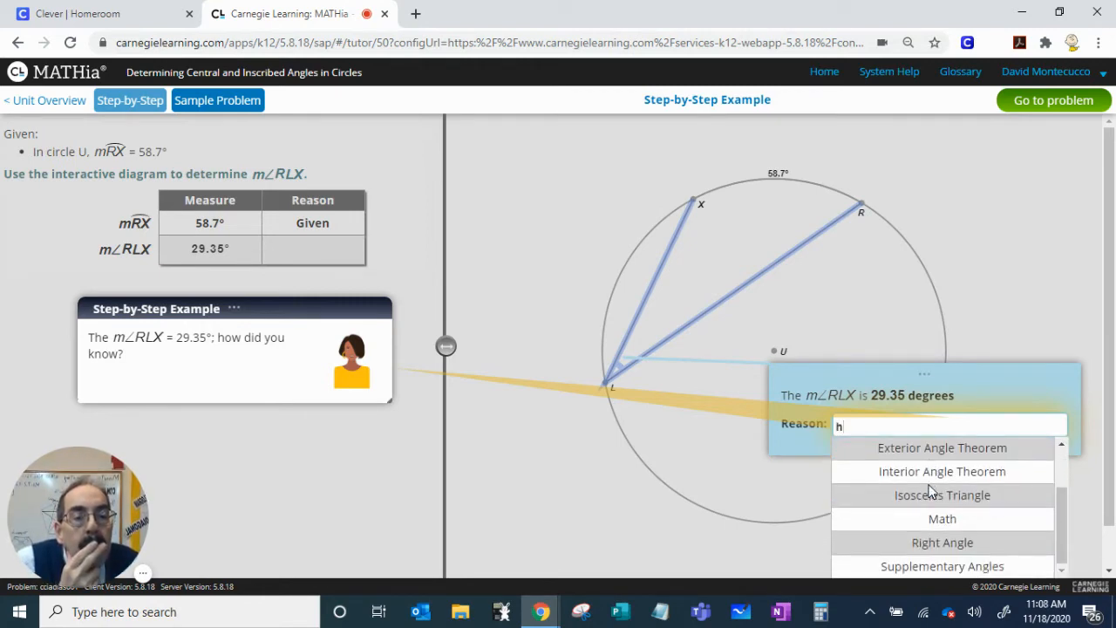
{"action": "mouse_move", "coordinate": [943, 495]}
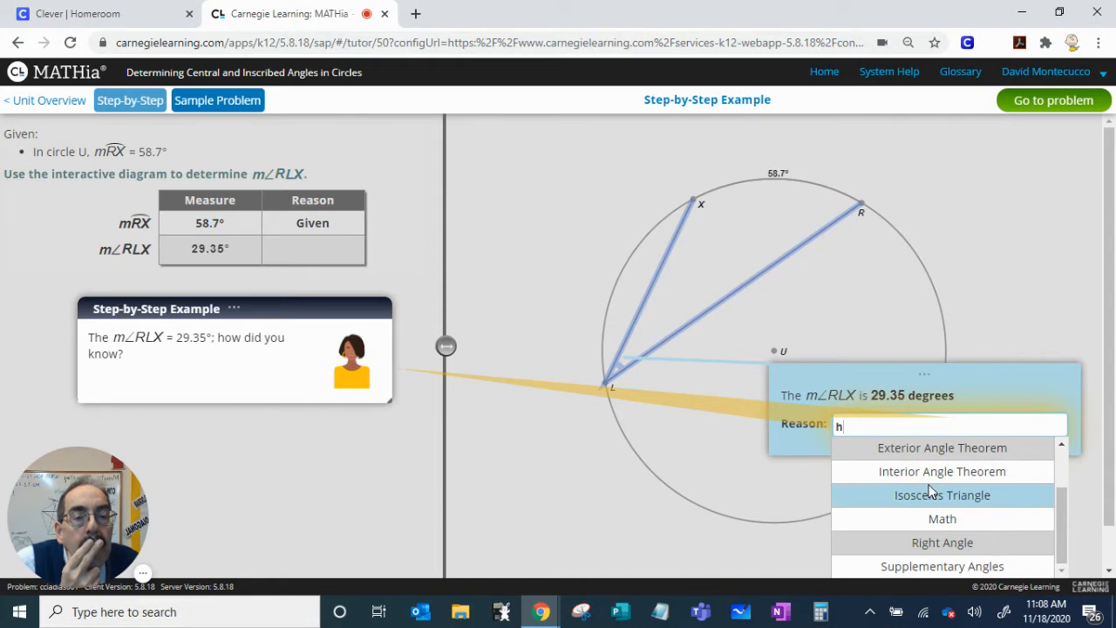
{"action": "scroll", "scroll_direction": "up", "scroll_amount": 3}
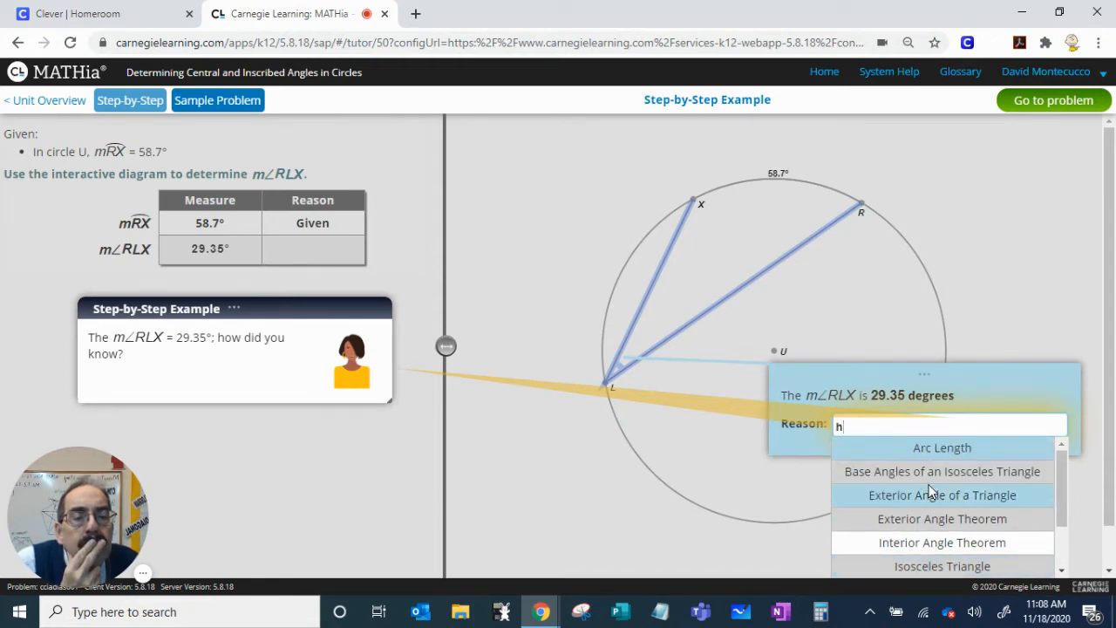
{"action": "mouse_move", "coordinate": [942, 542]}
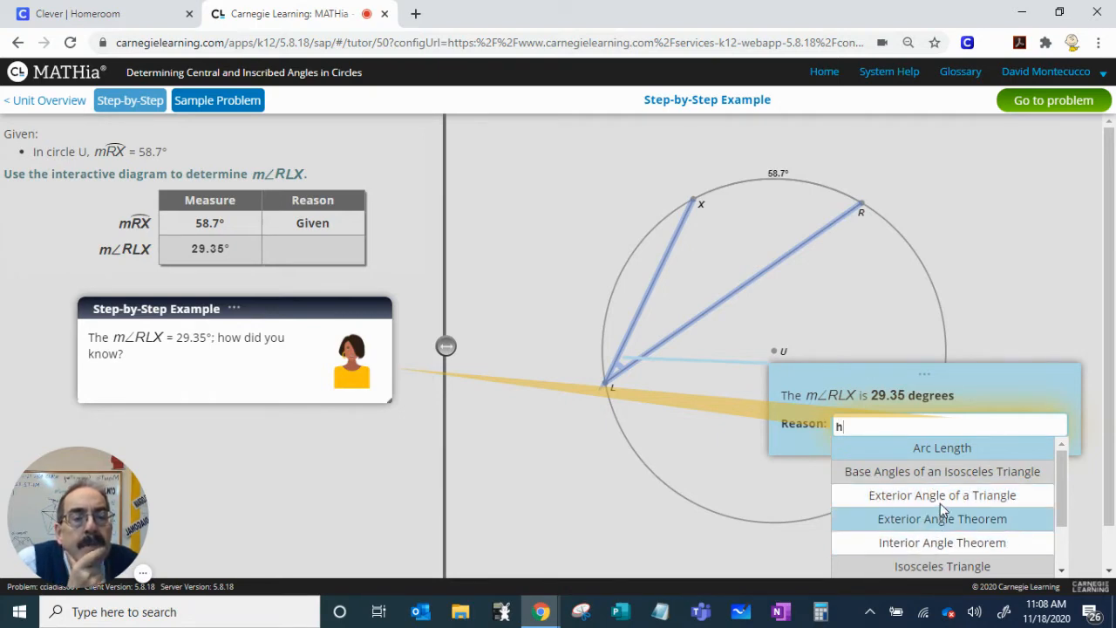
{"action": "scroll", "scroll_direction": "down", "scroll_amount": 3}
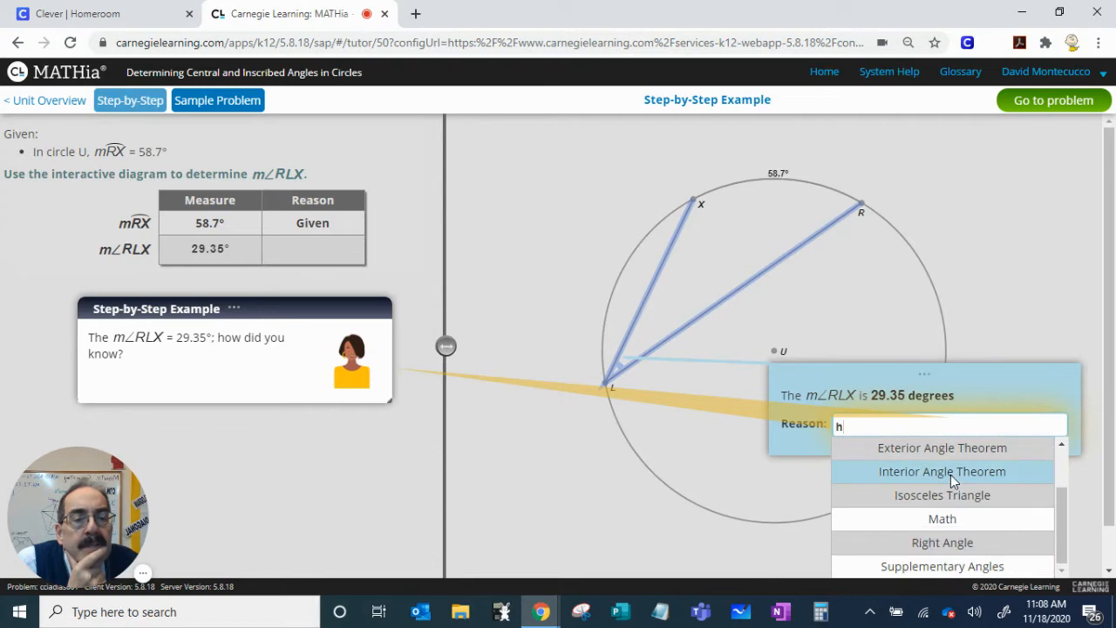
{"action": "mouse_move", "coordinate": [907, 414]}
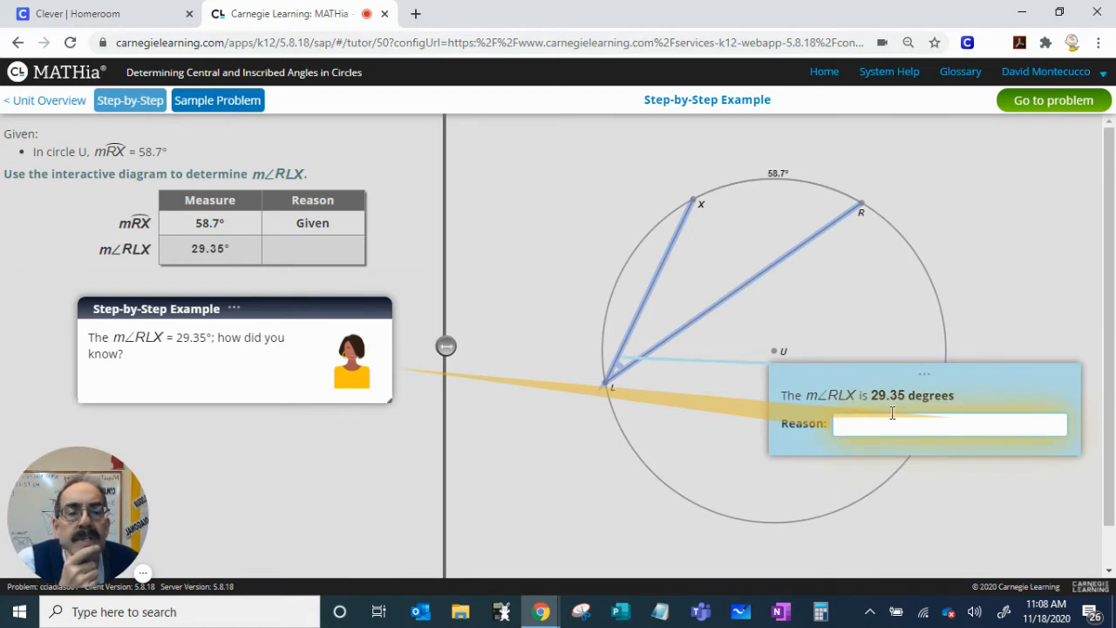
{"action": "left_click", "coordinate": [950, 424]}
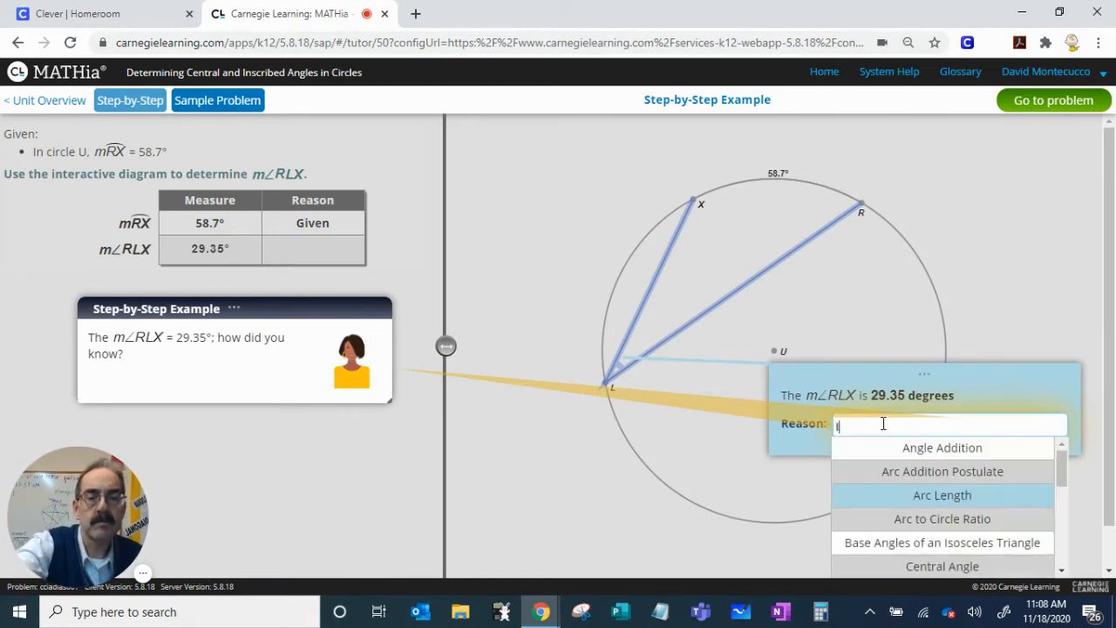
{"action": "type", "text": "In"}
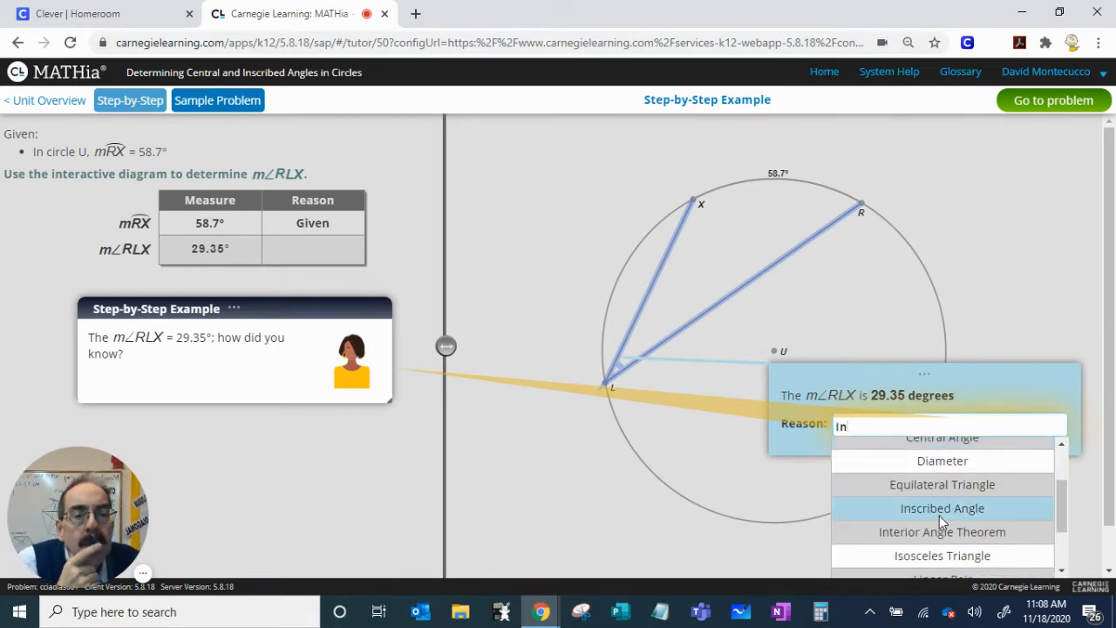
{"action": "left_click", "coordinate": [942, 437]}
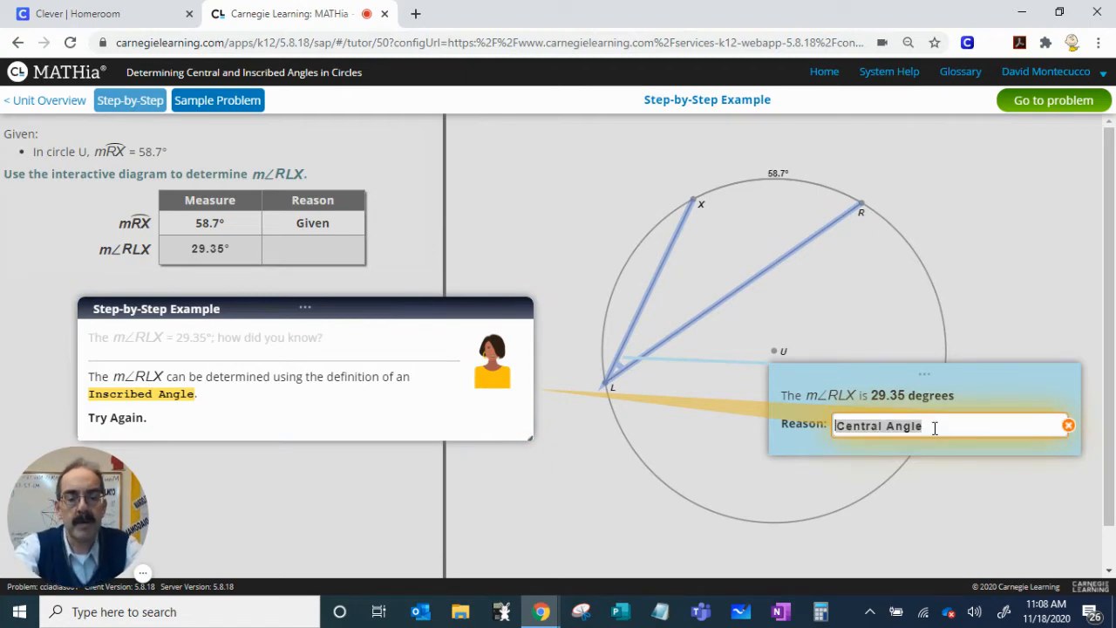
{"action": "type", "text": "Insc"}
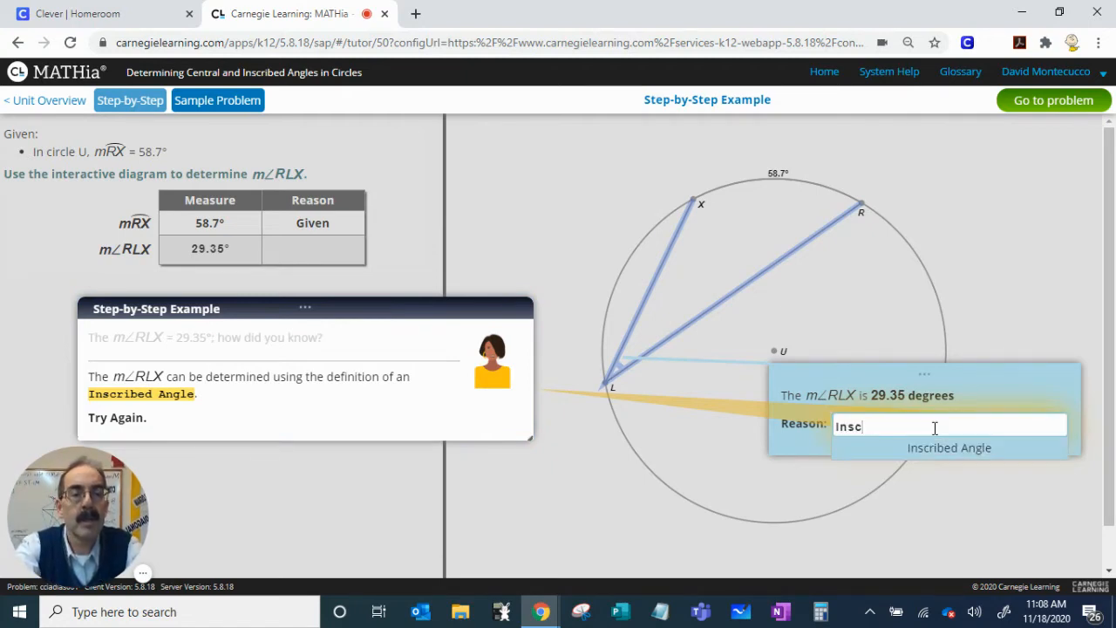
{"action": "left_click", "coordinate": [949, 448]}
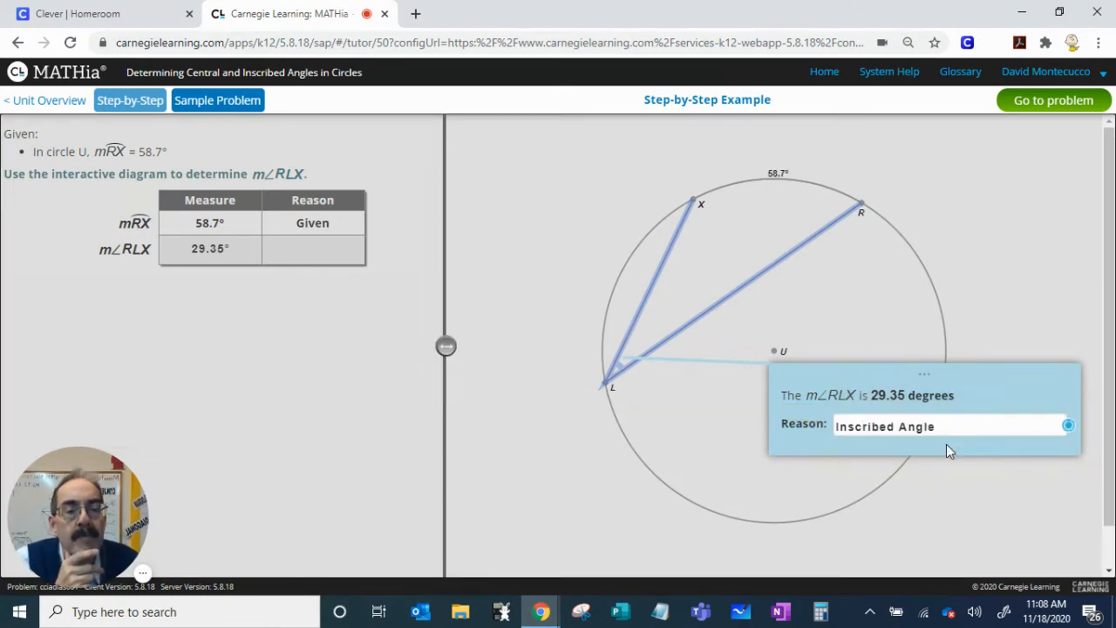
{"action": "left_click", "coordinate": [1069, 426]}
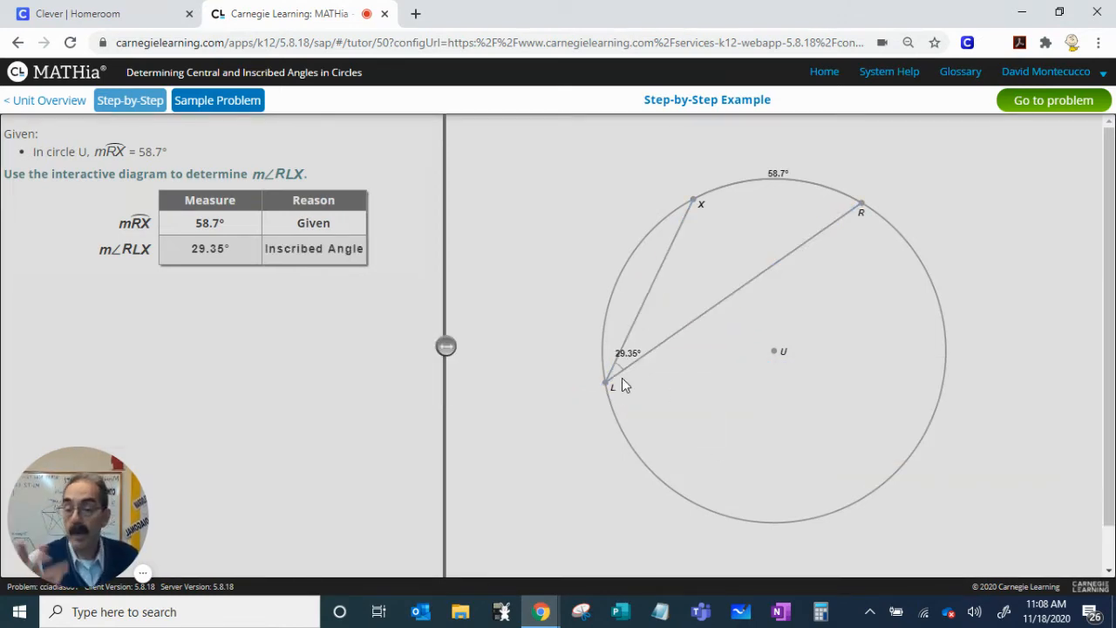
Exit the worked example and mark it done to load the arc DH problem.
{"action": "left_click", "coordinate": [1053, 100]}
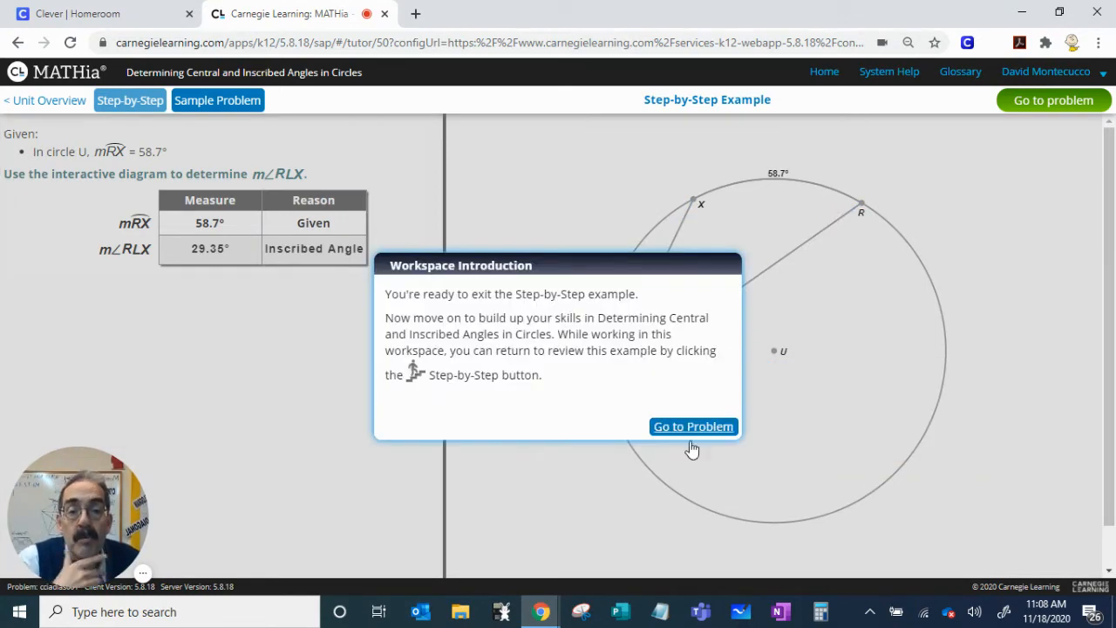
{"action": "mouse_move", "coordinate": [693, 426]}
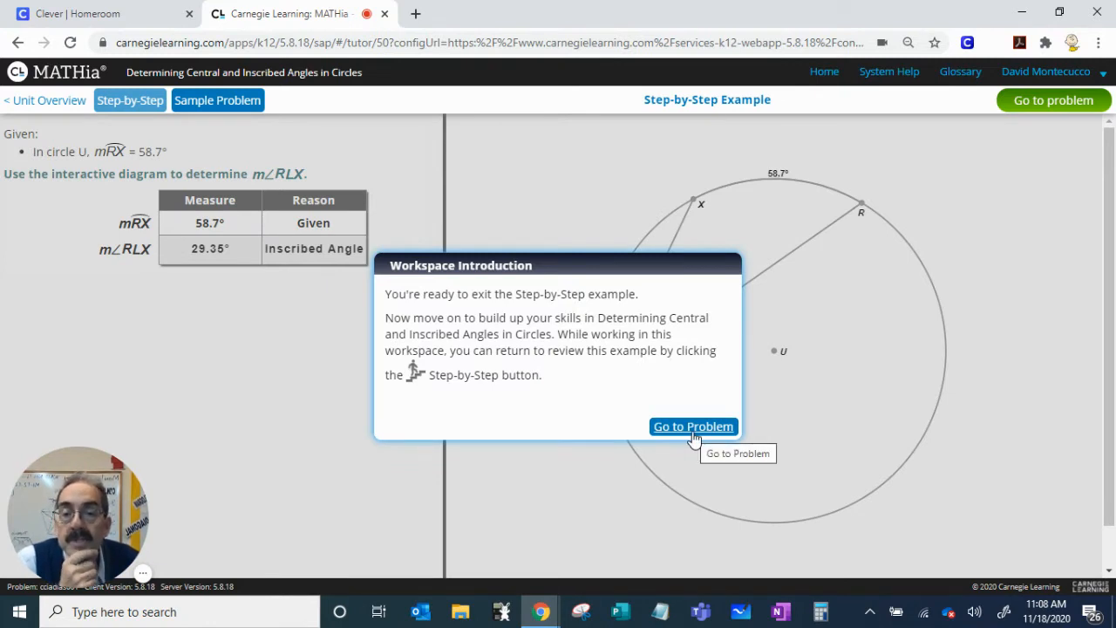
{"action": "left_click", "coordinate": [694, 427]}
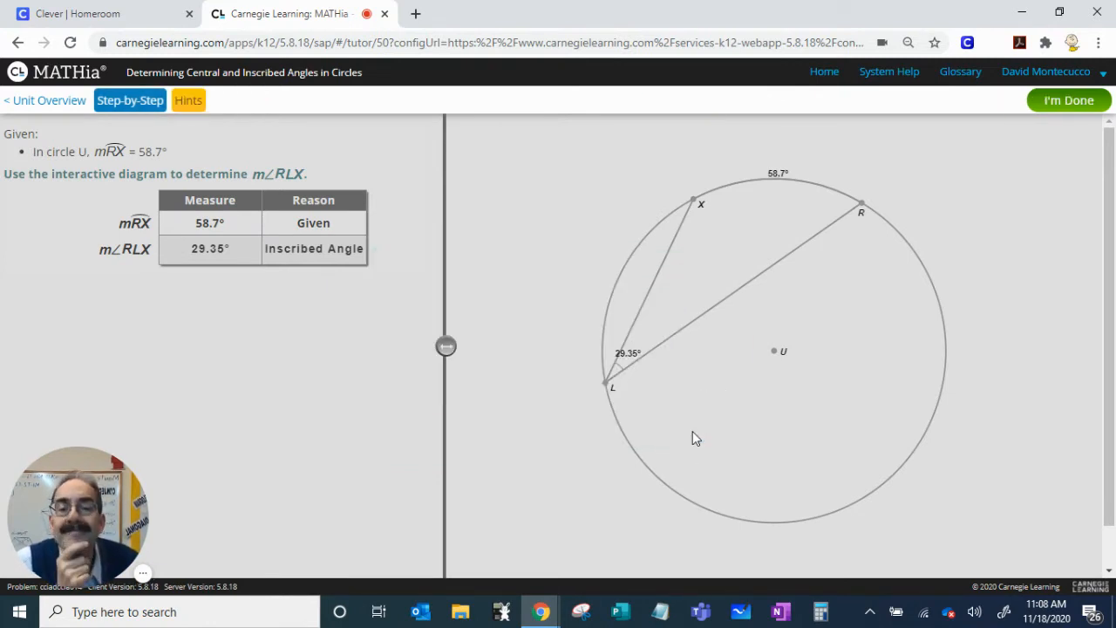
{"action": "left_click", "coordinate": [1069, 99]}
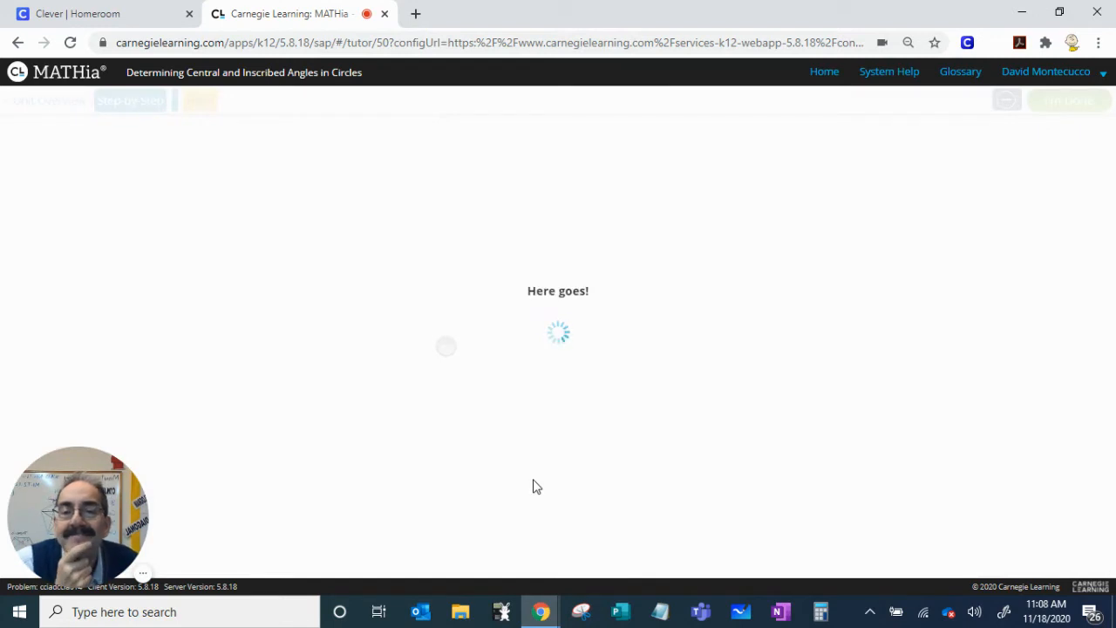
{"action": "mouse_move", "coordinate": [655, 405]}
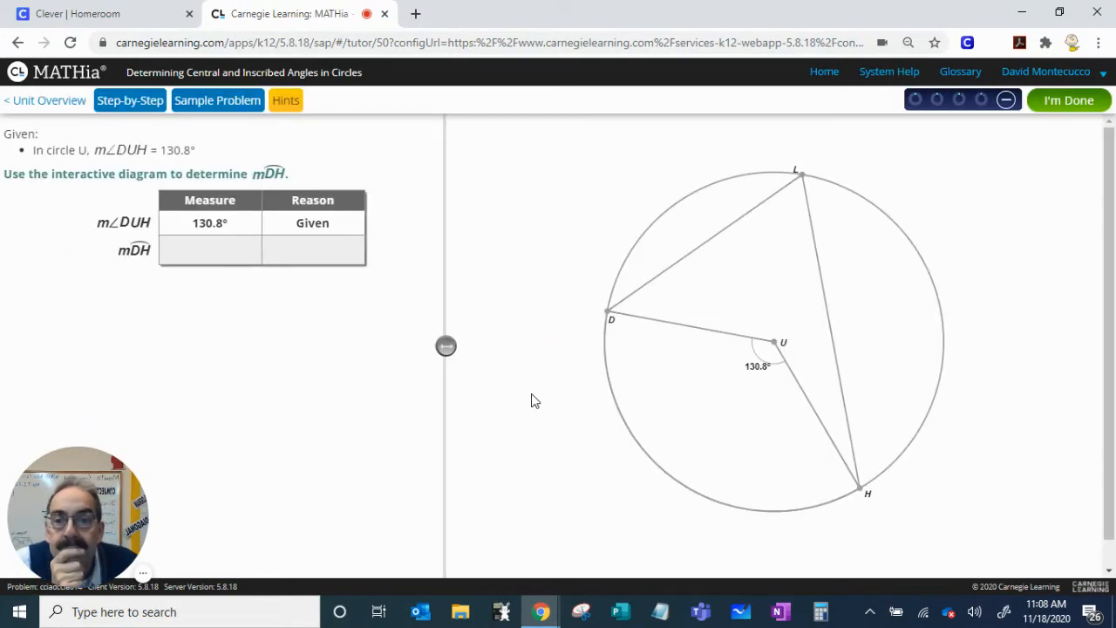
{"action": "mouse_move", "coordinate": [757, 361]}
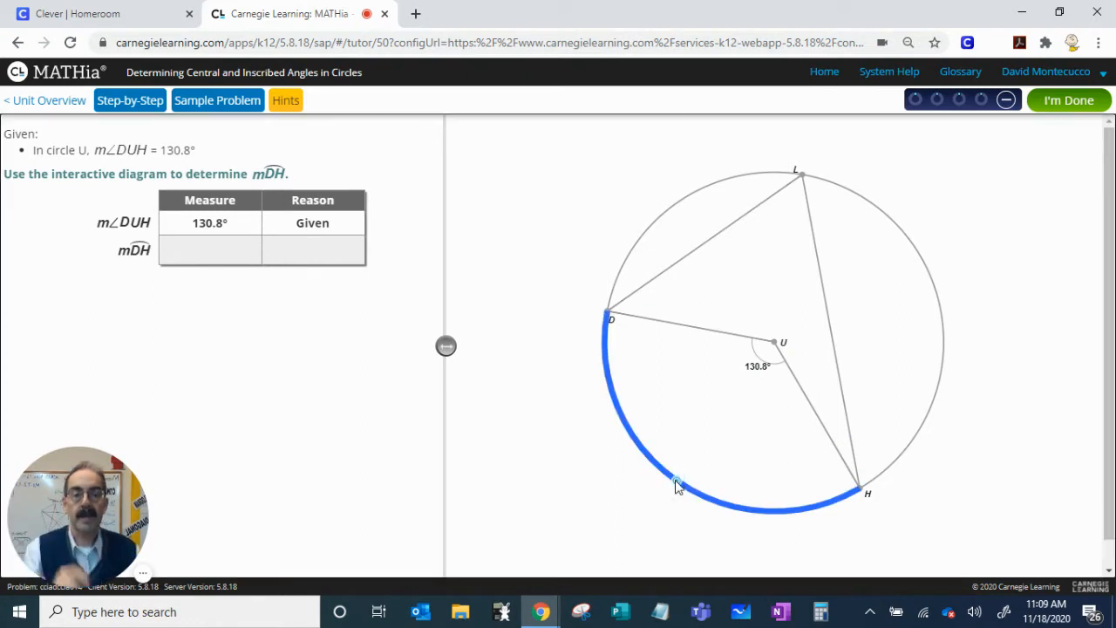
Record arc DH's measure as 130.8 degrees.
{"action": "left_click", "coordinate": [676, 482]}
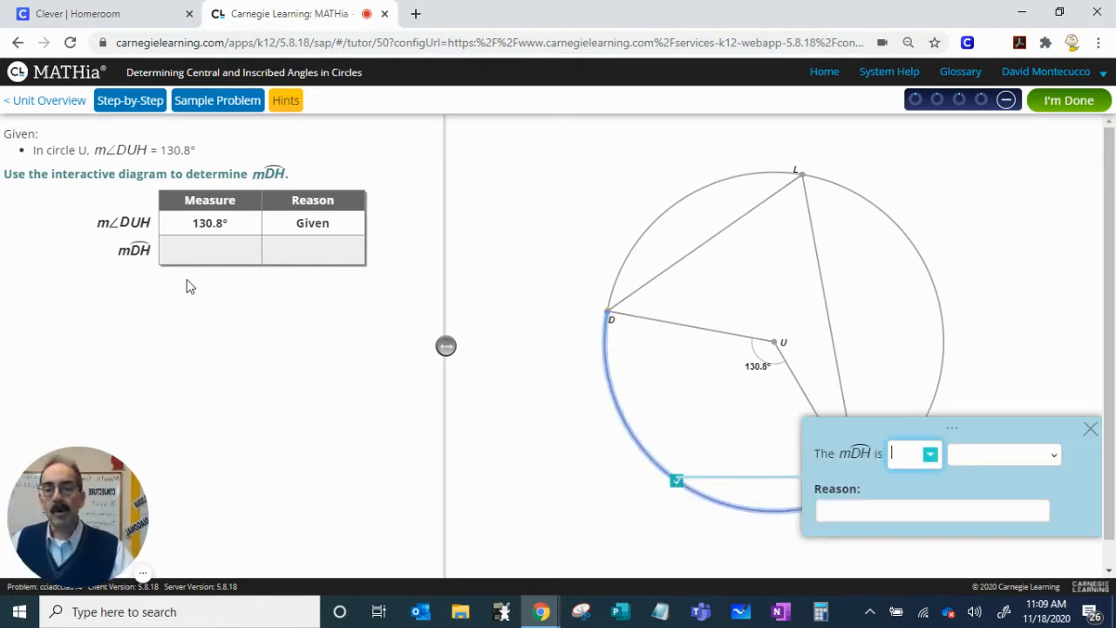
{"action": "mouse_move", "coordinate": [501, 319]}
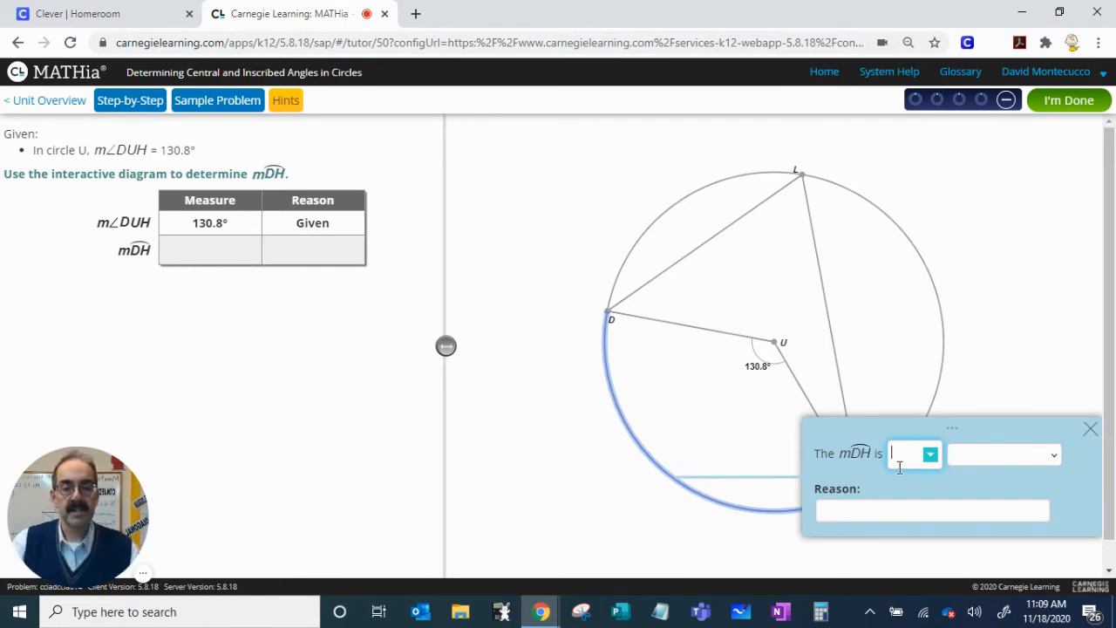
{"action": "type", "text": "130"}
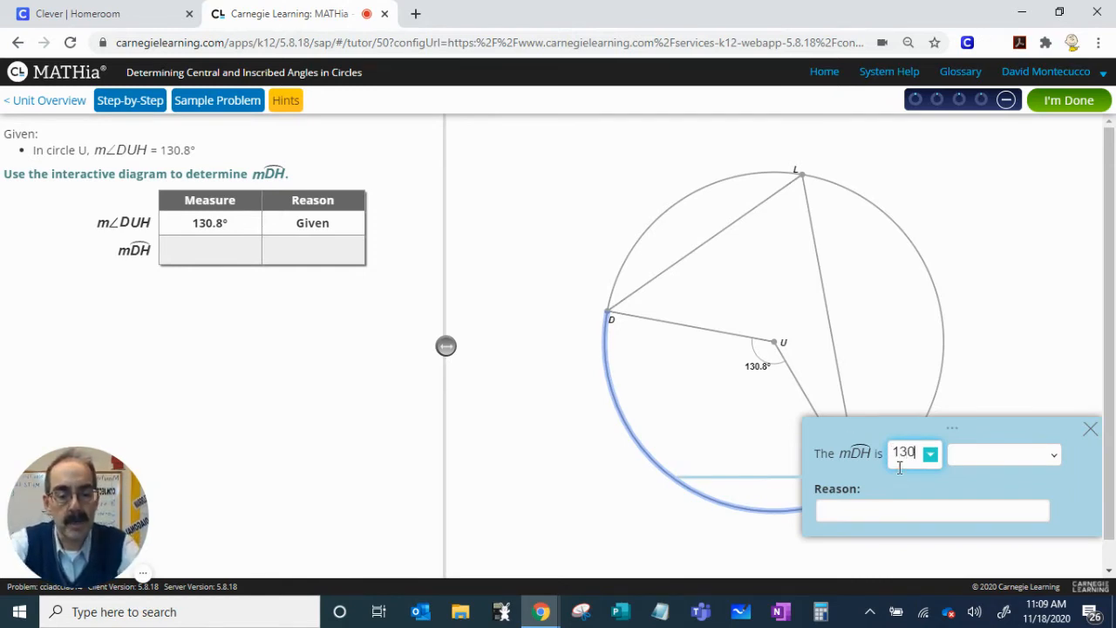
{"action": "type", "text": ".8"}
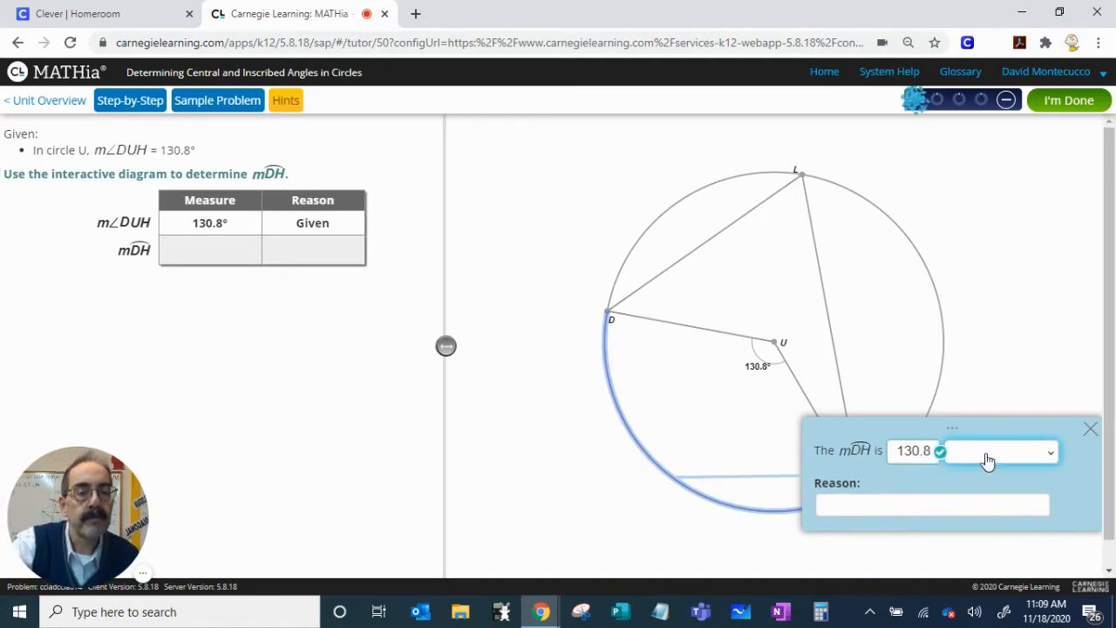
{"action": "left_click", "coordinate": [1050, 451]}
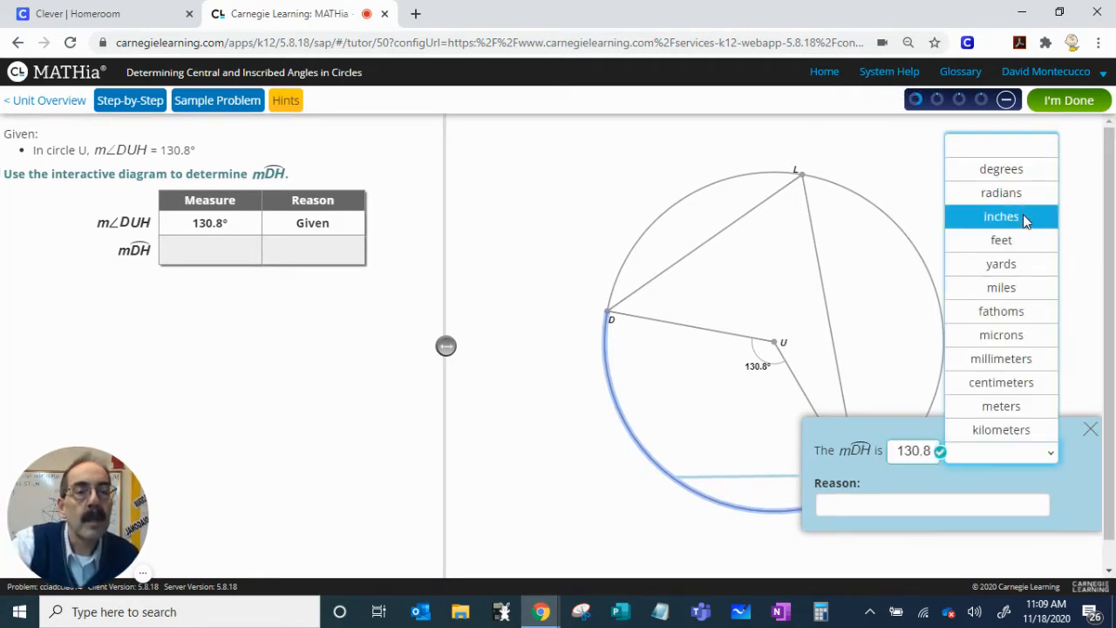
{"action": "left_click", "coordinate": [1001, 169]}
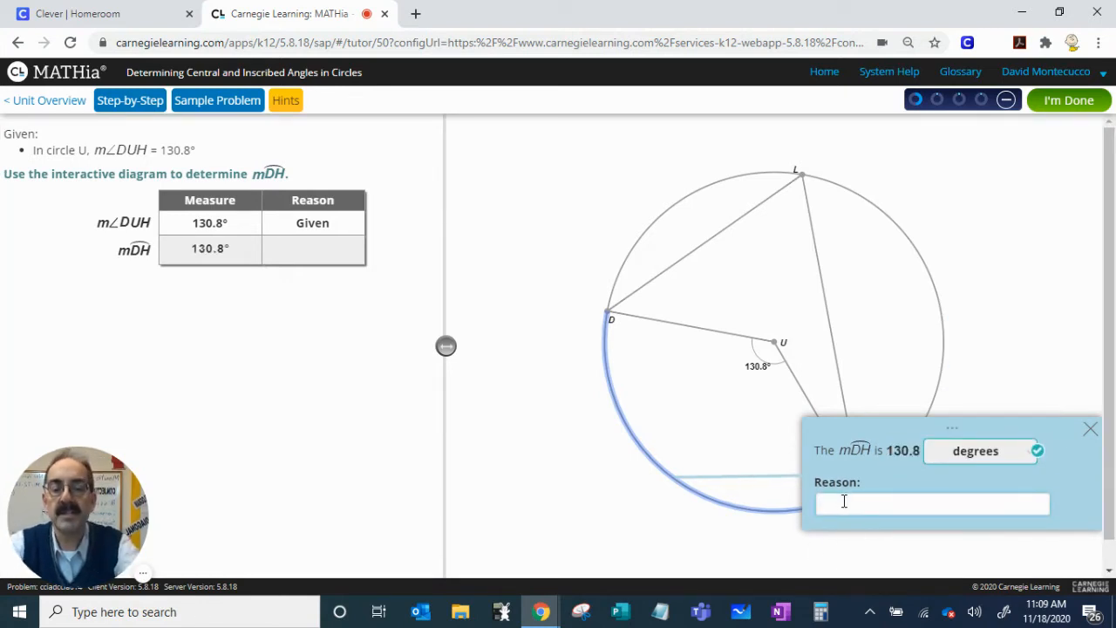
Give Central Angle as arc DH's reason and submit the problem.
{"action": "type", "text": "cn"}
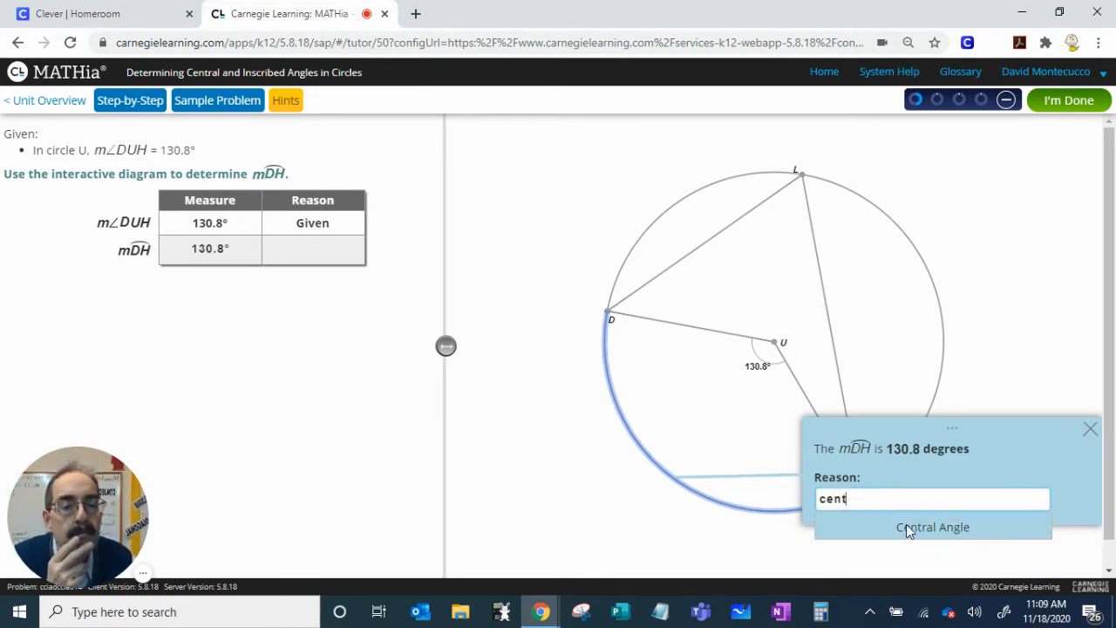
{"action": "left_click", "coordinate": [932, 527]}
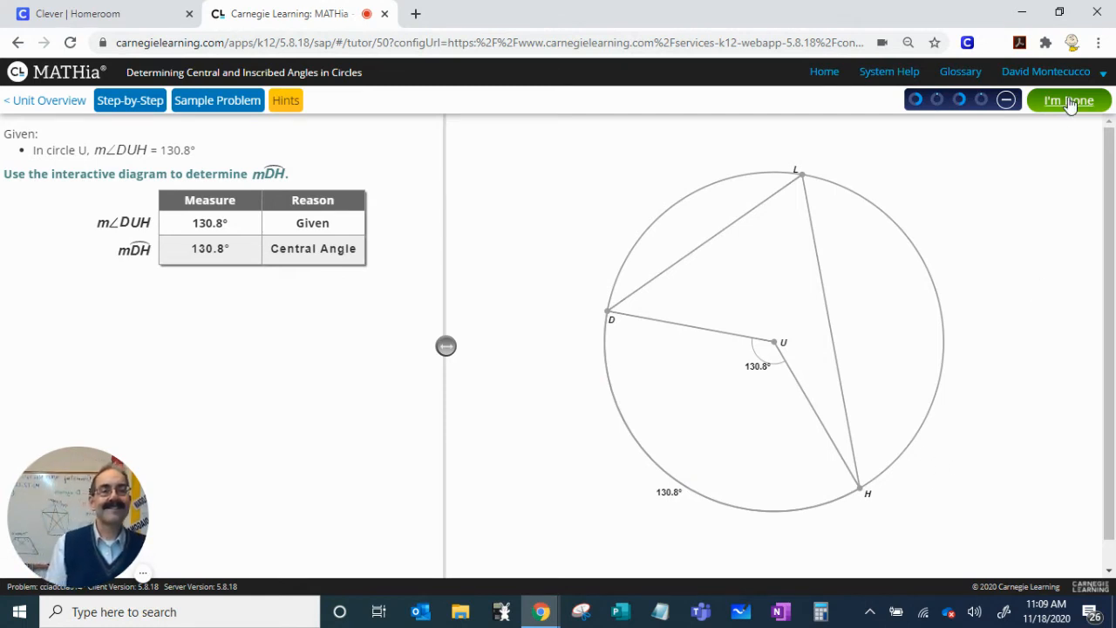
{"action": "left_click", "coordinate": [1068, 100]}
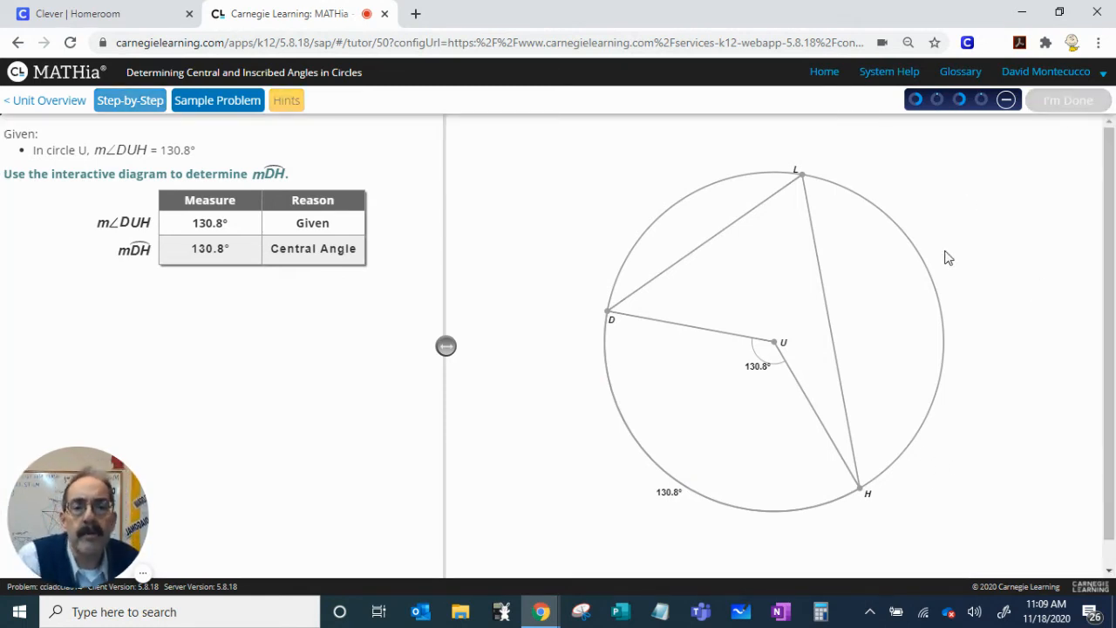
{"action": "left_click", "coordinate": [1068, 99]}
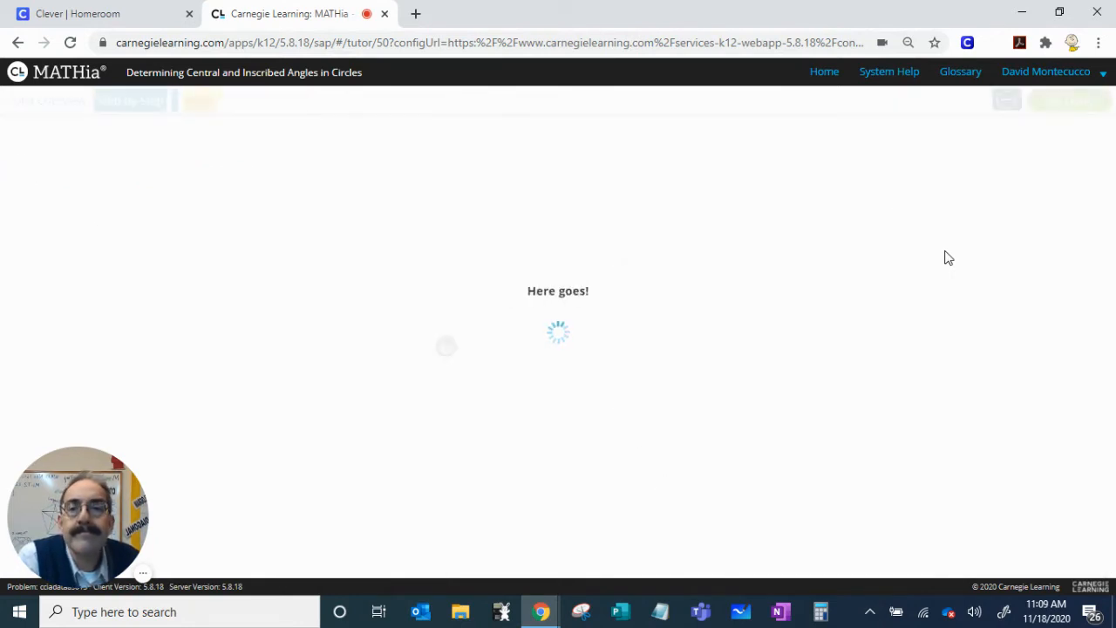
{"action": "mouse_move", "coordinate": [928, 270]}
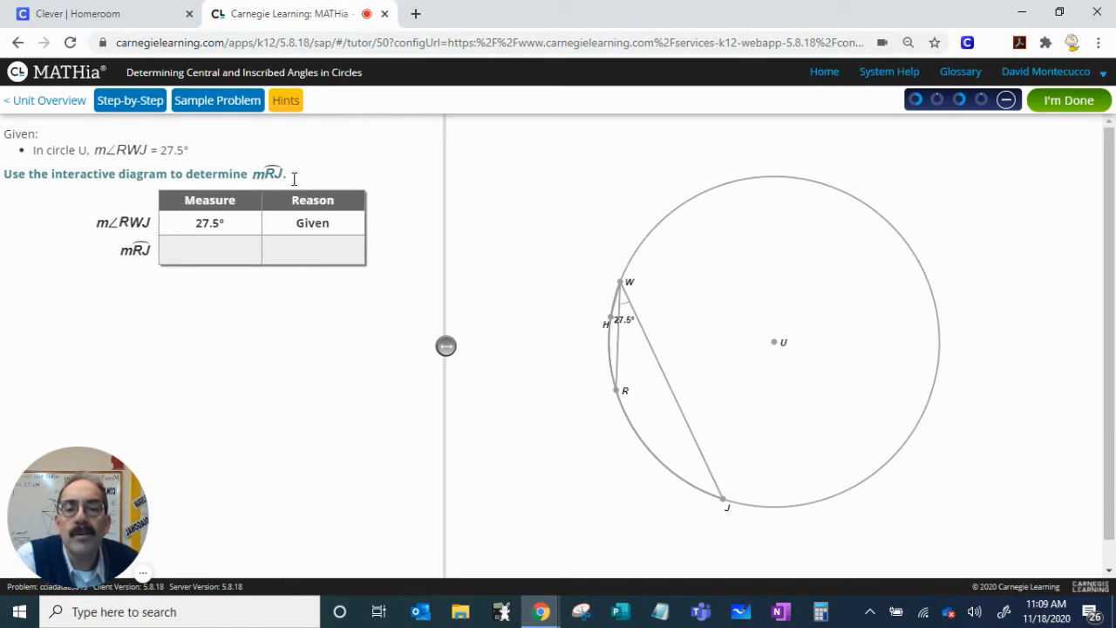
Record arc RJ's measure in degrees.
{"action": "left_click", "coordinate": [656, 462]}
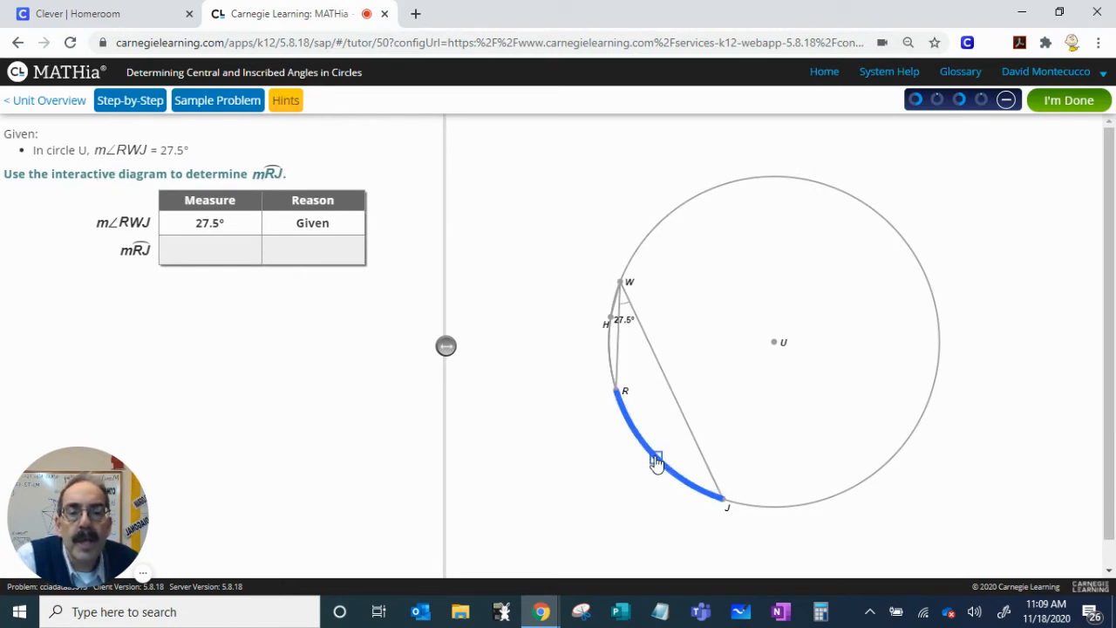
{"action": "left_click", "coordinate": [656, 461]}
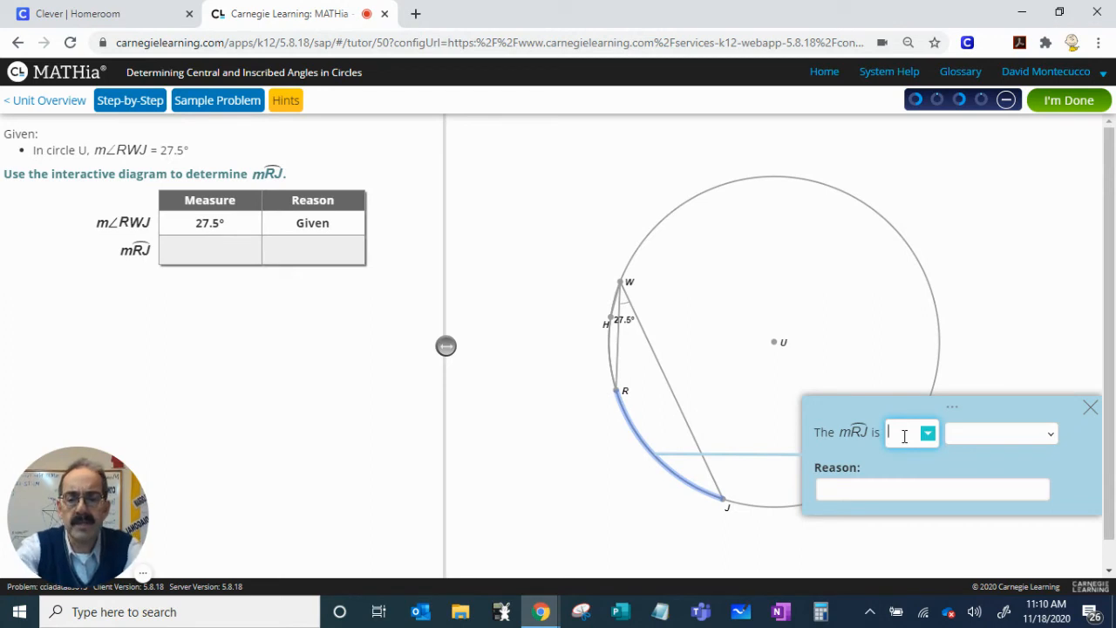
{"action": "type", "text": "27"}
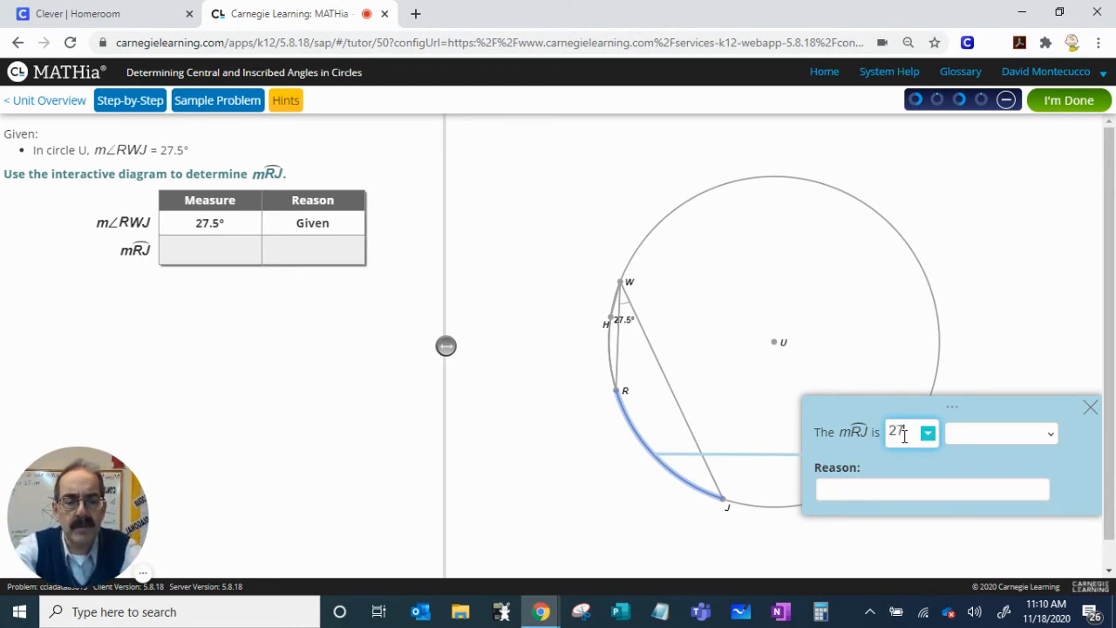
{"action": "type", "text": ".5"}
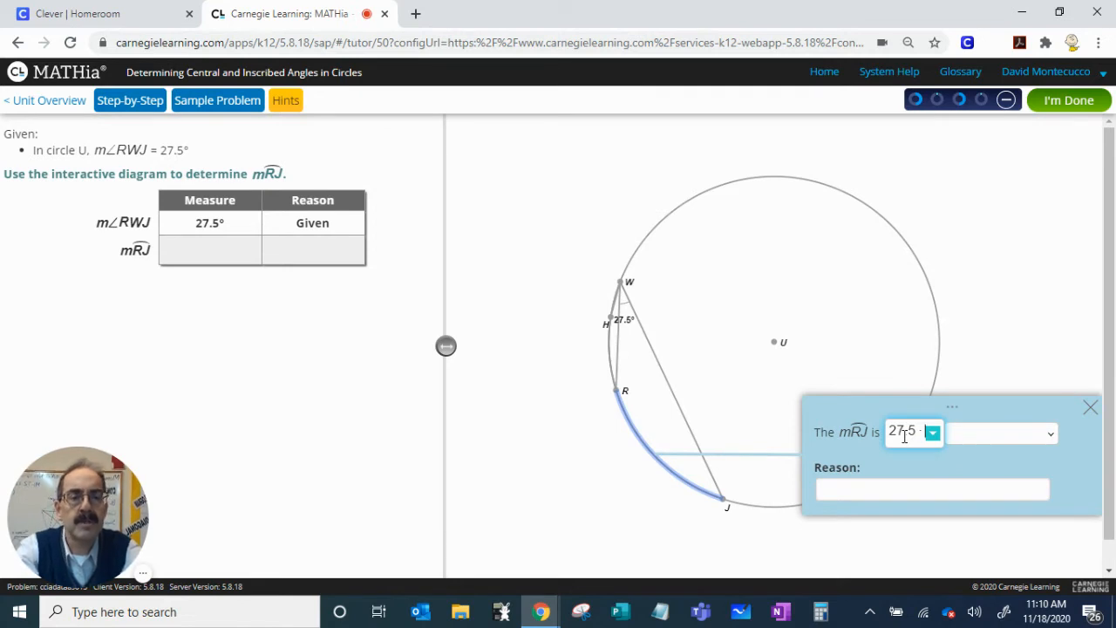
{"action": "type", "text": "2"}
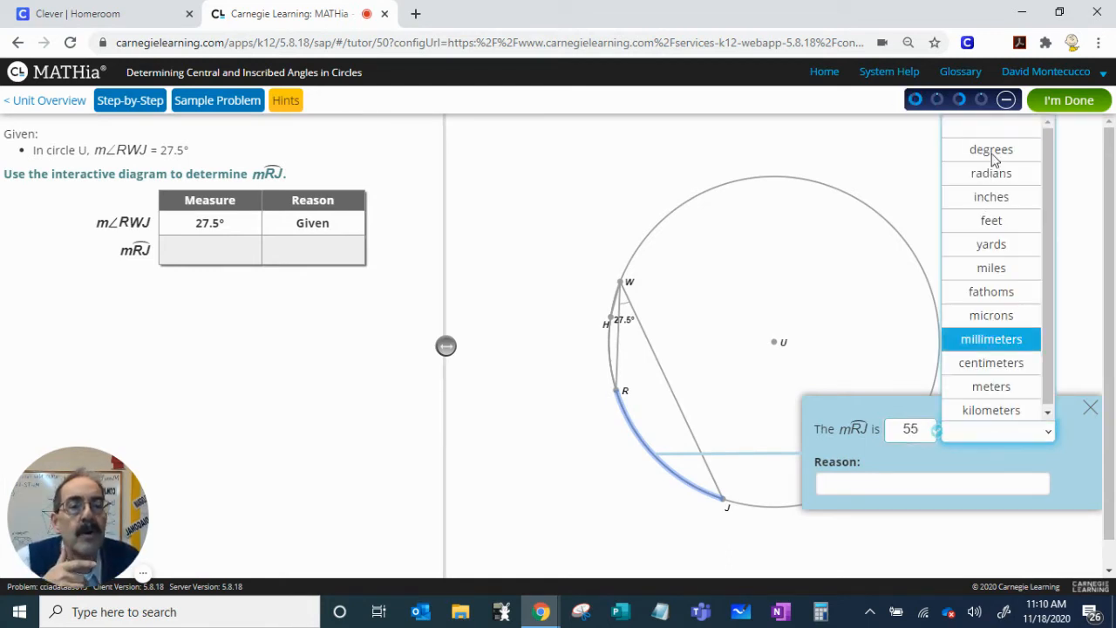
{"action": "left_click", "coordinate": [992, 149]}
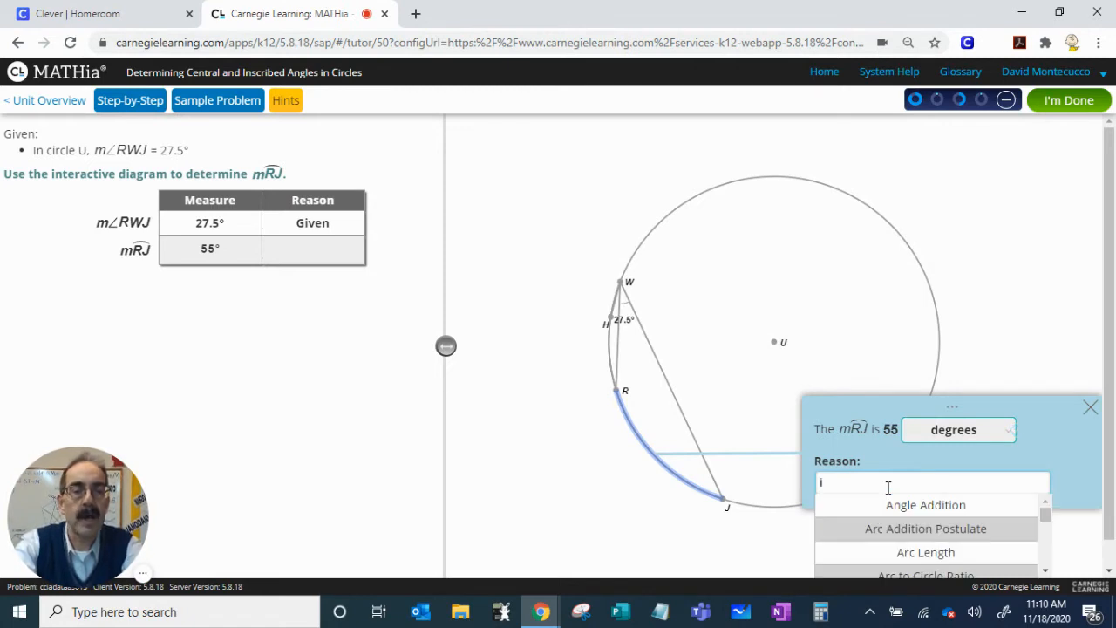
Choose Inscribed Angle as arc RJ's reason and submit the problem.
{"action": "type", "text": "nscr"}
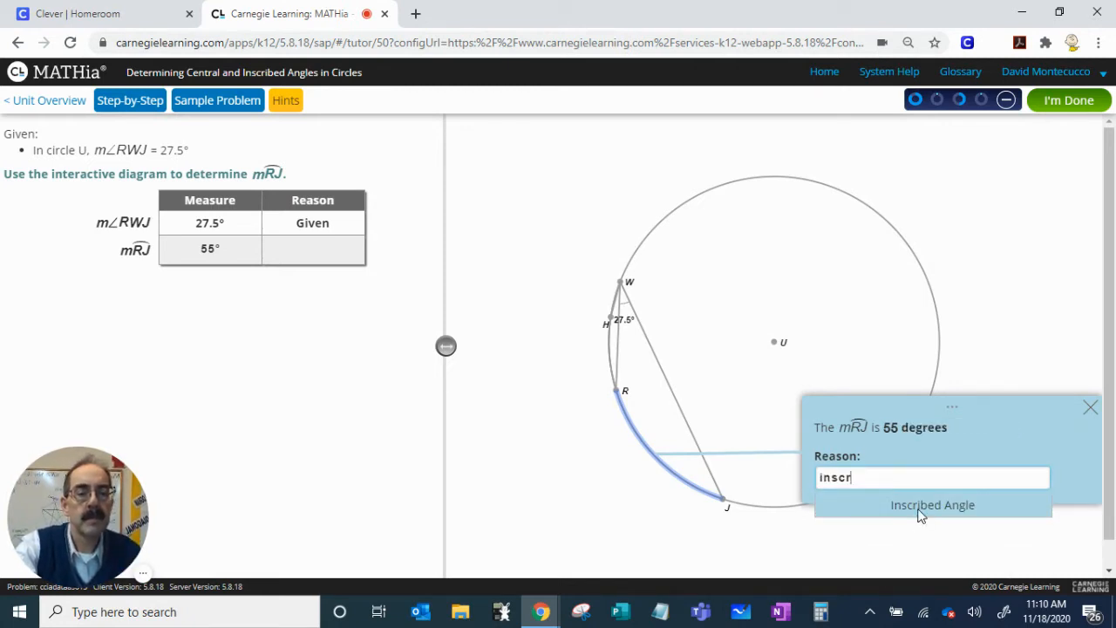
{"action": "left_click", "coordinate": [932, 504]}
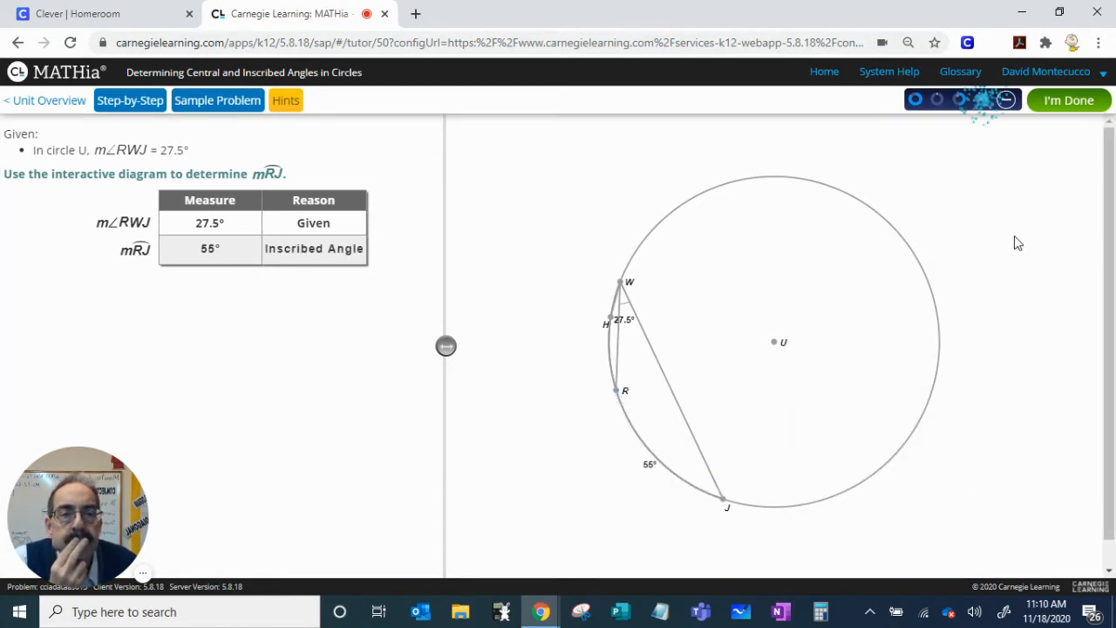
{"action": "mouse_move", "coordinate": [1068, 112]}
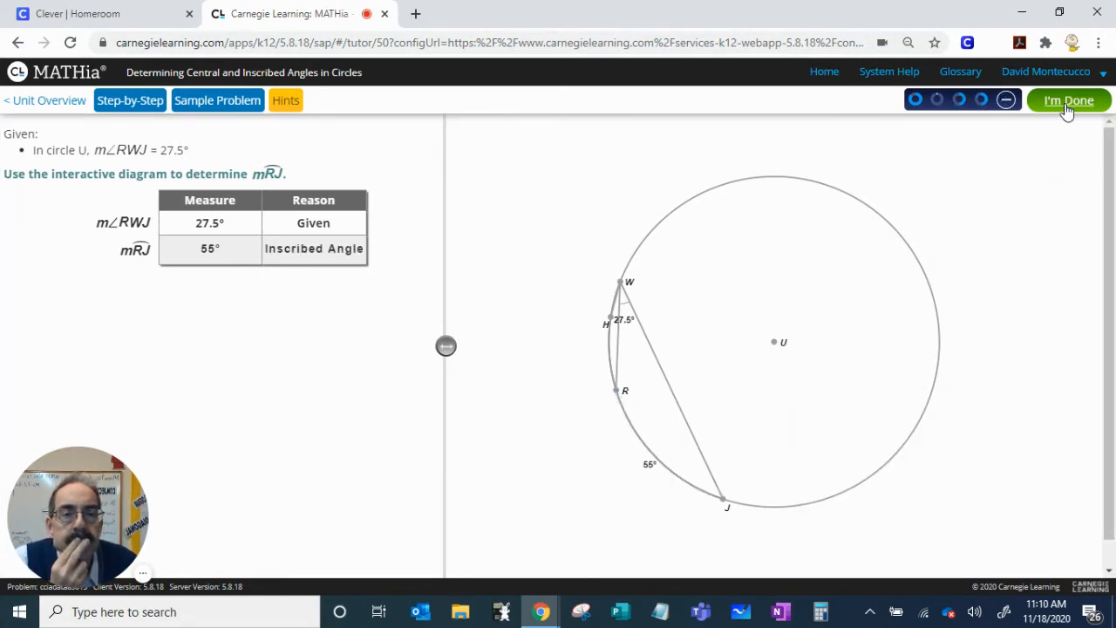
{"action": "left_click", "coordinate": [1067, 100]}
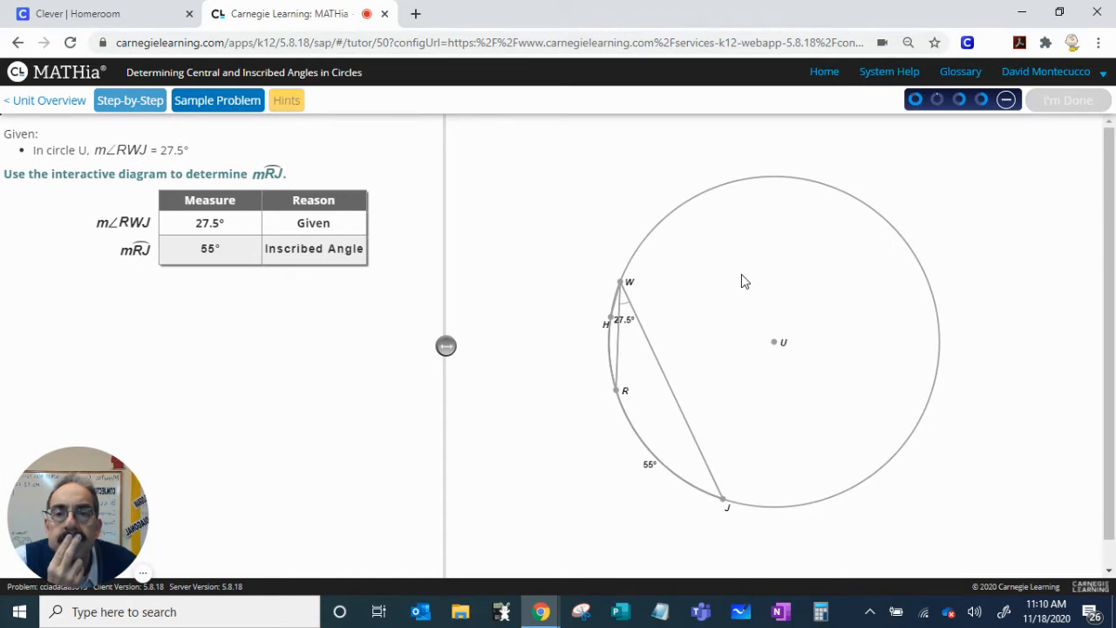
{"action": "mouse_move", "coordinate": [757, 263]}
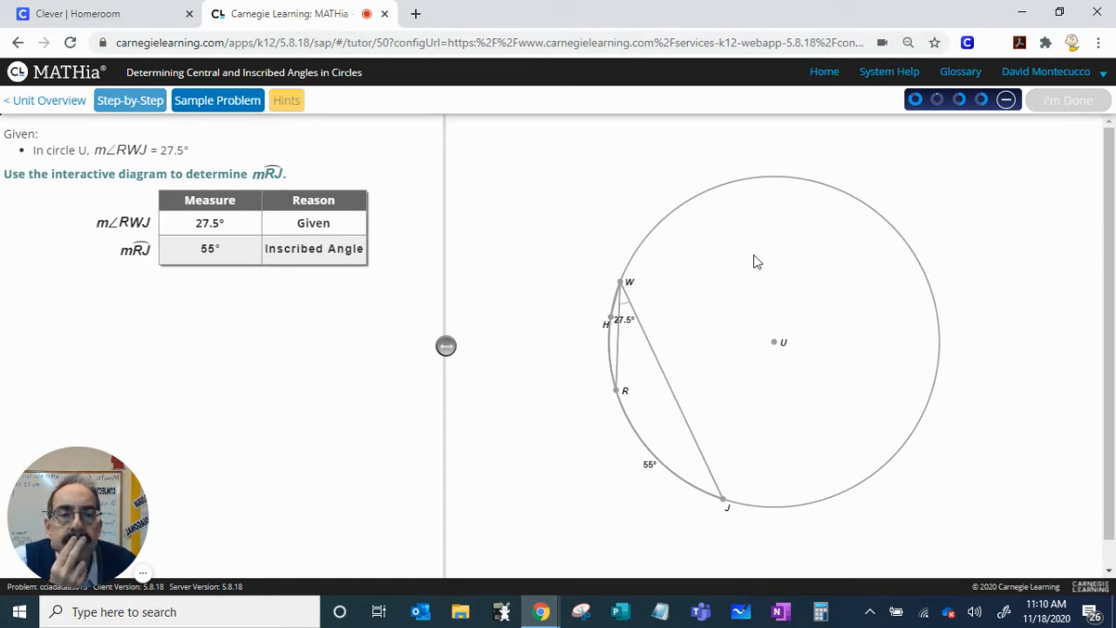
On circle I, enter 159.3° for arc GX and justify it with Inscribed Angle.
{"action": "left_click", "coordinate": [1067, 100]}
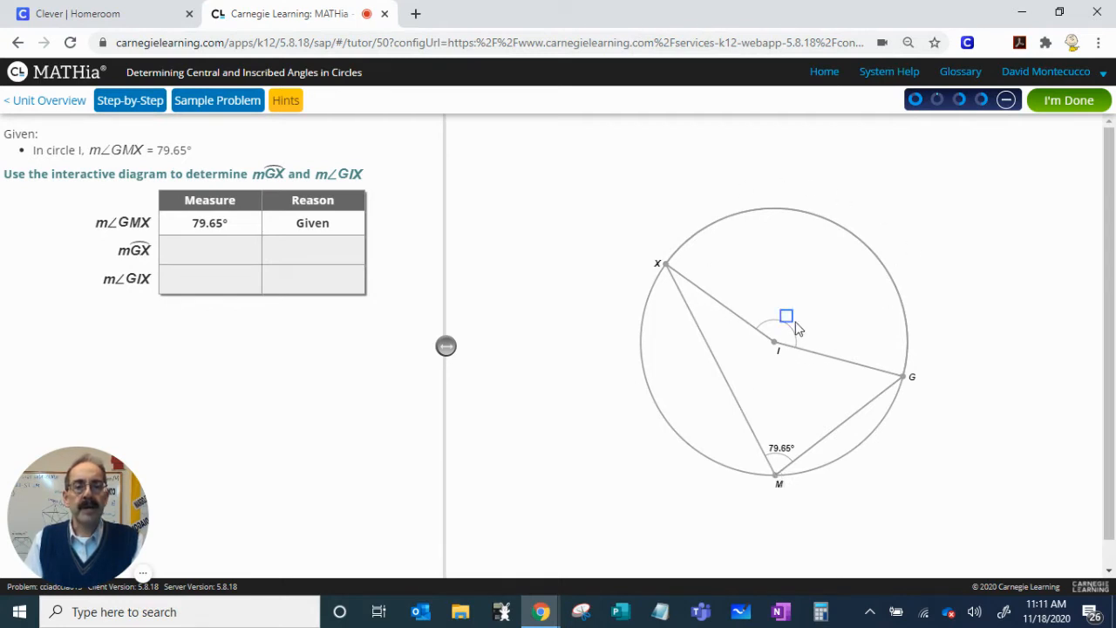
{"action": "left_click", "coordinate": [828, 223]}
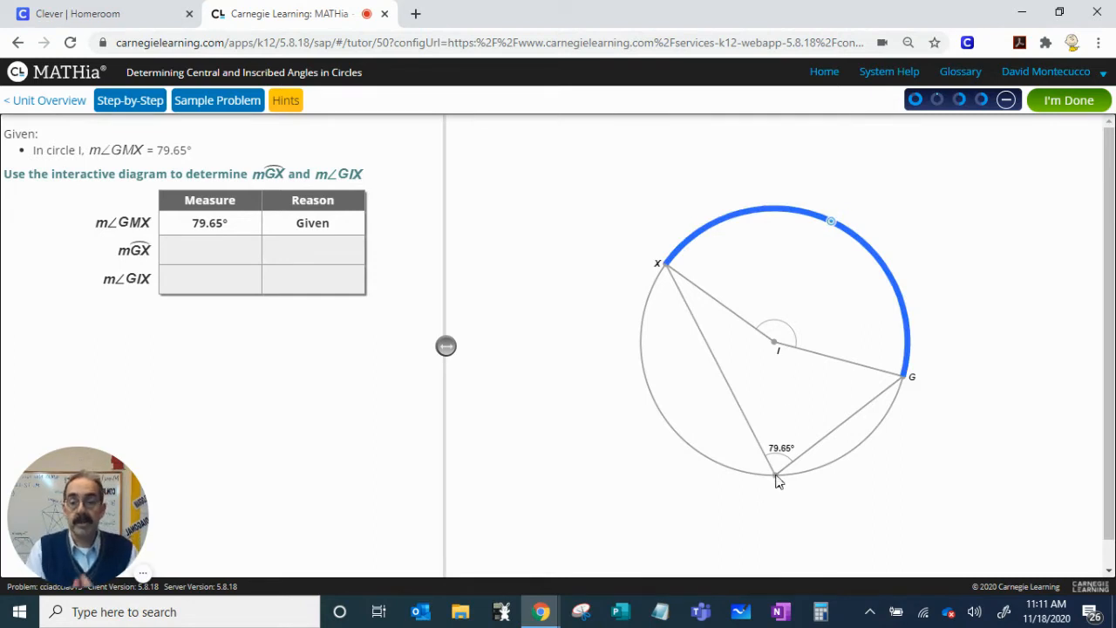
{"action": "left_click", "coordinate": [779, 469]}
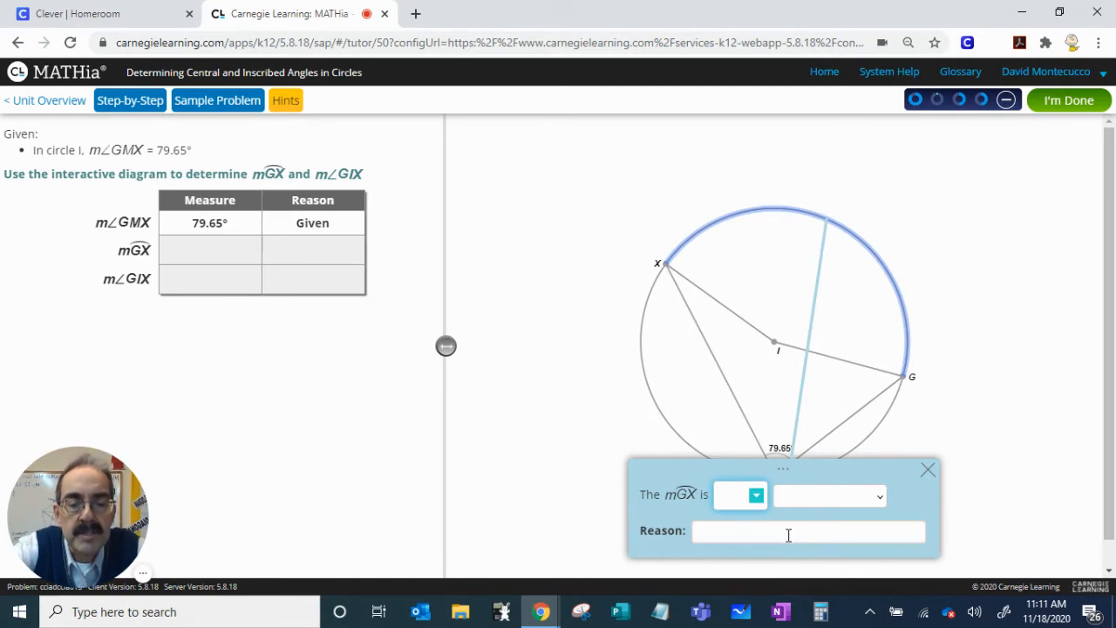
{"action": "type", "text": "79.6"}
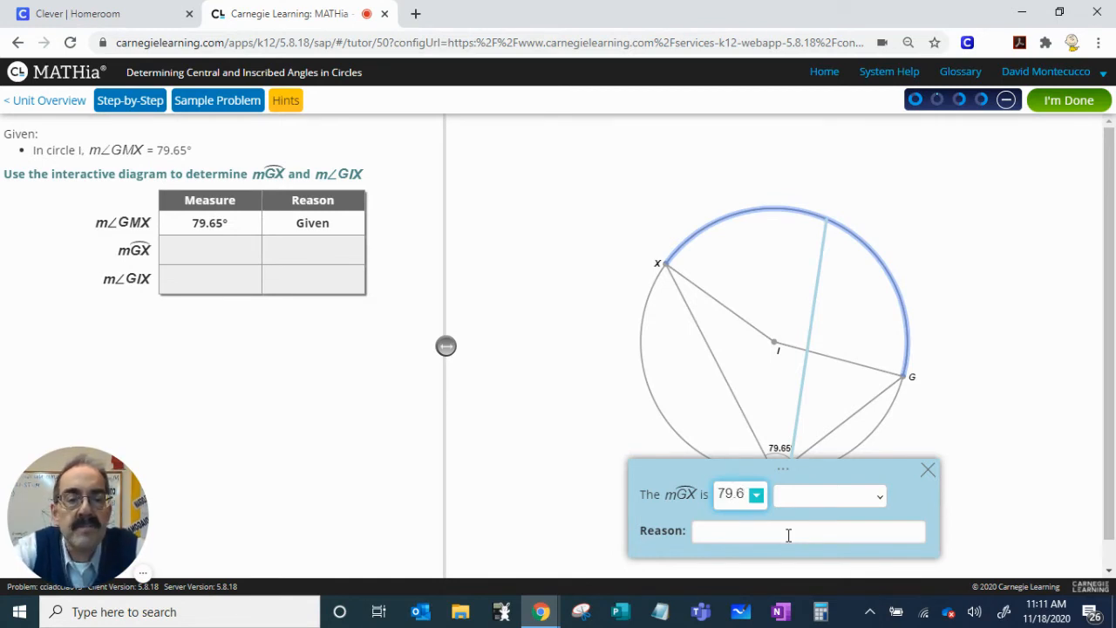
{"action": "type", "text": "5"}
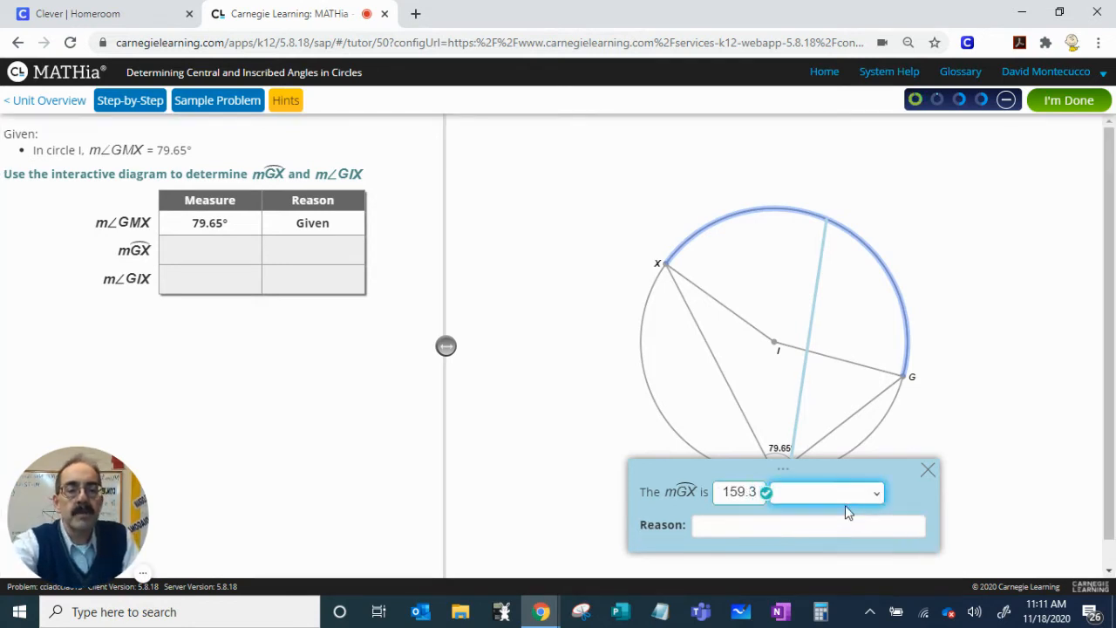
{"action": "left_click", "coordinate": [877, 493]}
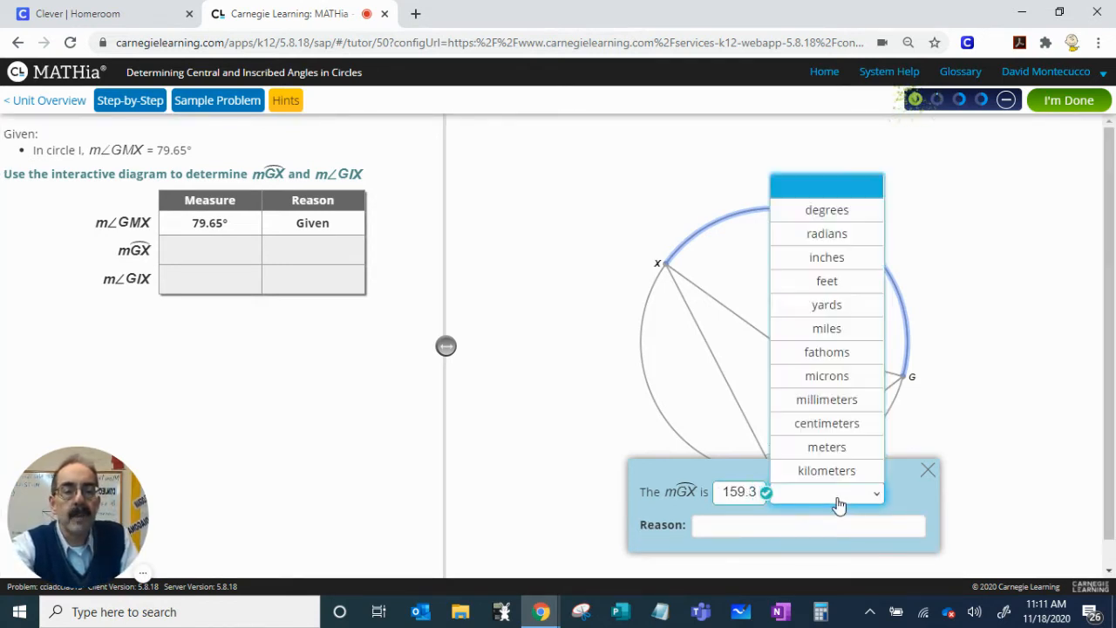
{"action": "left_click", "coordinate": [826, 209]}
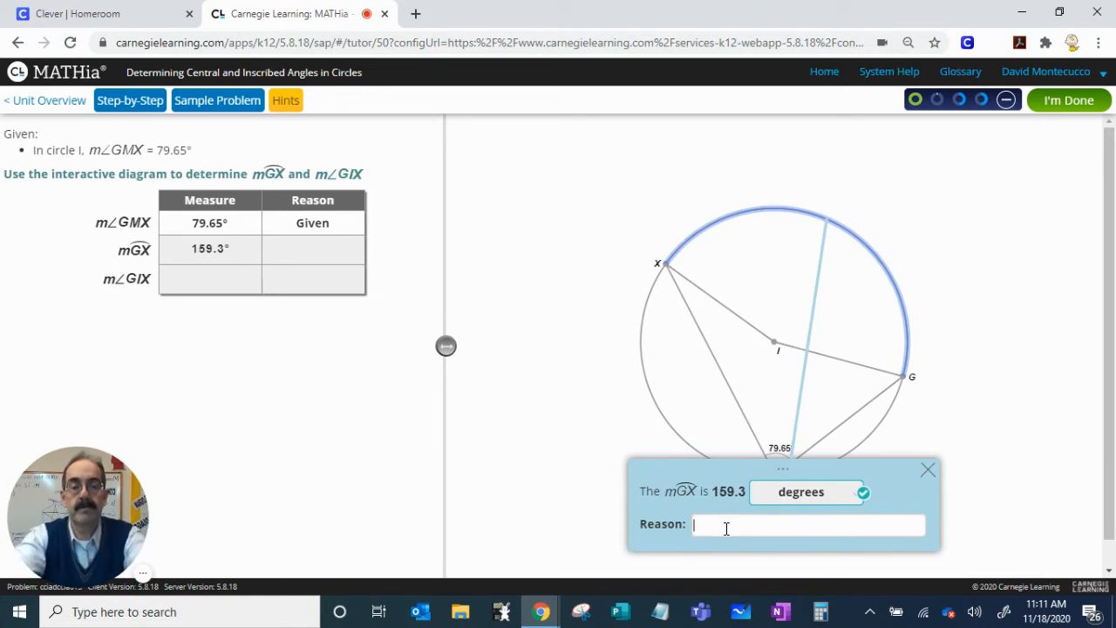
{"action": "type", "text": "Inscri"}
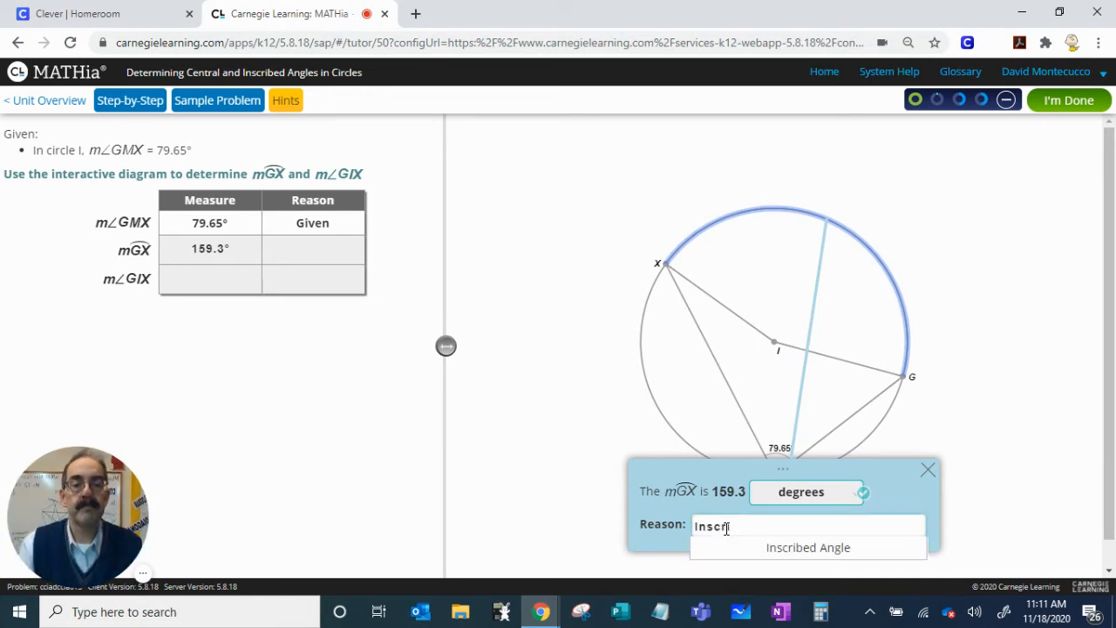
{"action": "left_click", "coordinate": [807, 547]}
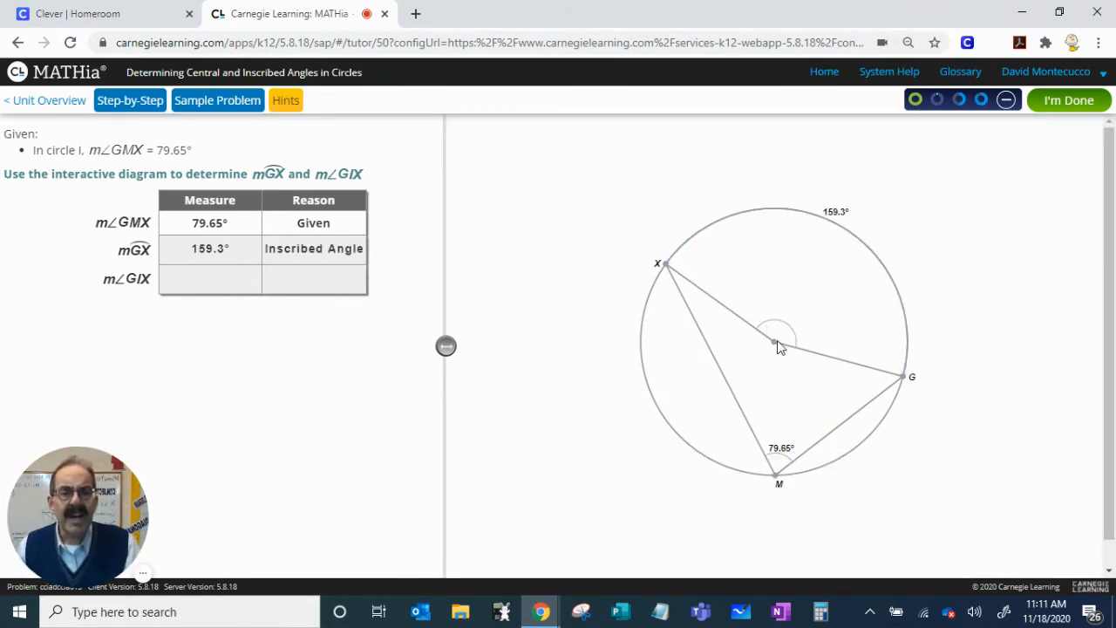
Enter 159.3° for central angle GIX with reason Central Angle, and submit circle I.
{"action": "left_click", "coordinate": [776, 343]}
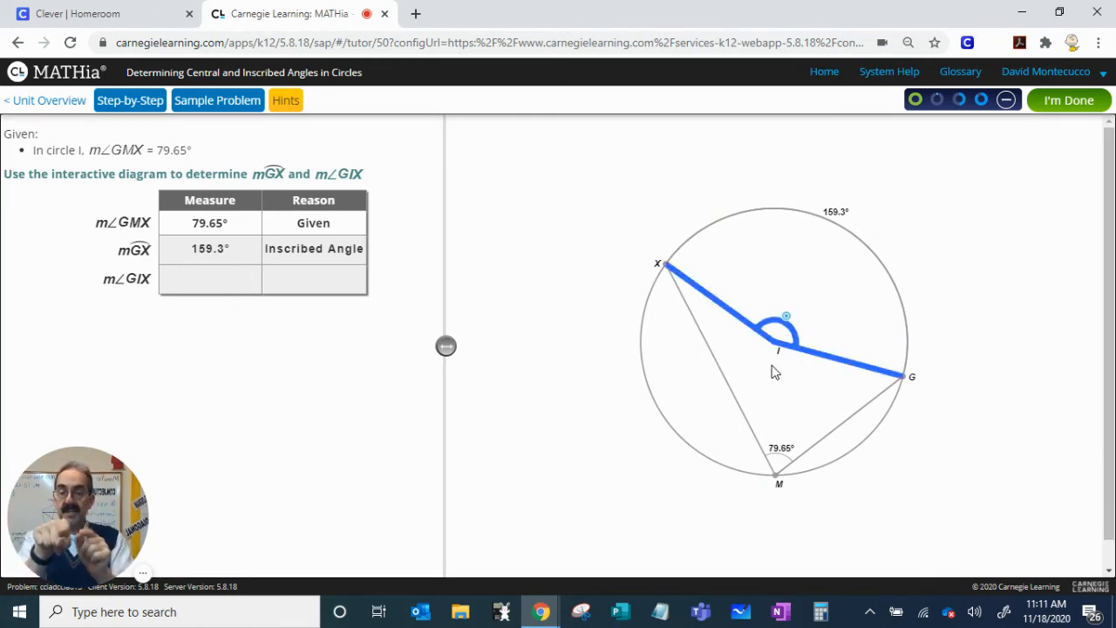
{"action": "left_click", "coordinate": [785, 315]}
{"action": "type", "text": "159.3"}
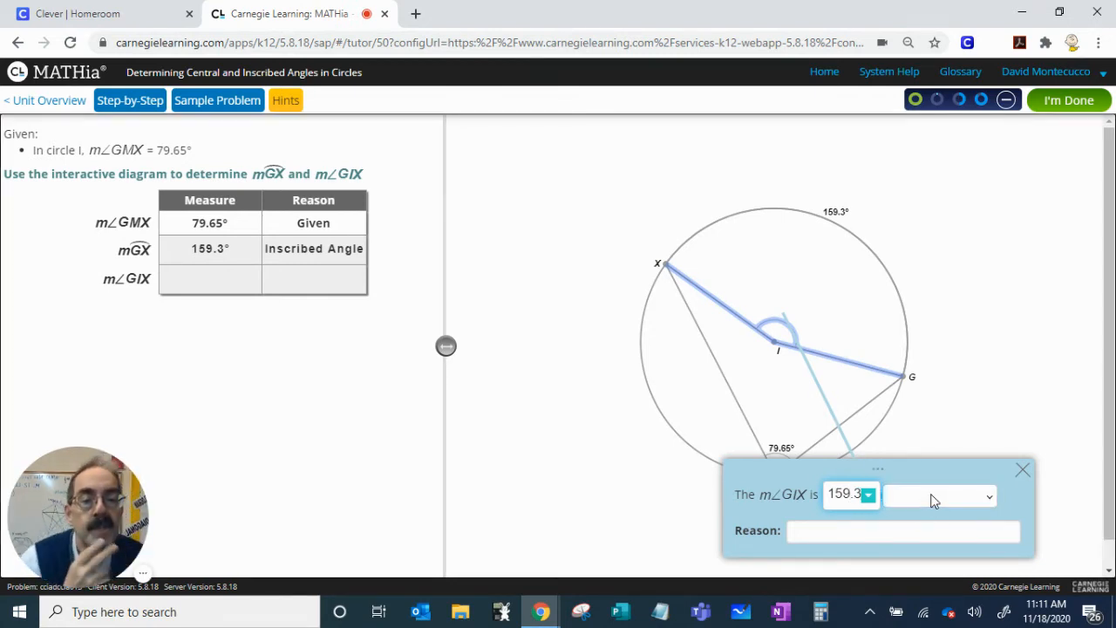
{"action": "left_click", "coordinate": [940, 495]}
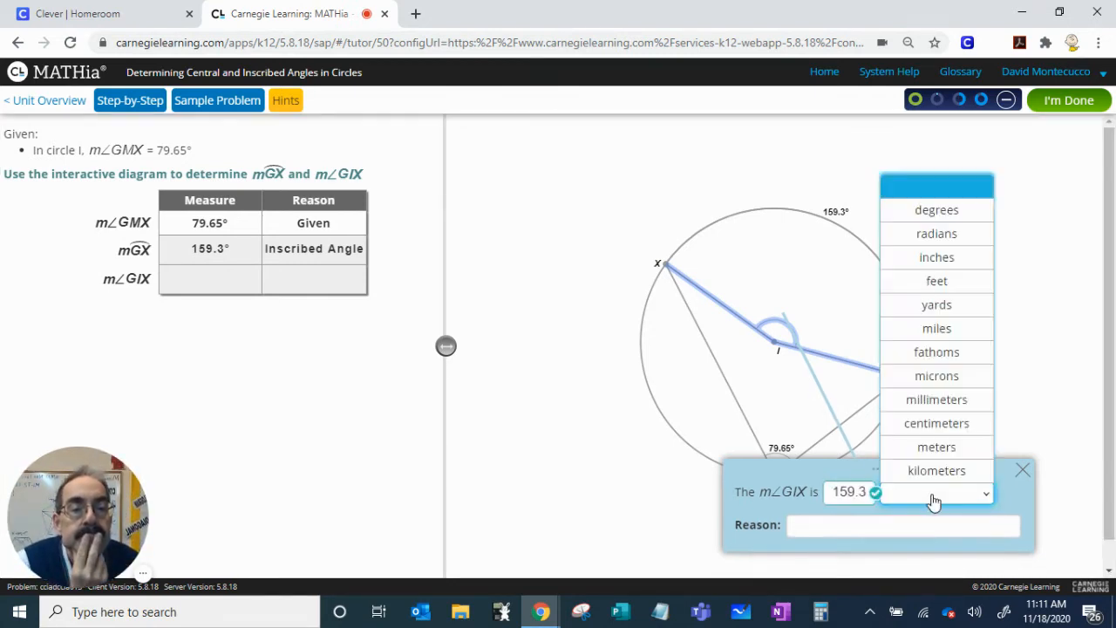
{"action": "left_click", "coordinate": [937, 209]}
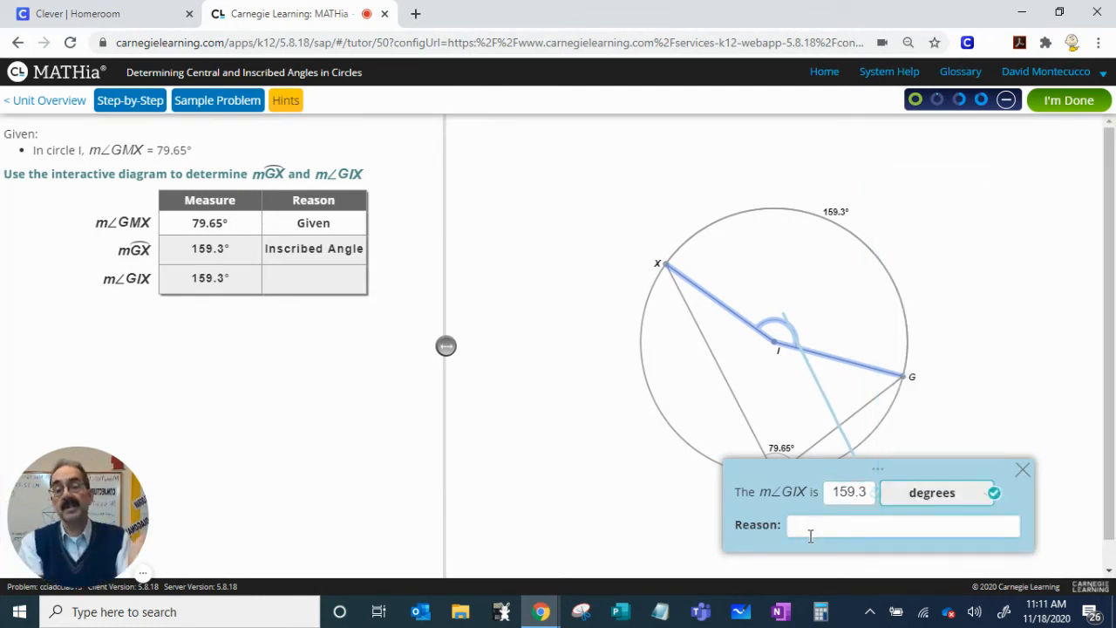
{"action": "type", "text": "c"}
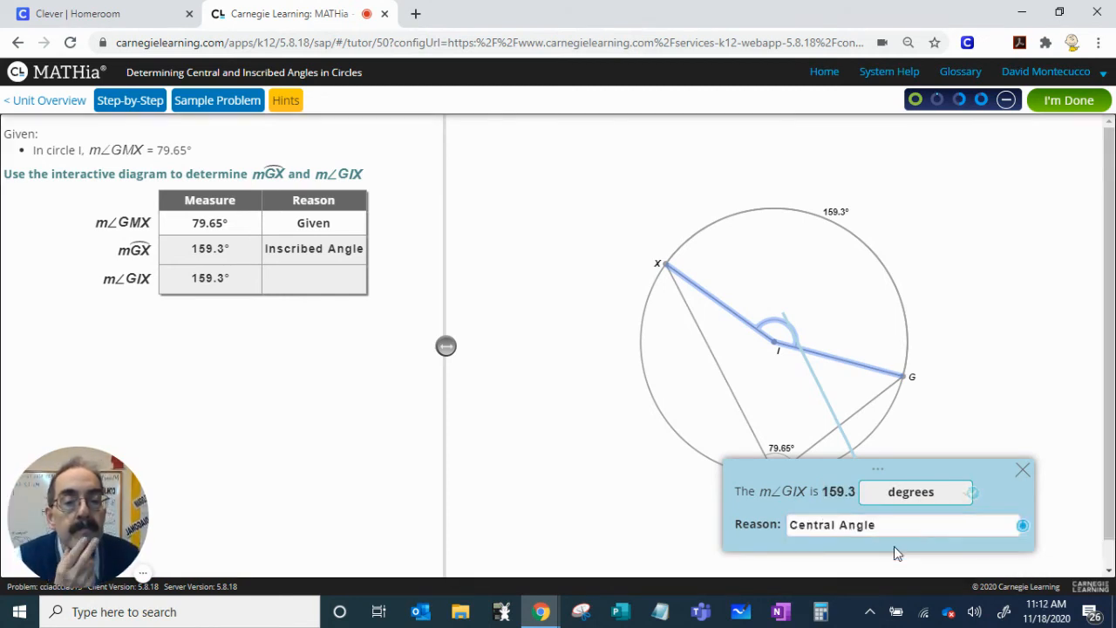
{"action": "left_click", "coordinate": [1023, 524]}
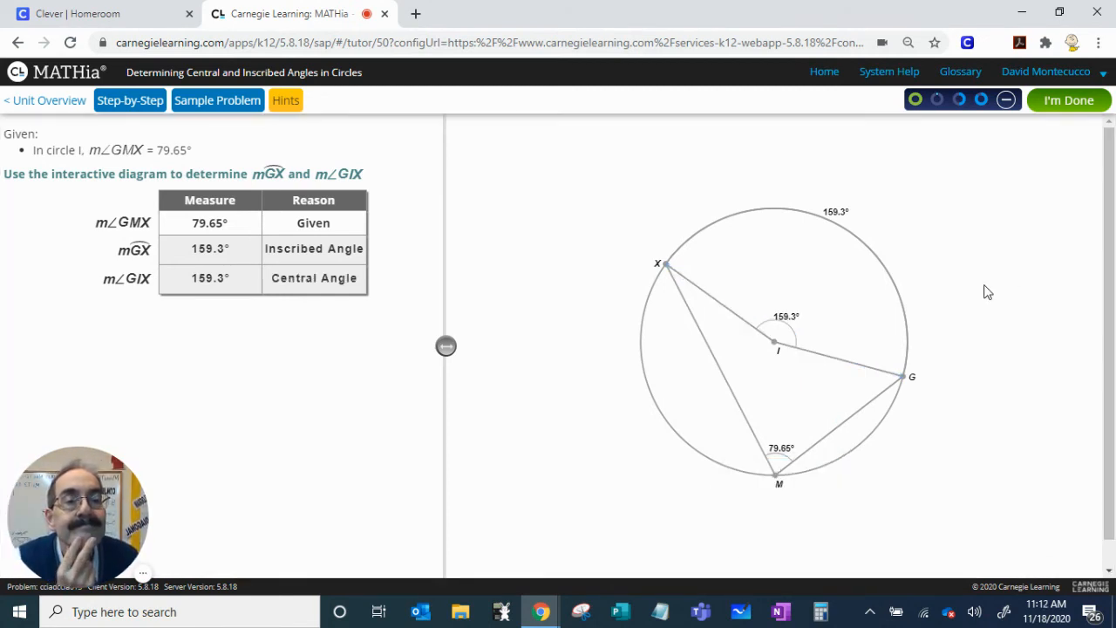
{"action": "mouse_move", "coordinate": [995, 294]}
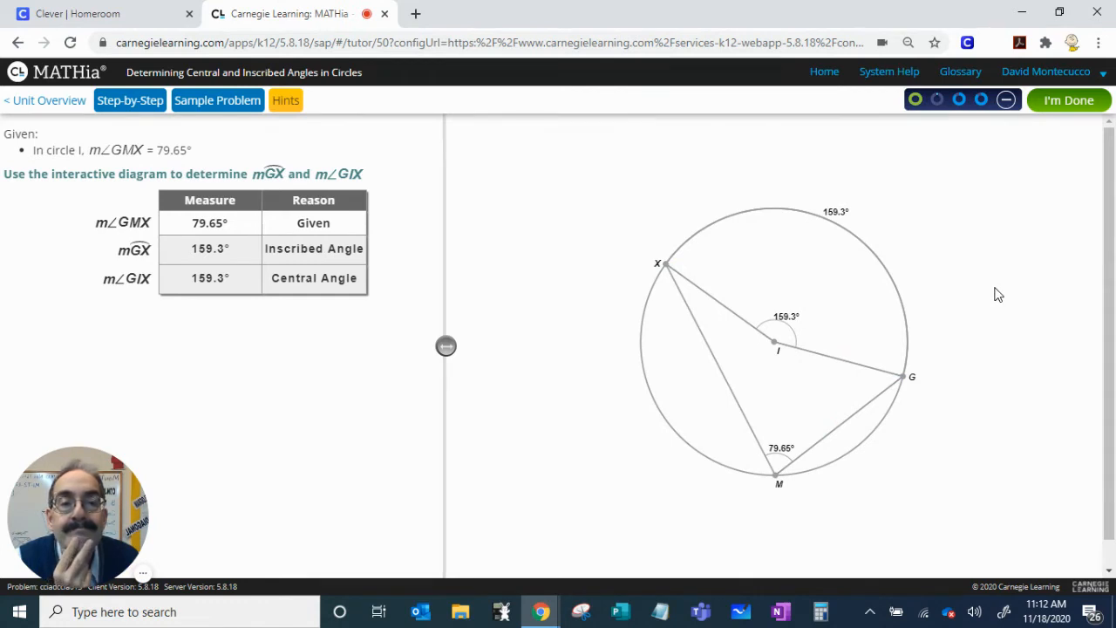
{"action": "mouse_move", "coordinate": [1038, 161]}
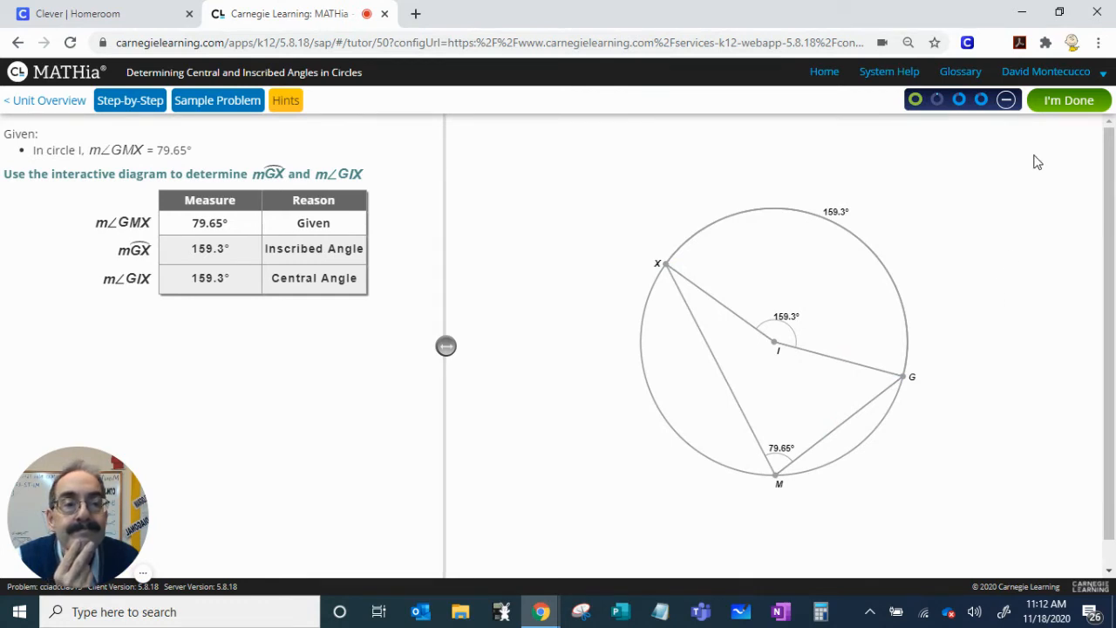
{"action": "mouse_move", "coordinate": [1068, 105]}
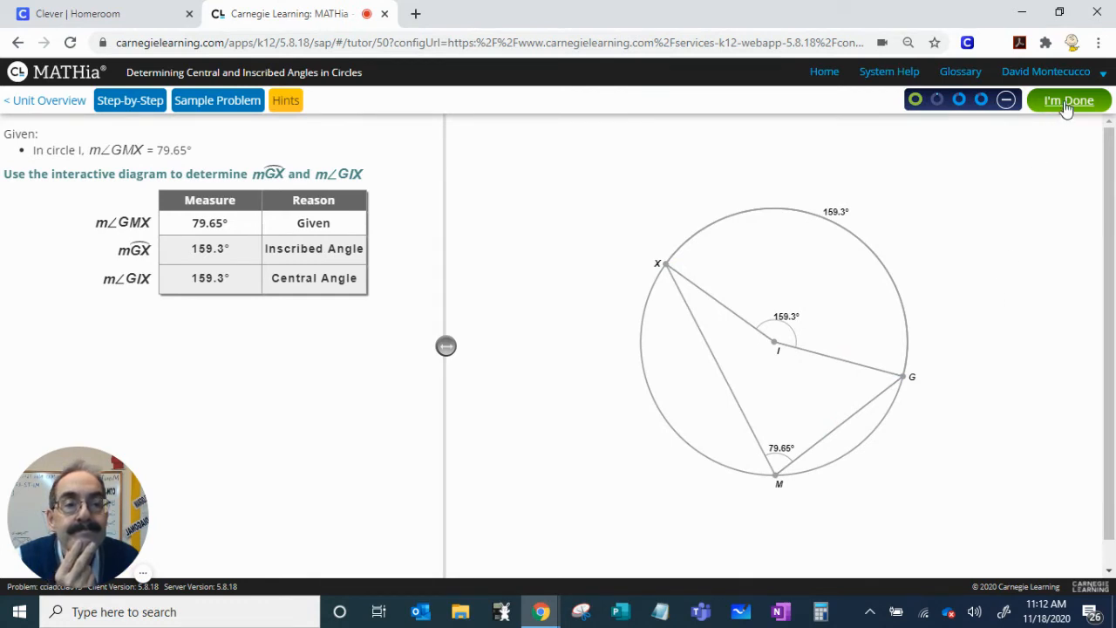
{"action": "left_click", "coordinate": [1068, 100]}
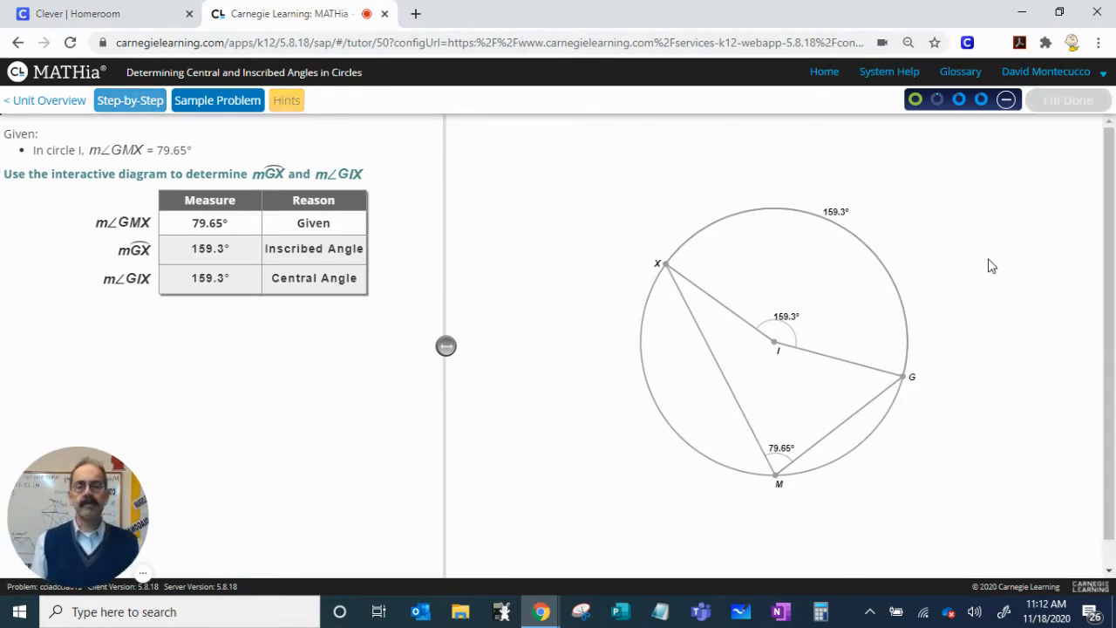
{"action": "mouse_move", "coordinate": [802, 163]}
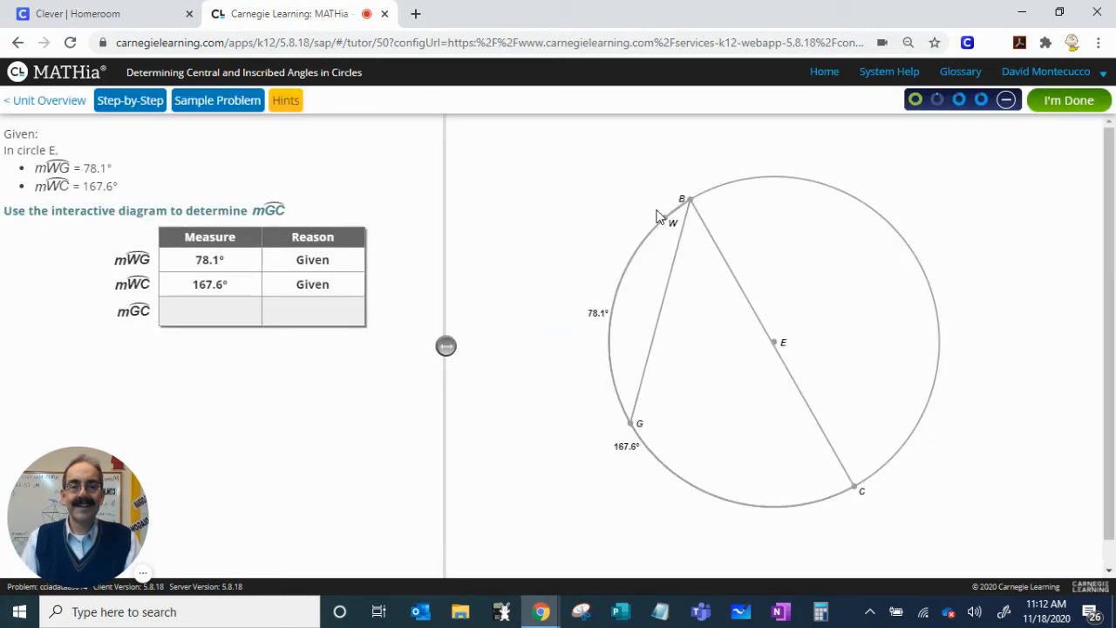
{"action": "mouse_move", "coordinate": [661, 391]}
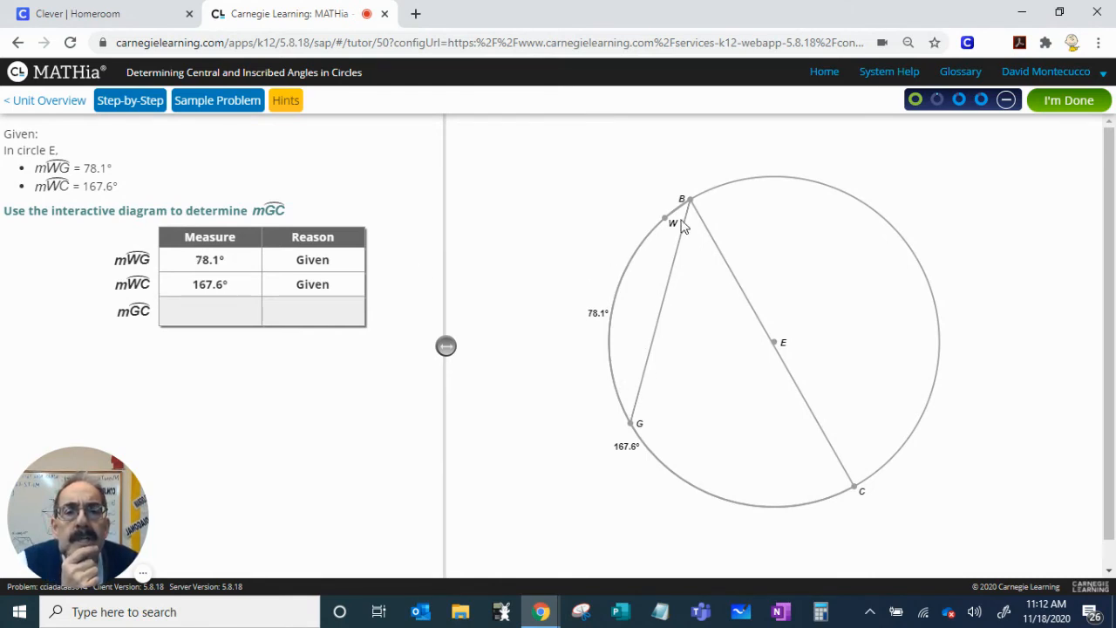
{"action": "mouse_move", "coordinate": [565, 338]}
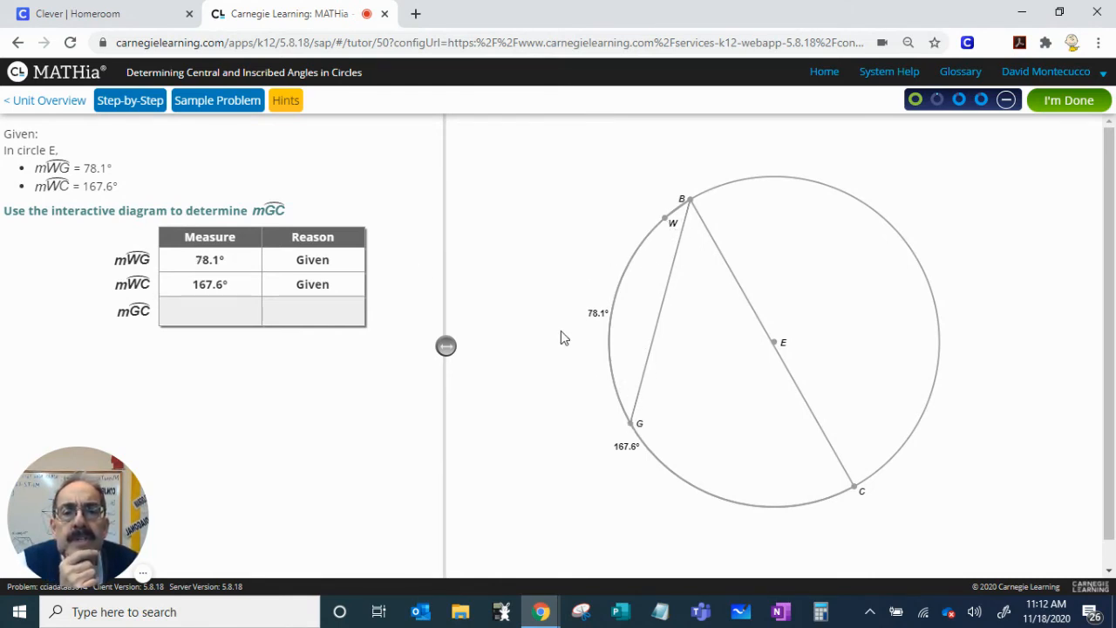
Select arc GC on circle E and record its measure as 89.5 degrees.
{"action": "left_click", "coordinate": [619, 327]}
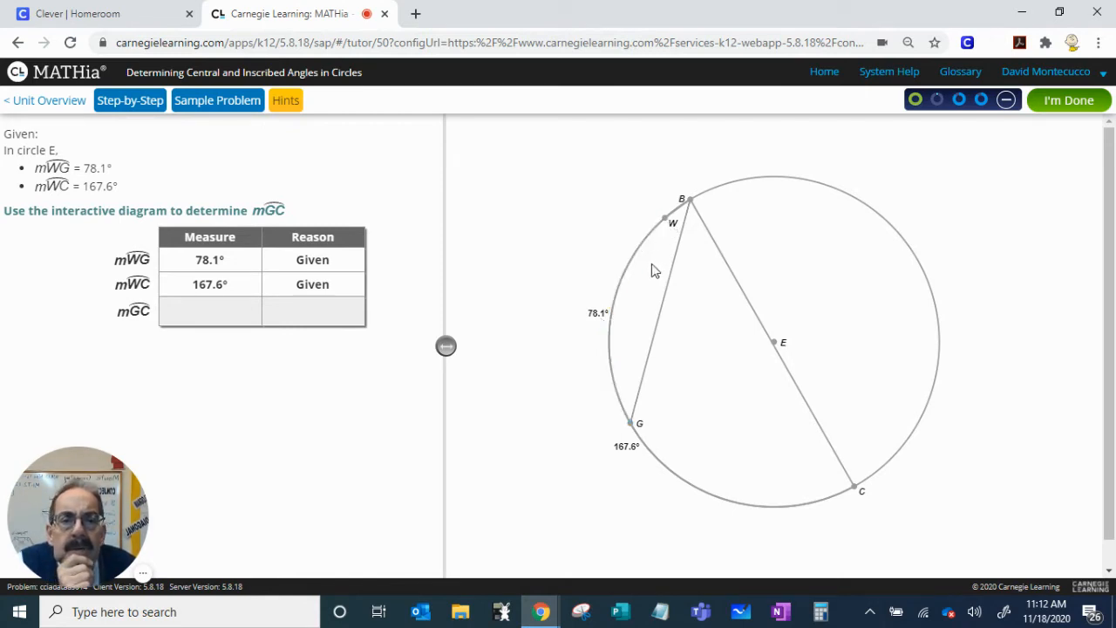
{"action": "mouse_move", "coordinate": [635, 451]}
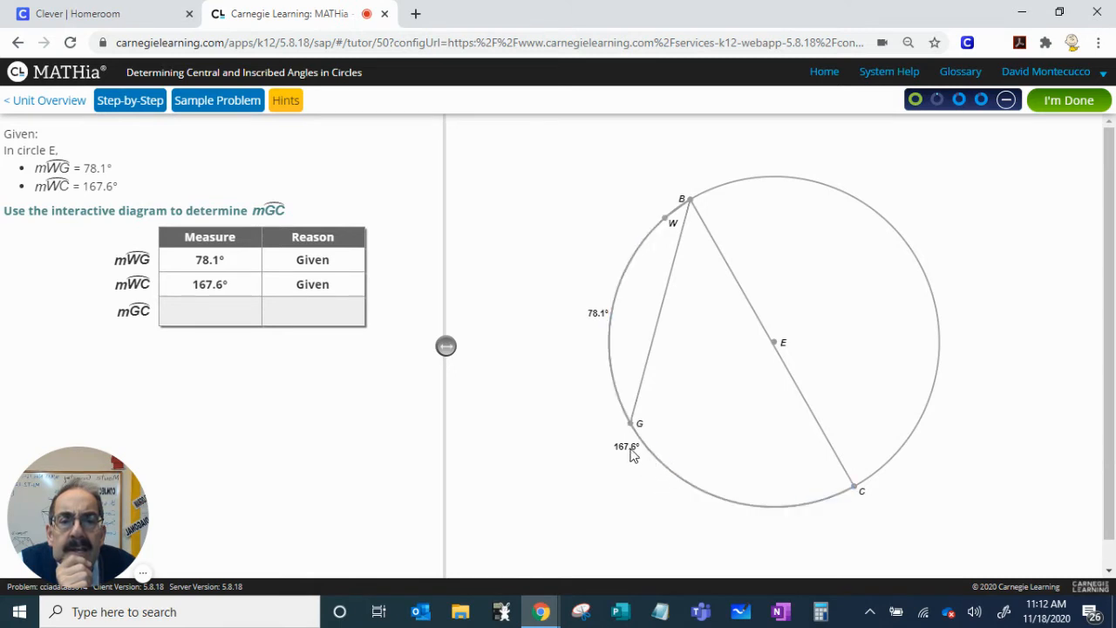
{"action": "left_click", "coordinate": [630, 450]}
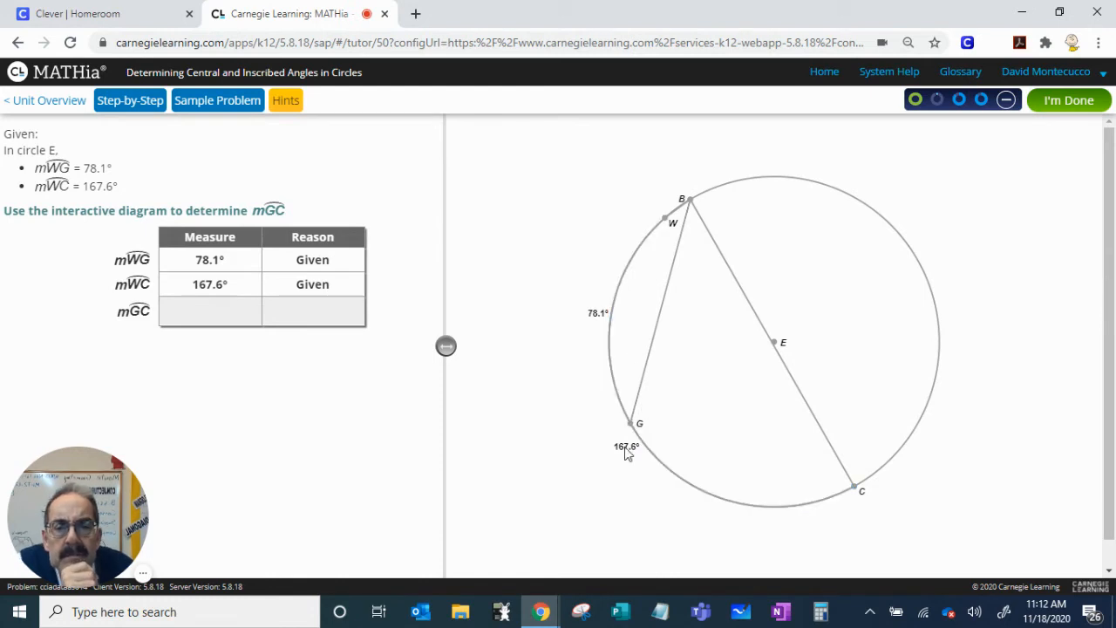
{"action": "left_click", "coordinate": [628, 449]}
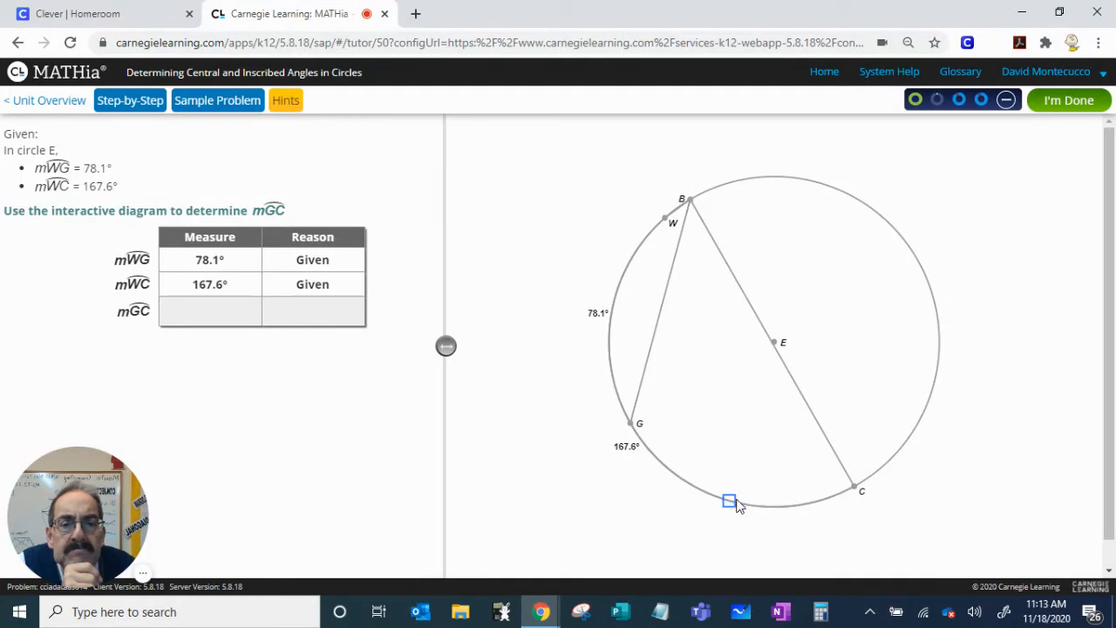
{"action": "left_click", "coordinate": [729, 501]}
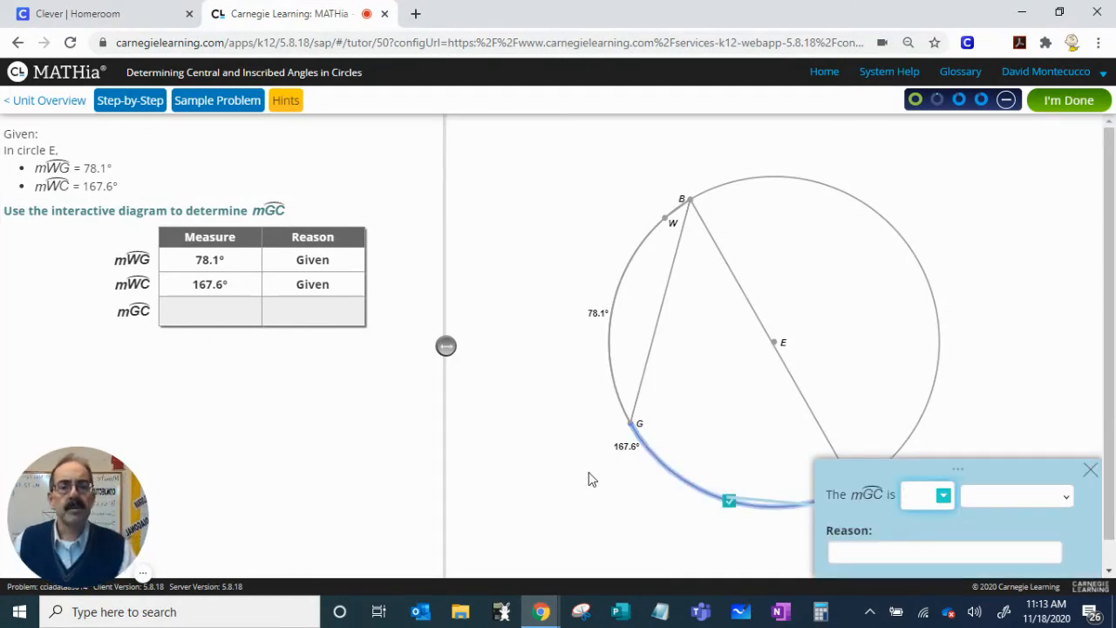
{"action": "type", "text": "16"}
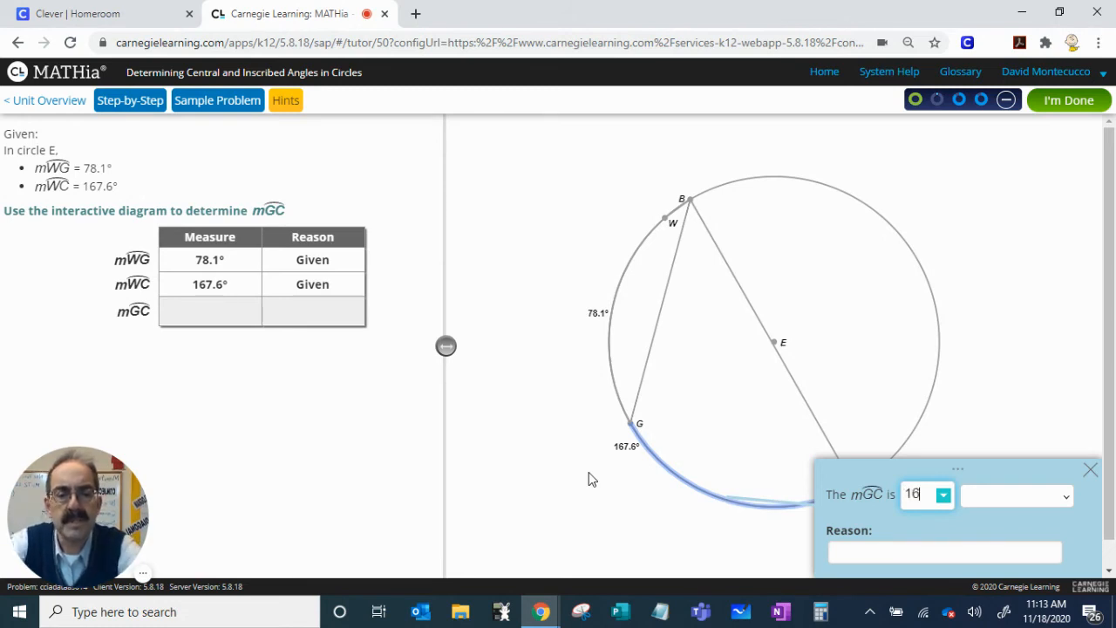
{"action": "type", "text": "167.6"}
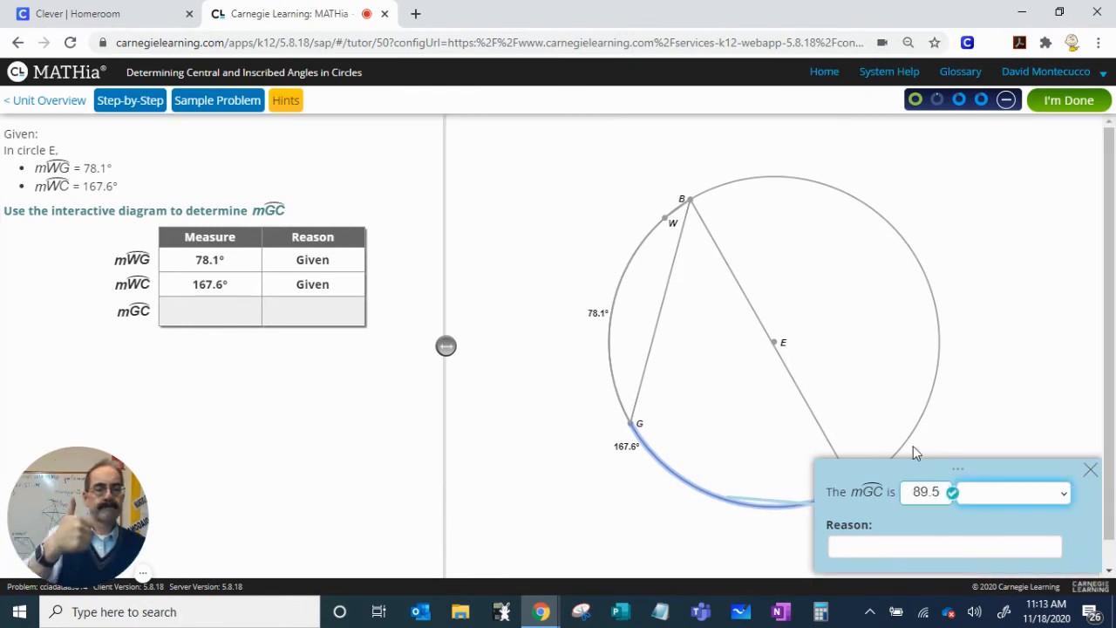
{"action": "left_click", "coordinate": [1062, 492]}
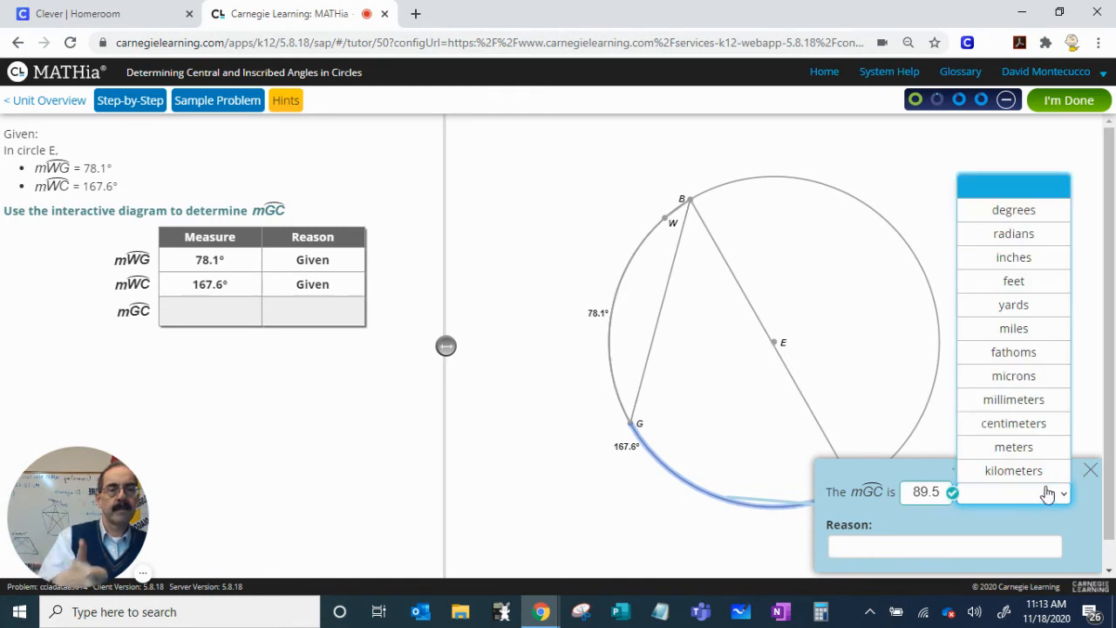
{"action": "left_click", "coordinate": [1013, 210]}
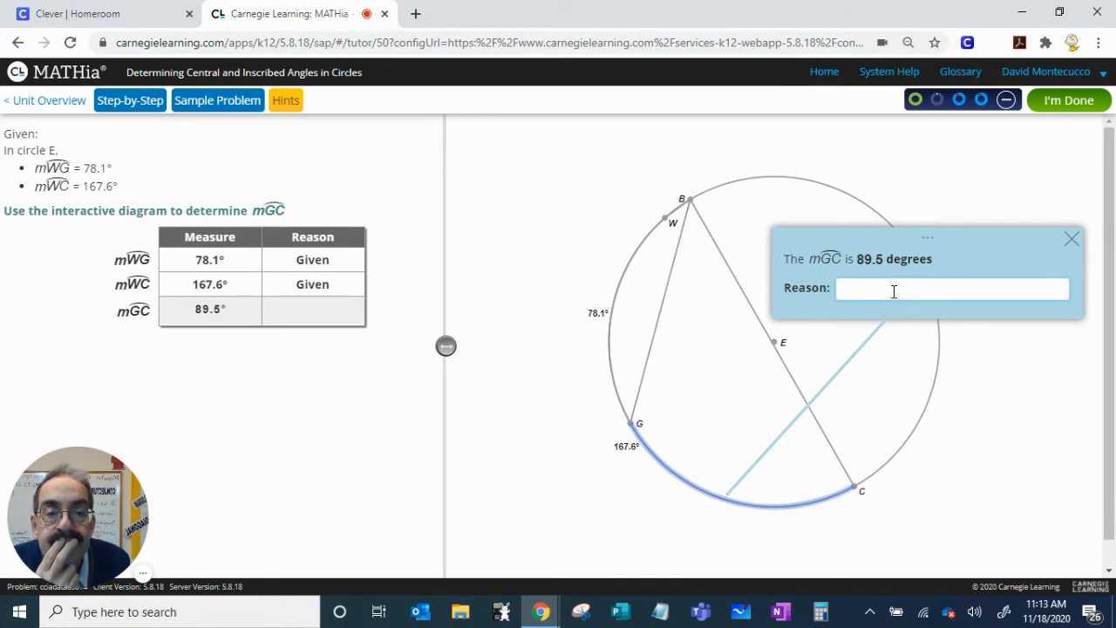
Fill in Inscribed Angle as the reason for arc GC's 89.5° measure.
{"action": "left_click", "coordinate": [952, 288]}
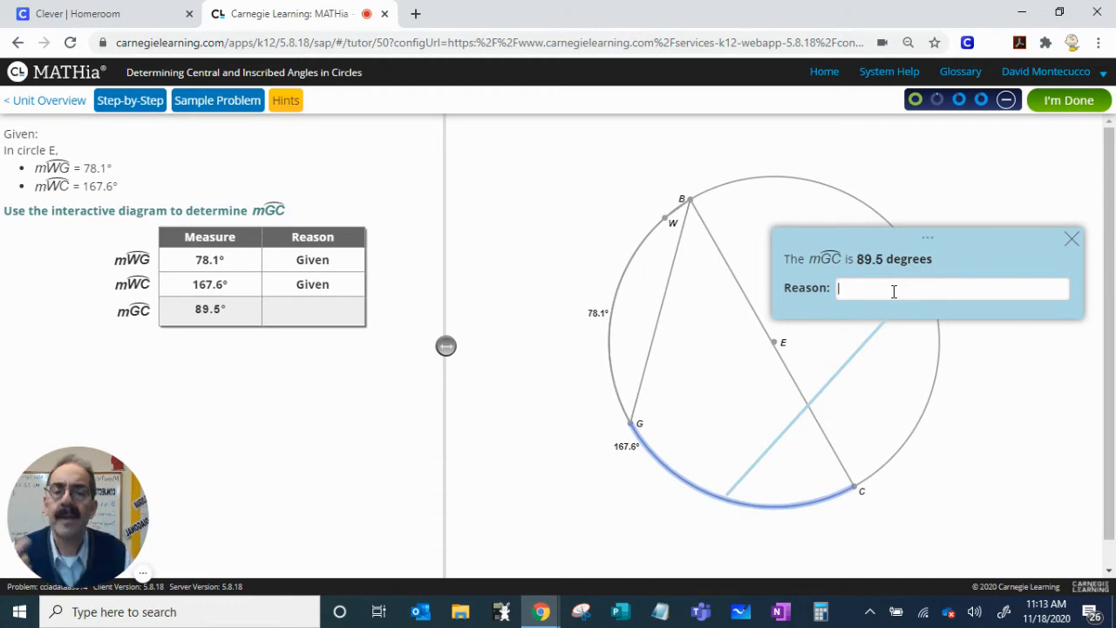
{"action": "type", "text": "Insc"}
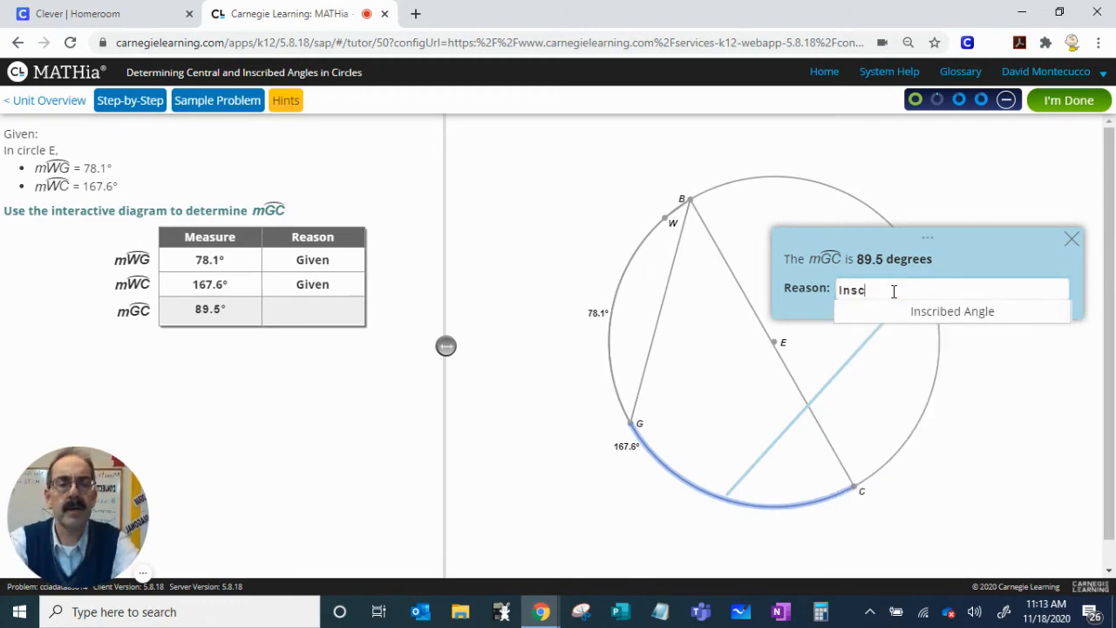
{"action": "left_click", "coordinate": [953, 311]}
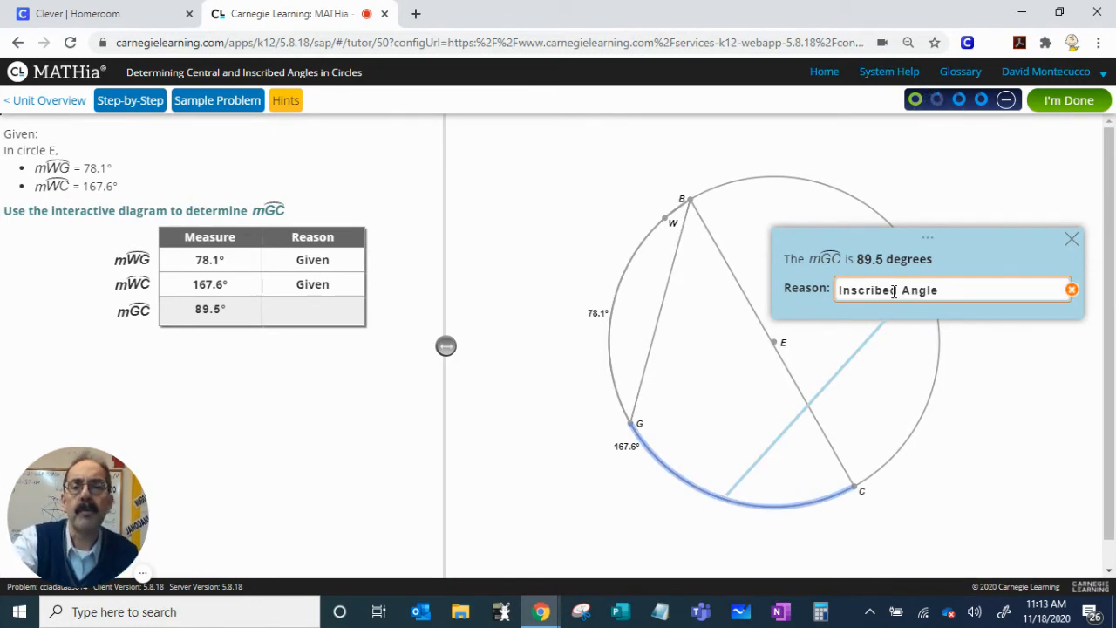
{"action": "mouse_move", "coordinate": [286, 100]}
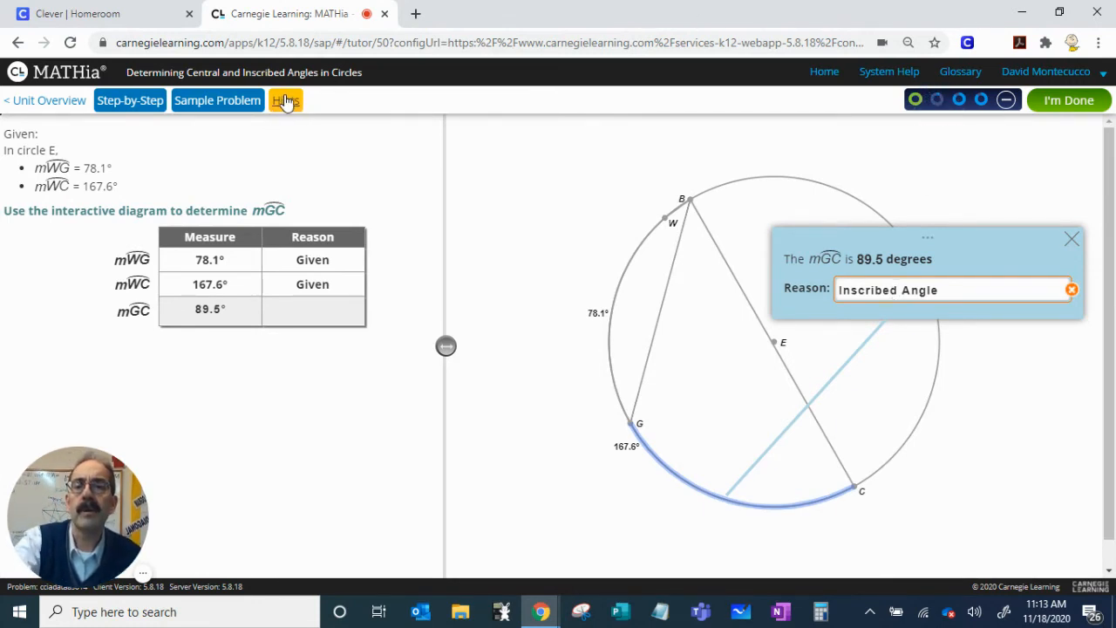
{"action": "left_click", "coordinate": [285, 99]}
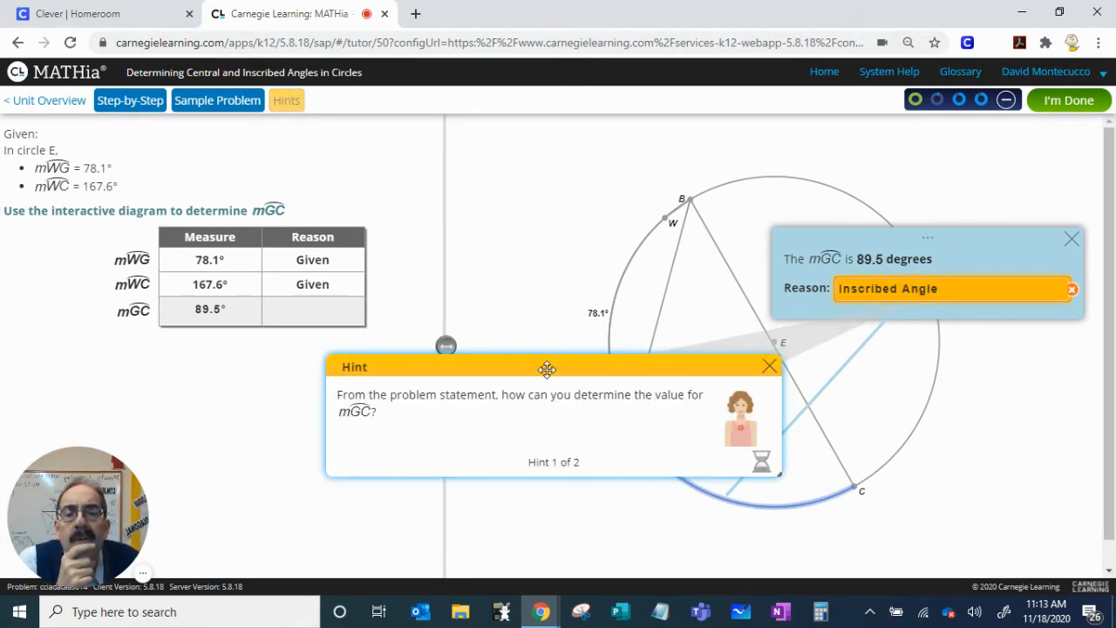
{"action": "left_click_drag", "start_coordinate": [547, 366], "coordinate": [500, 309]}
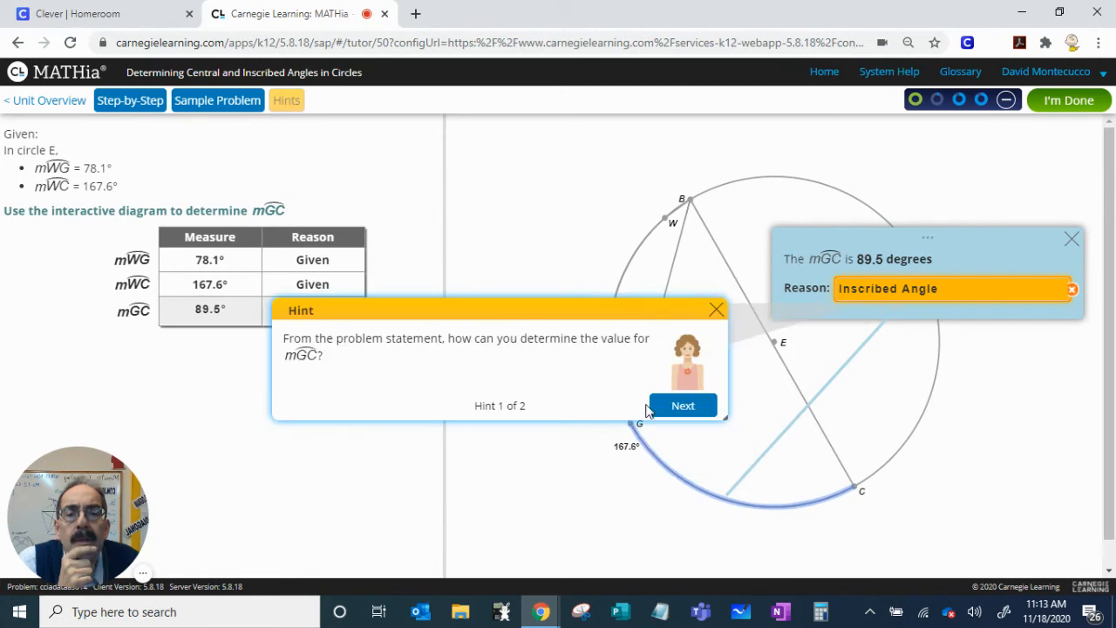
{"action": "left_click", "coordinate": [683, 405]}
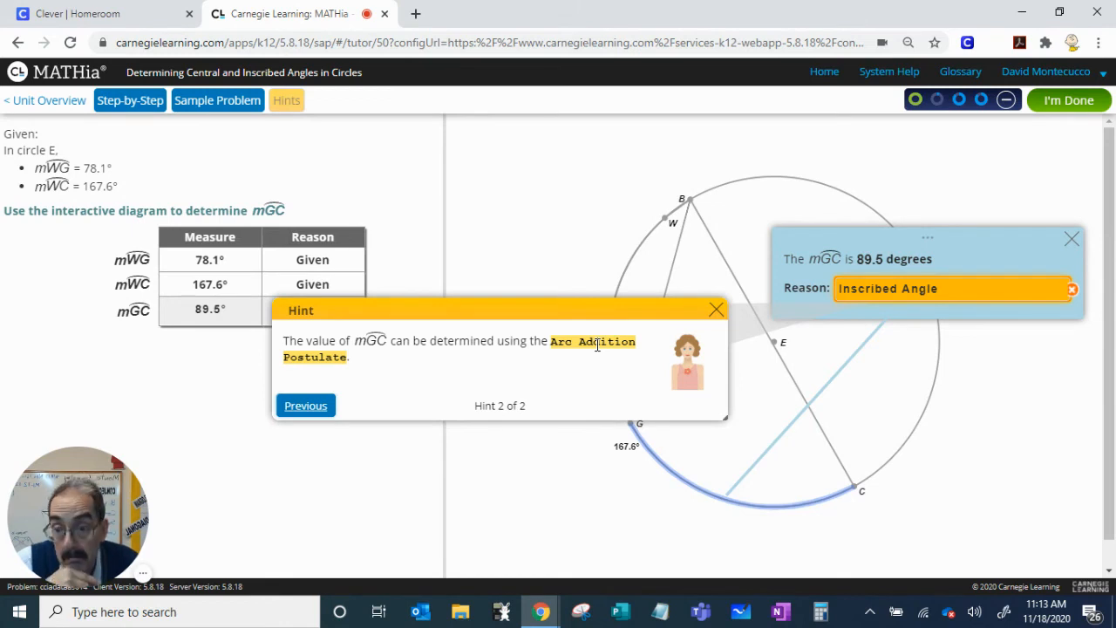
{"action": "left_click", "coordinate": [716, 308]}
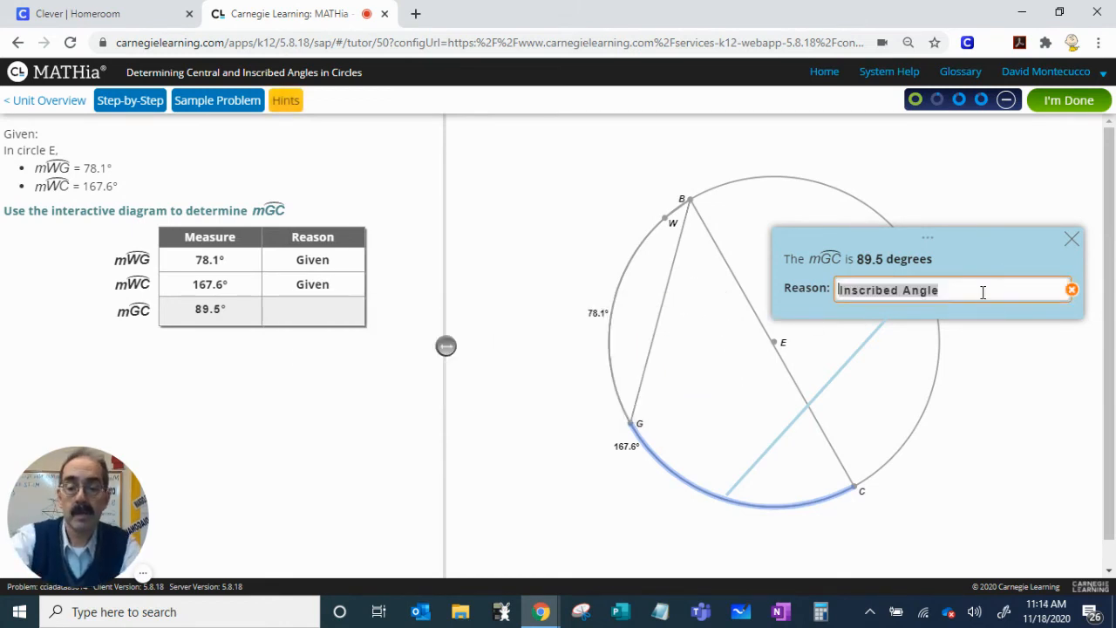
Choose 'Arc Addition Postulate' as arc GC's reason and submit the circle E problem.
{"action": "type", "text": "Arc ang"}
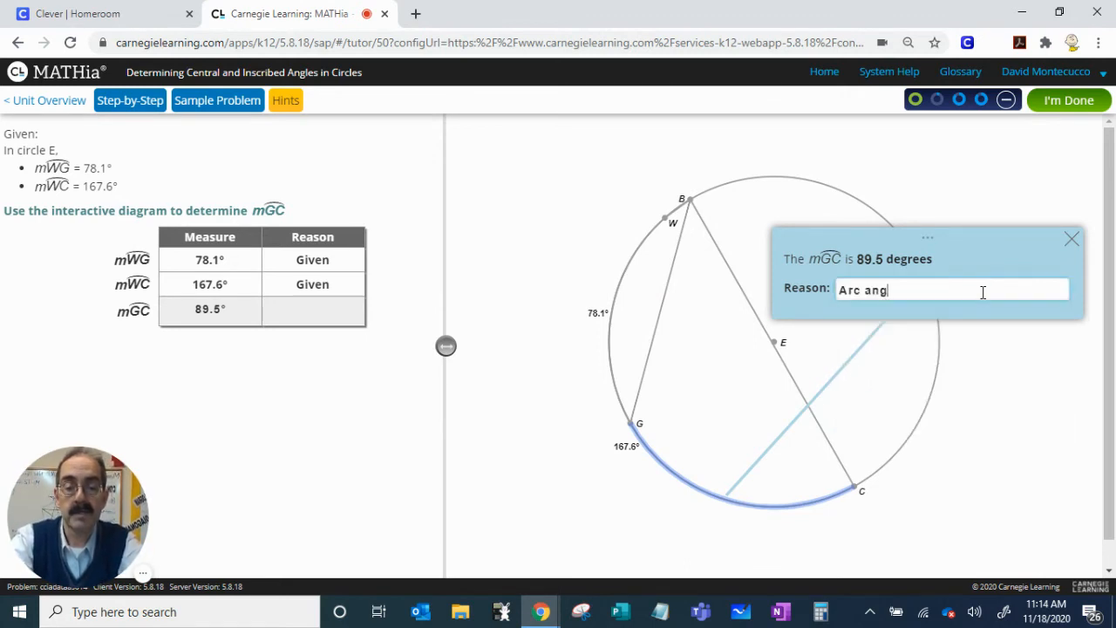
{"action": "key", "text": "Backspace"}
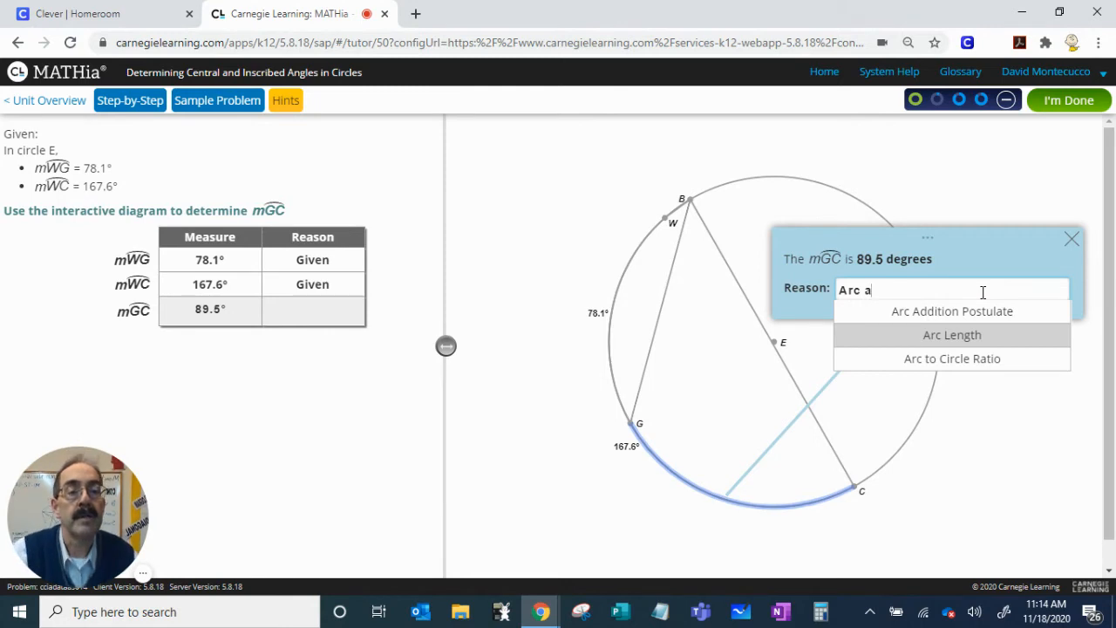
{"action": "left_click", "coordinate": [953, 311]}
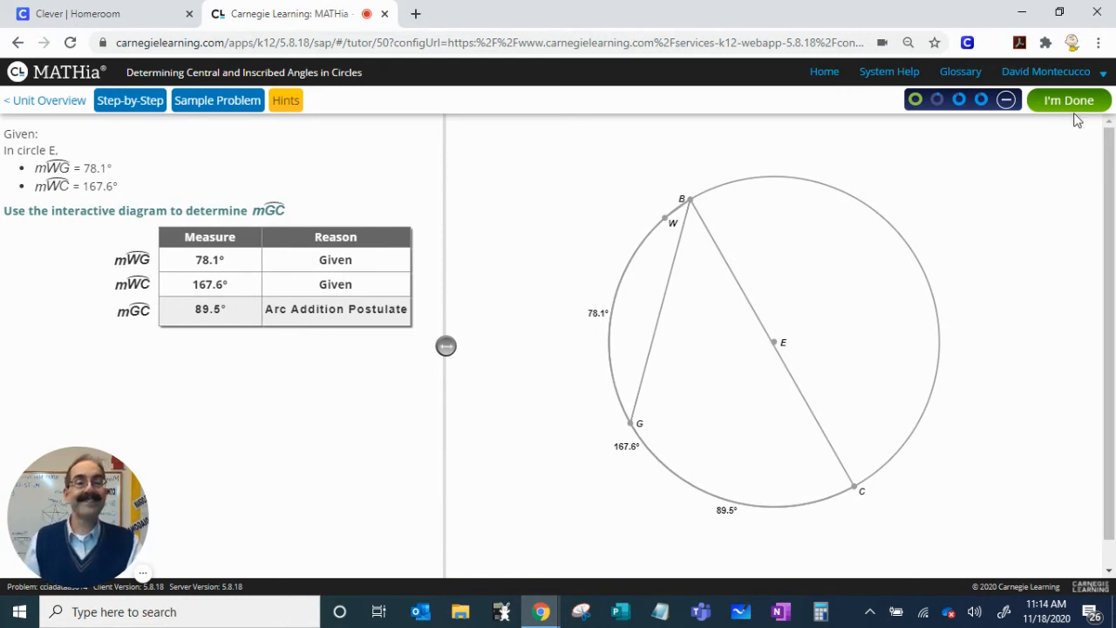
{"action": "left_click", "coordinate": [1068, 99]}
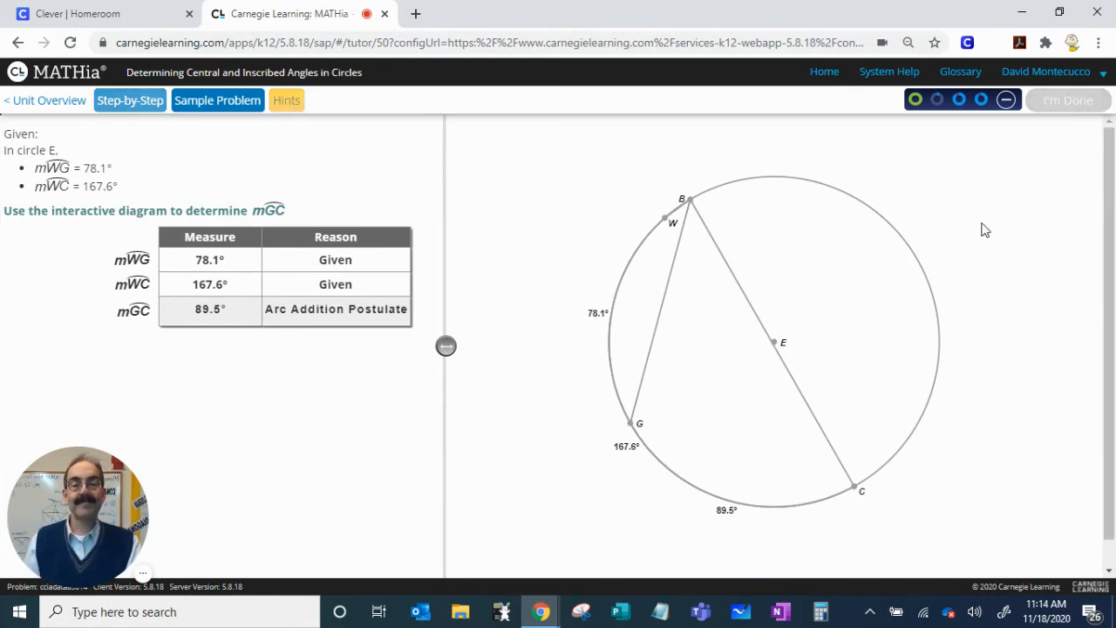
{"action": "mouse_move", "coordinate": [953, 297]}
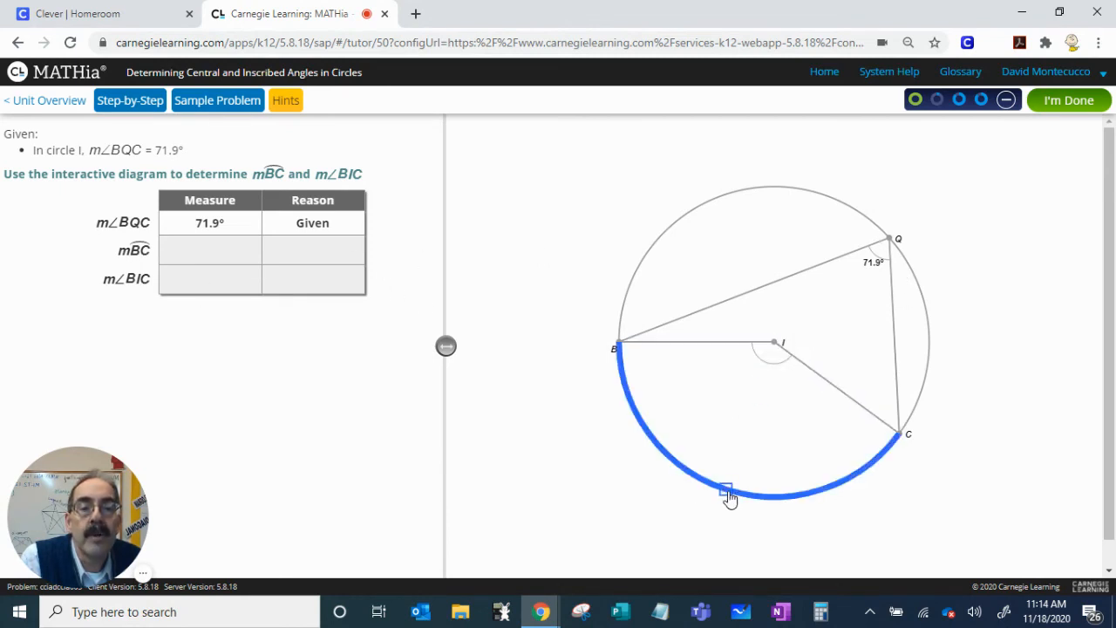
Enter arc BC as 71.9×2 = 143.8° with Inscribed Angle as its reason.
{"action": "left_click", "coordinate": [727, 490]}
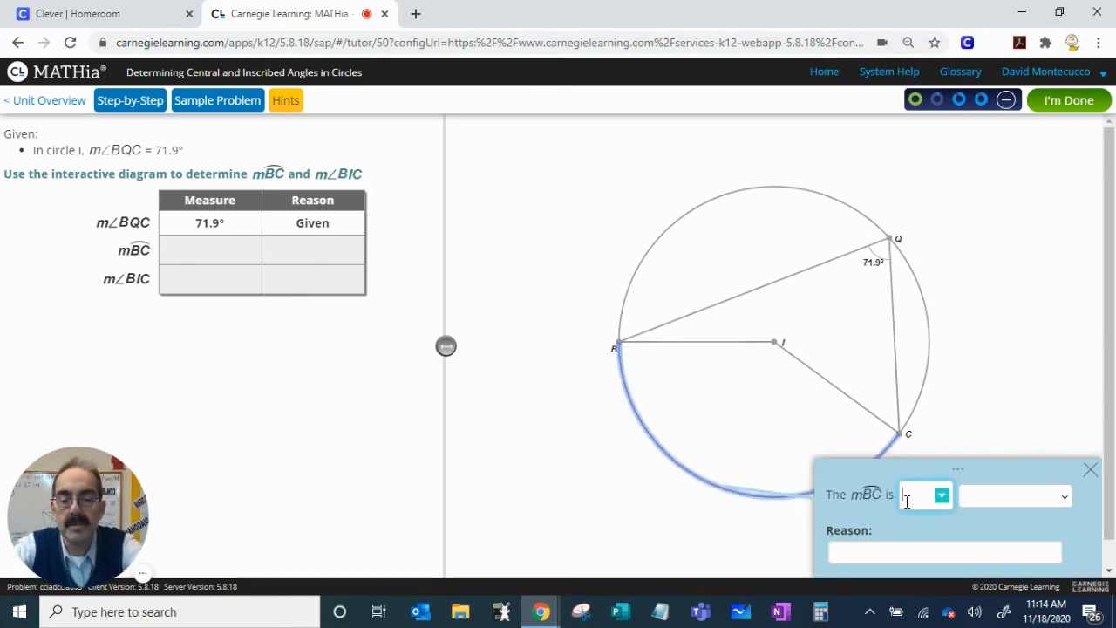
{"action": "type", "text": "7.9"}
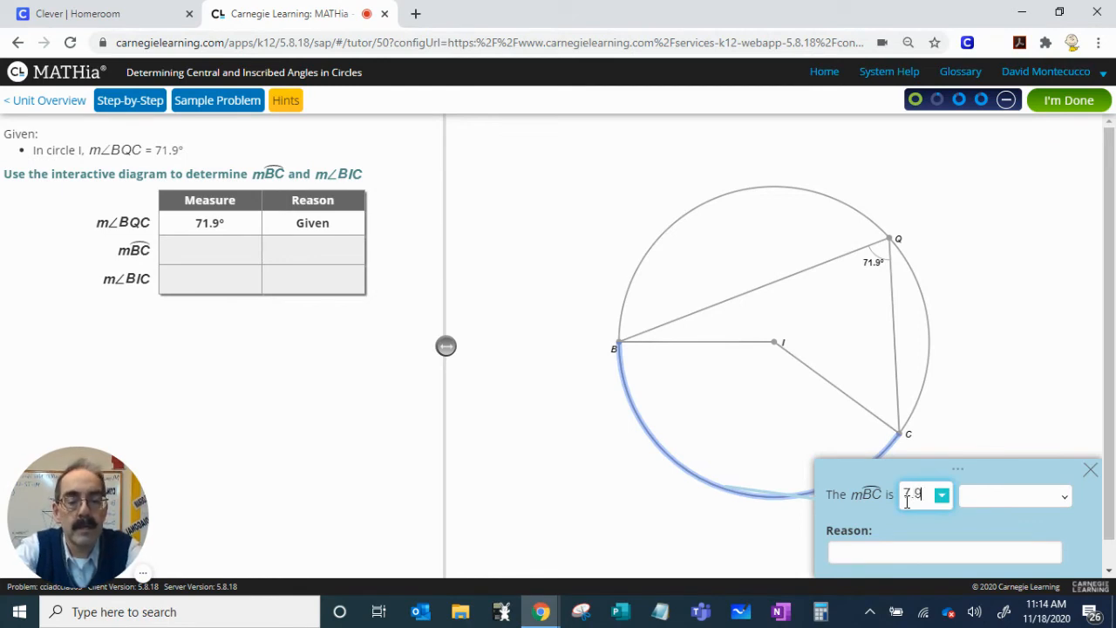
{"action": "type", "text": "71.0"}
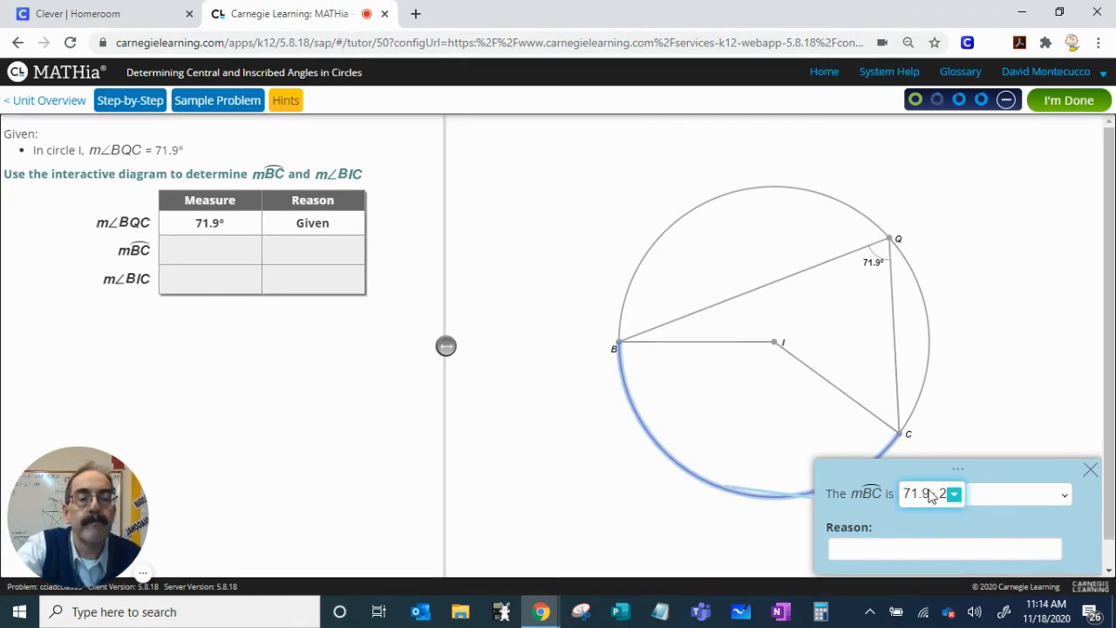
{"action": "left_click", "coordinate": [1062, 495]}
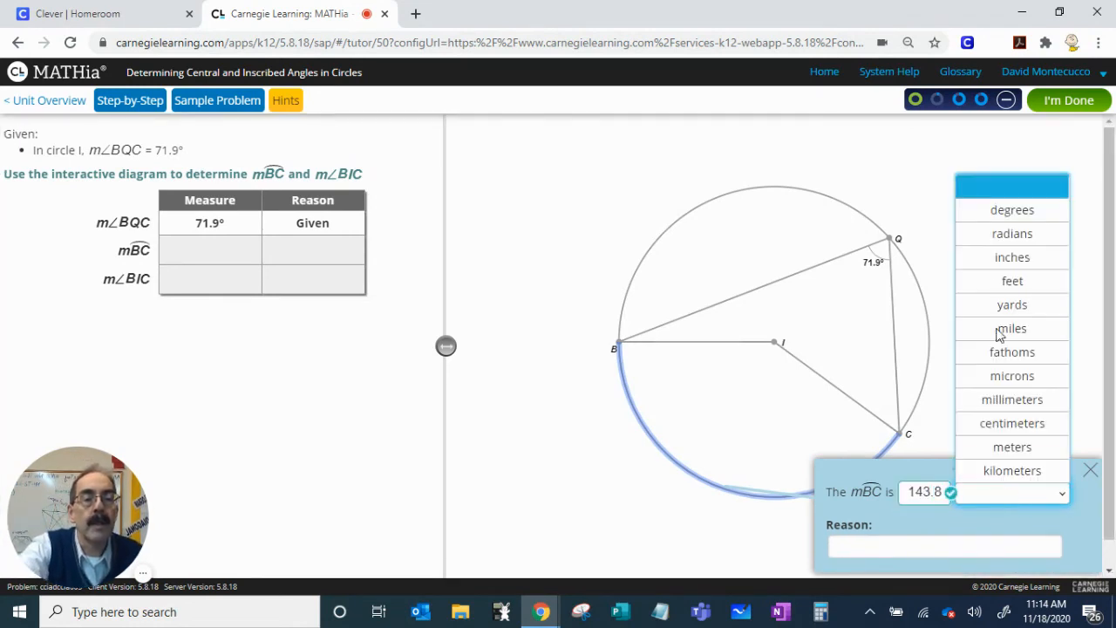
{"action": "left_click", "coordinate": [1012, 209]}
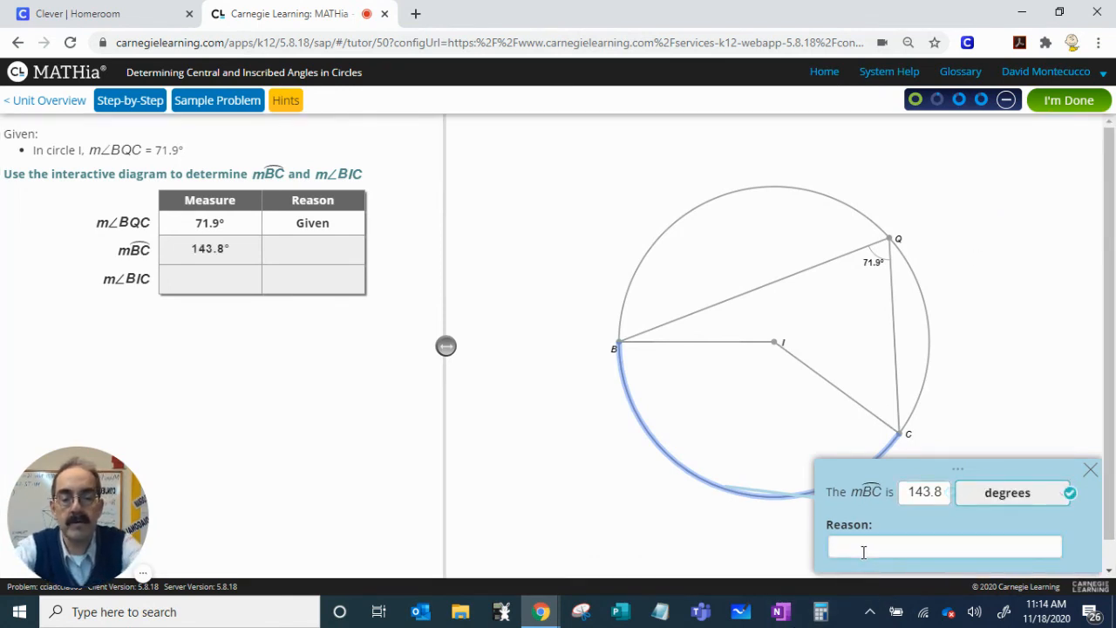
{"action": "type", "text": "inscrv"}
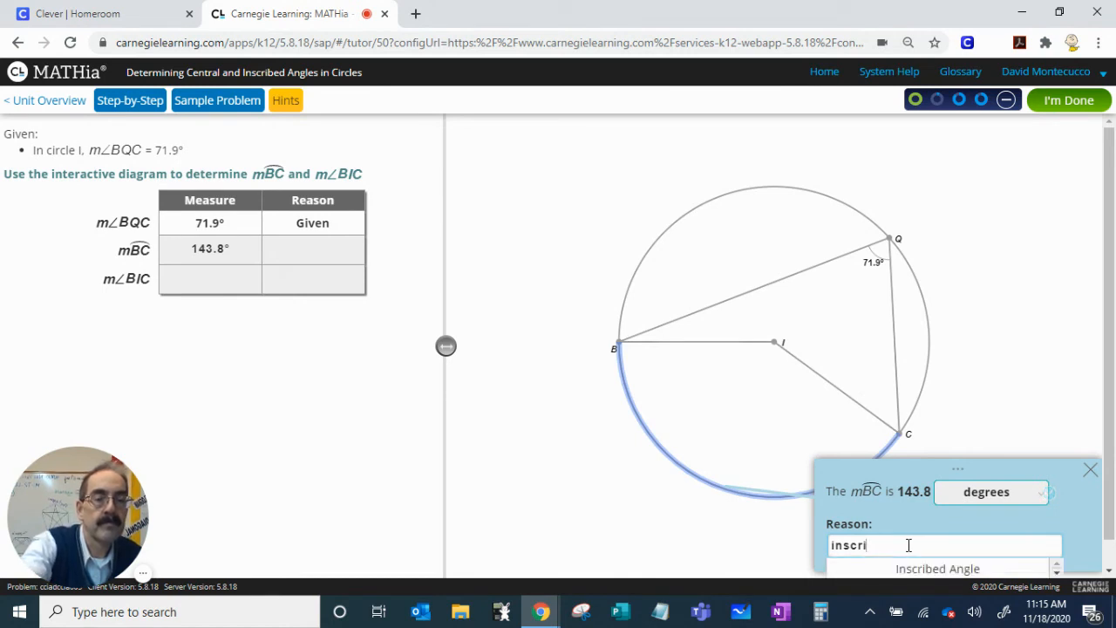
{"action": "left_click", "coordinate": [938, 567]}
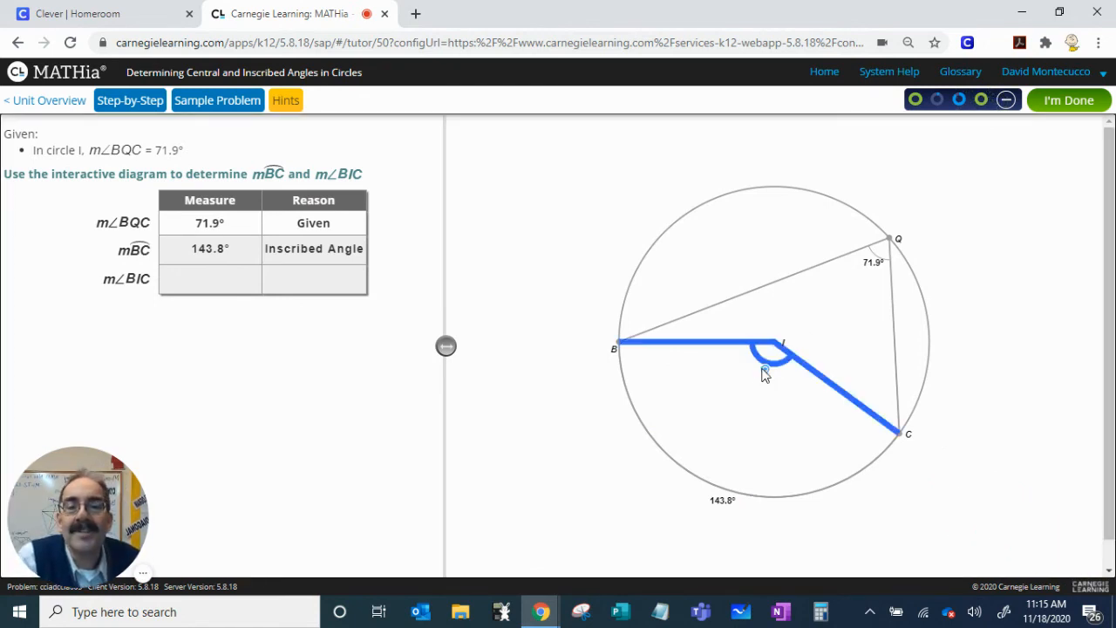
Enter angle BIC as 143.8° with Central Angle as reason, then submit circle I.
{"action": "left_click", "coordinate": [765, 358]}
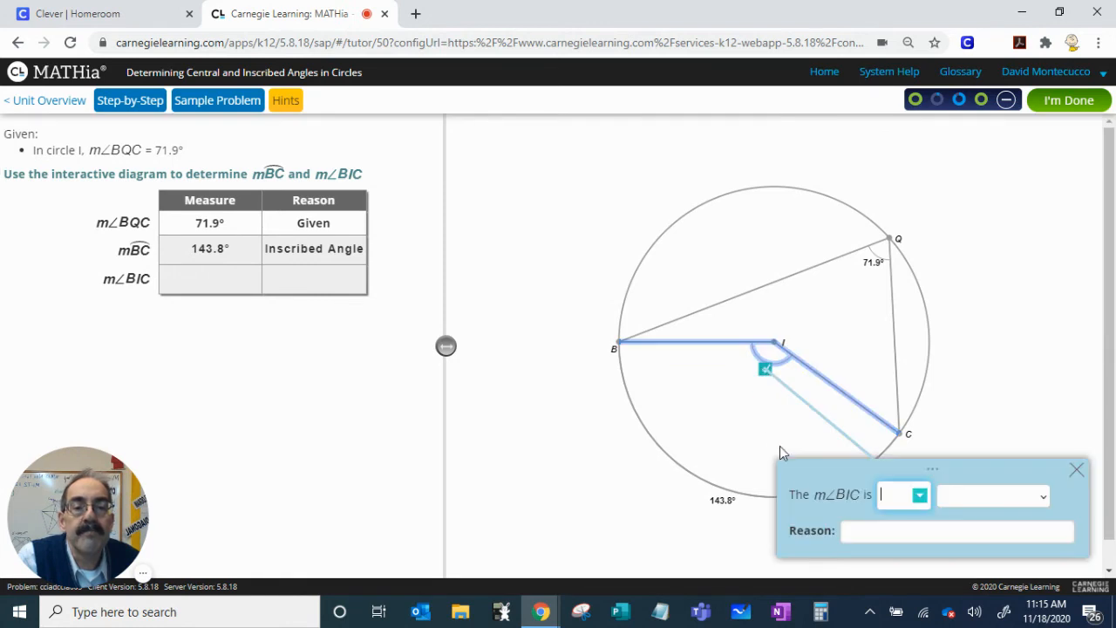
{"action": "type", "text": "1"}
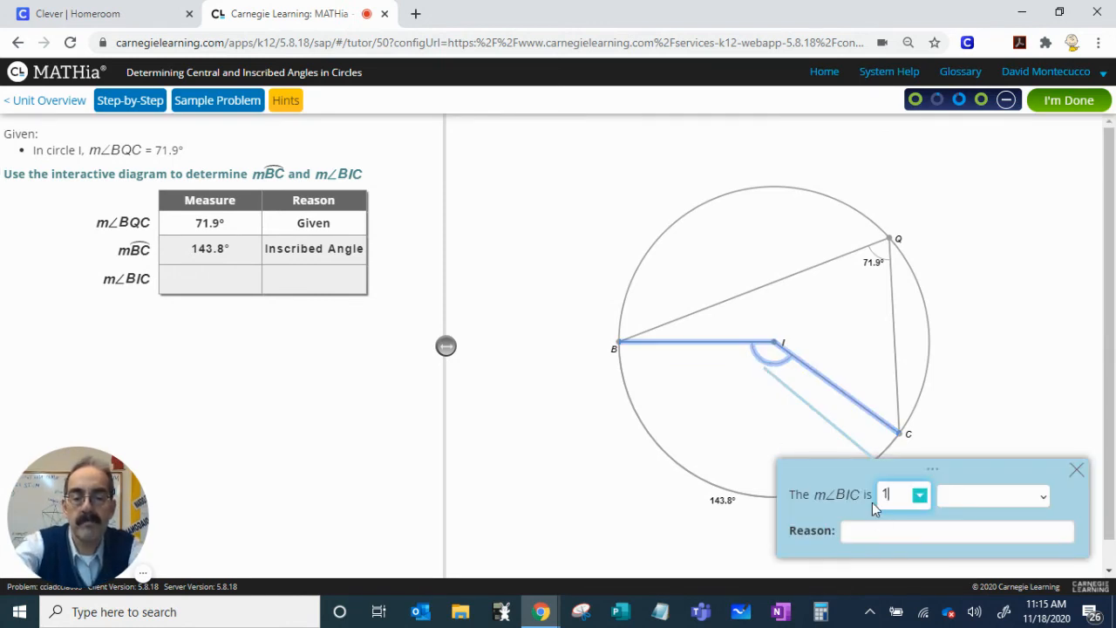
{"action": "type", "text": "43."}
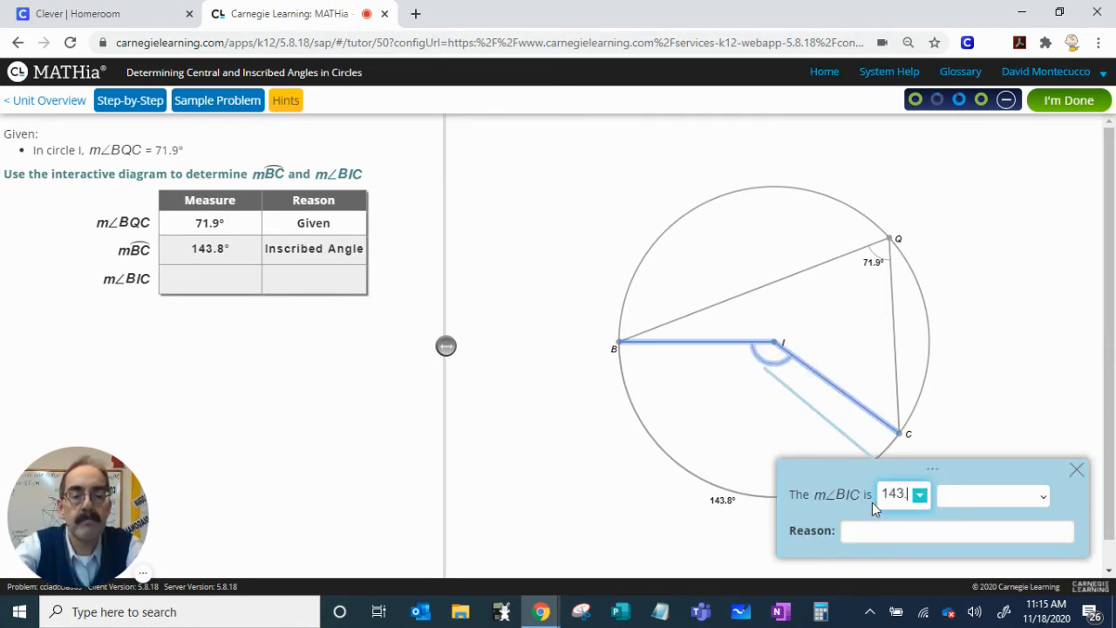
{"action": "type", "text": "8"}
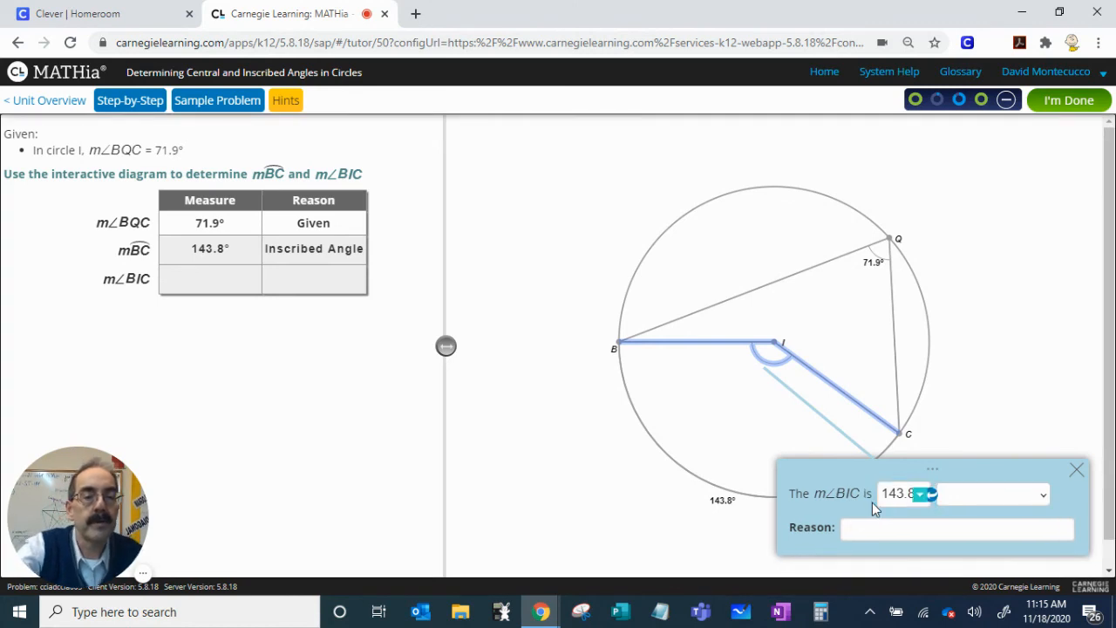
{"action": "left_click", "coordinate": [1042, 495]}
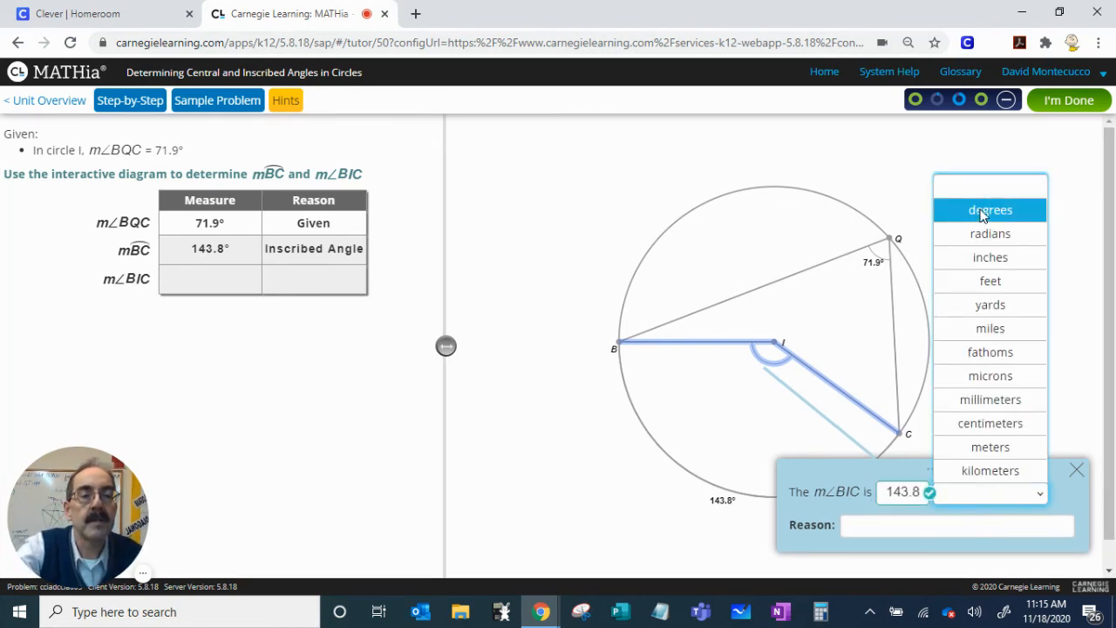
{"action": "left_click", "coordinate": [990, 209]}
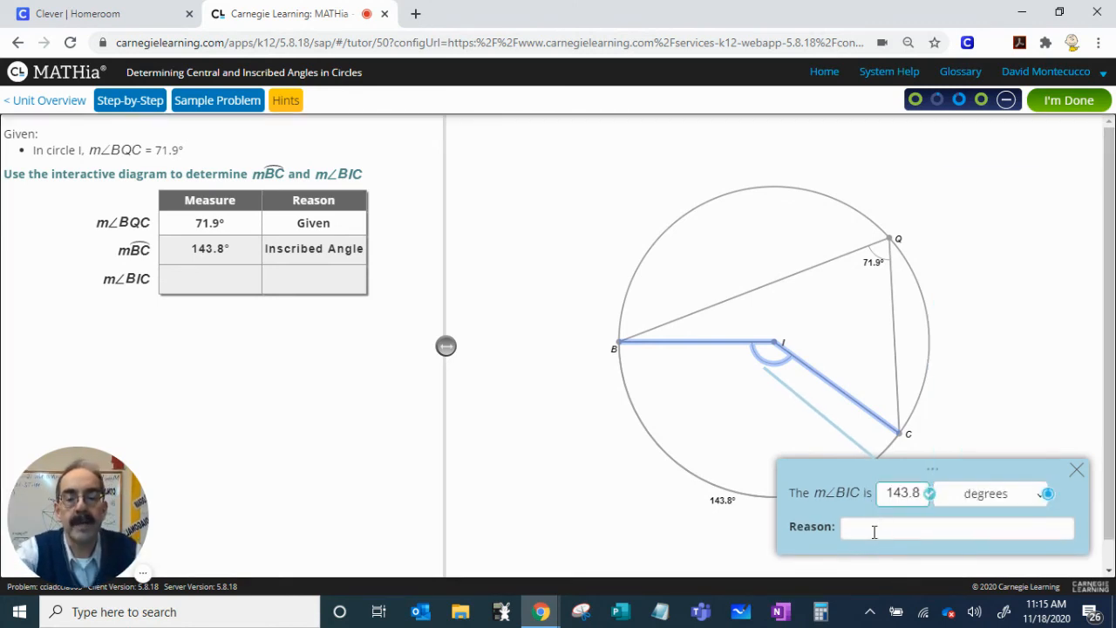
{"action": "type", "text": "cnetr"}
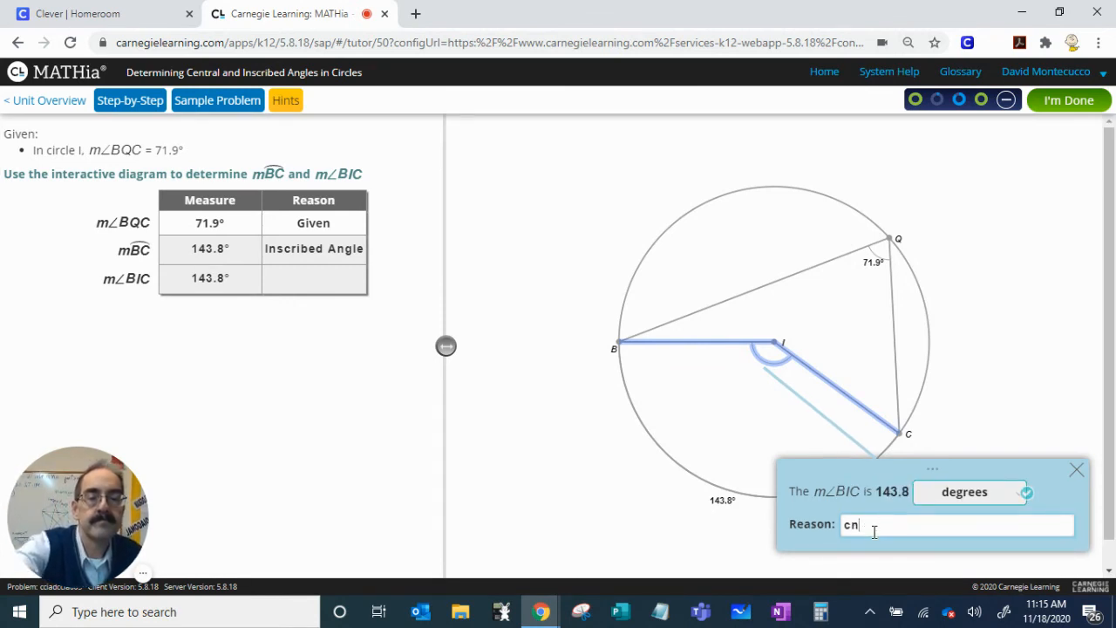
{"action": "type", "text": "ent"}
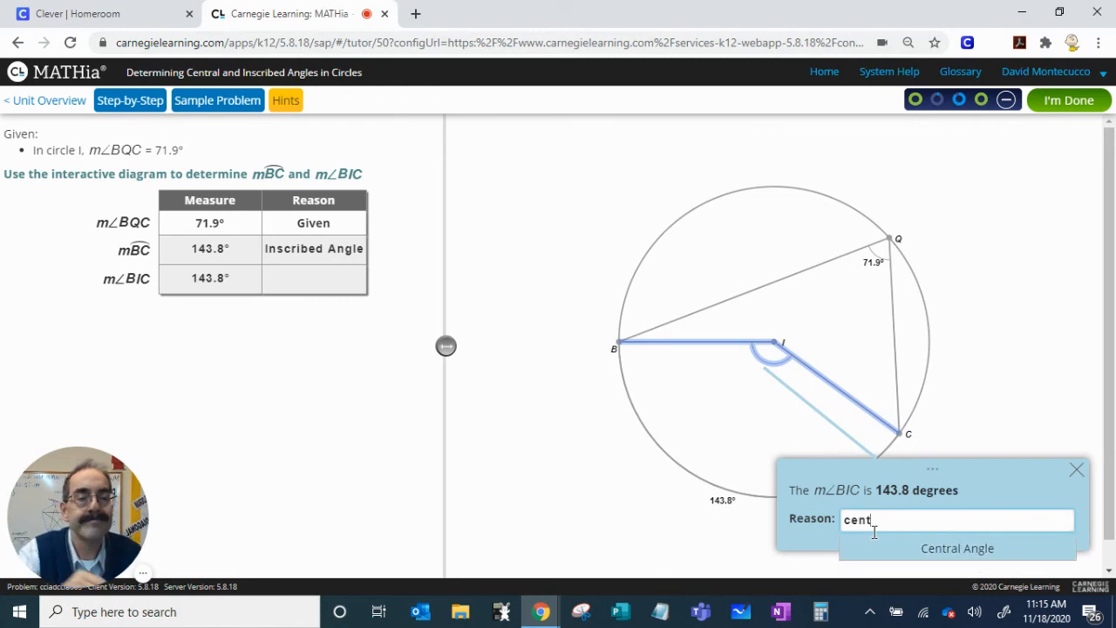
{"action": "left_click", "coordinate": [958, 548]}
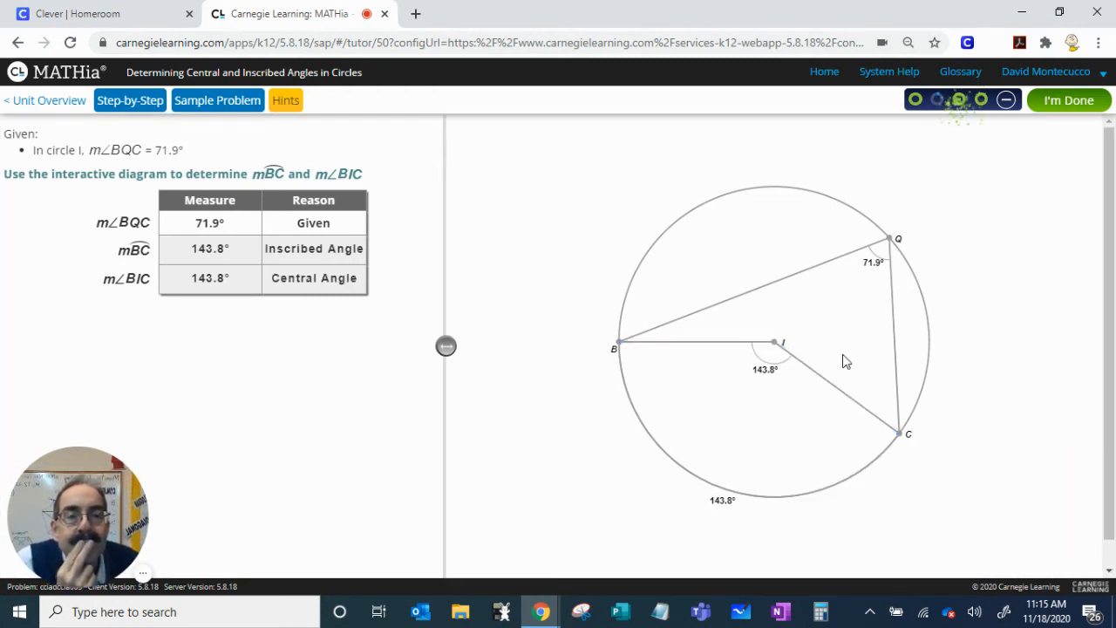
{"action": "mouse_move", "coordinate": [1068, 104]}
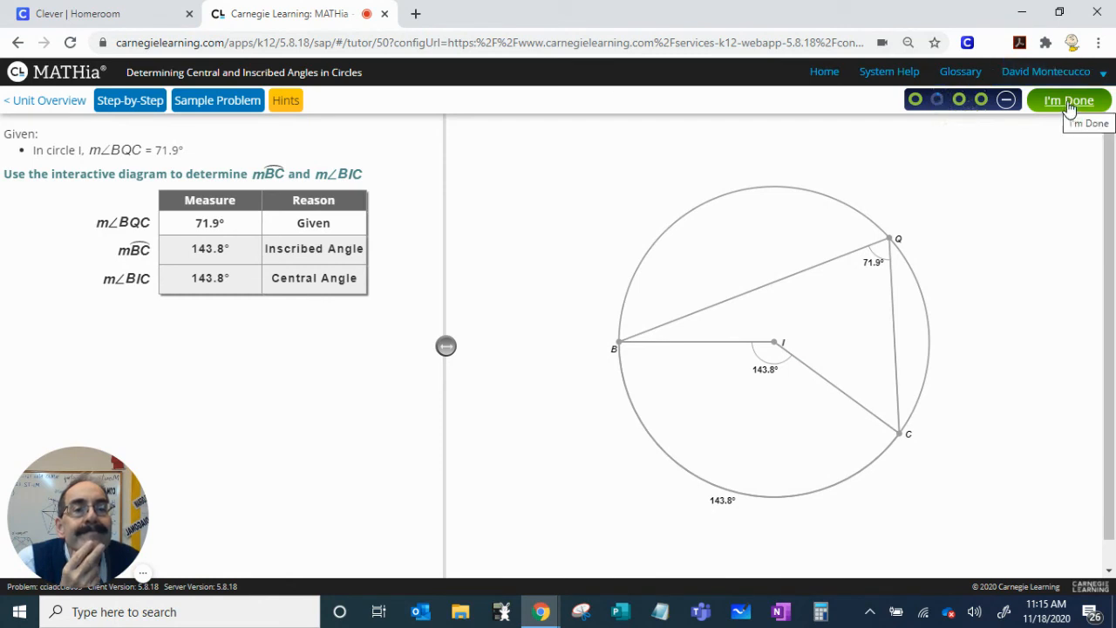
{"action": "left_click", "coordinate": [1067, 101]}
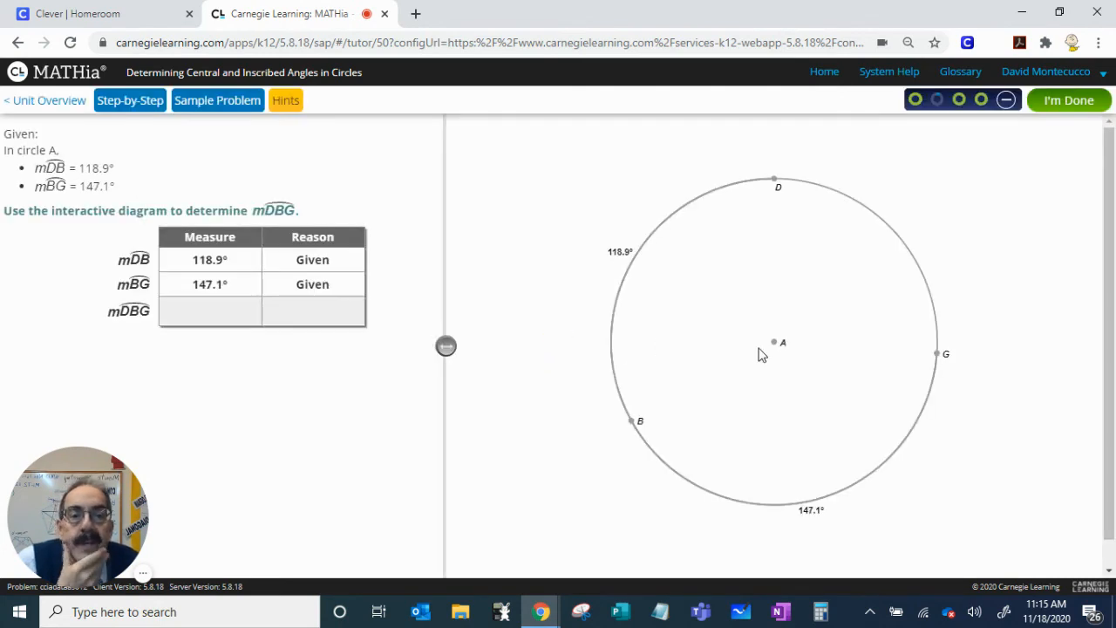
Enter arc DBG as 118.9 + 147.1 = 266° with the Arc Addition Postulate reason.
{"action": "left_click", "coordinate": [629, 257]}
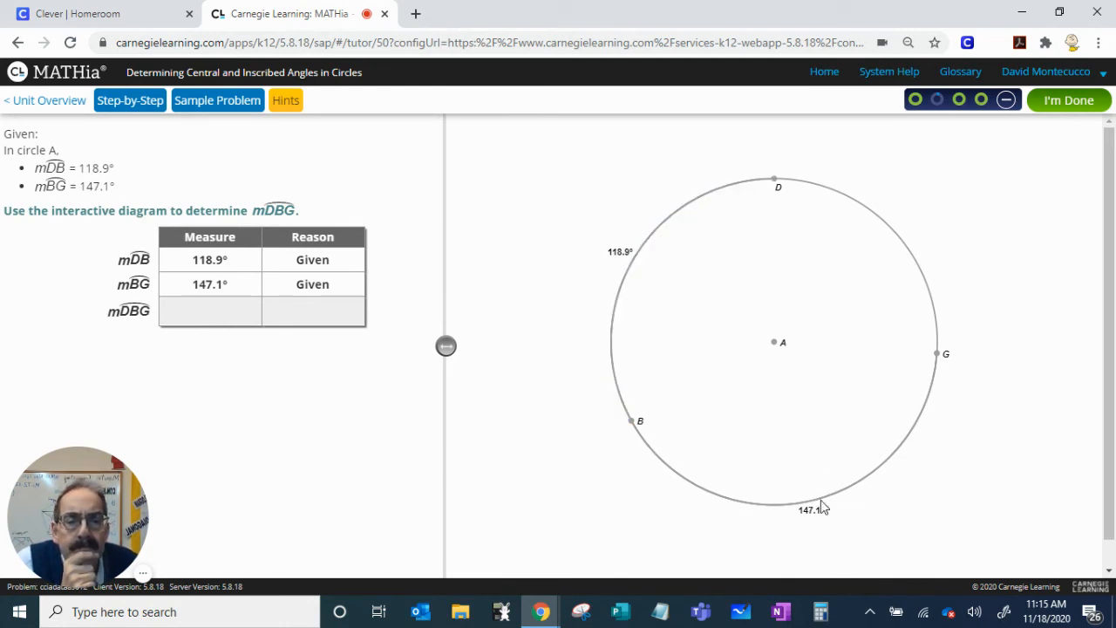
{"action": "left_click", "coordinate": [811, 511]}
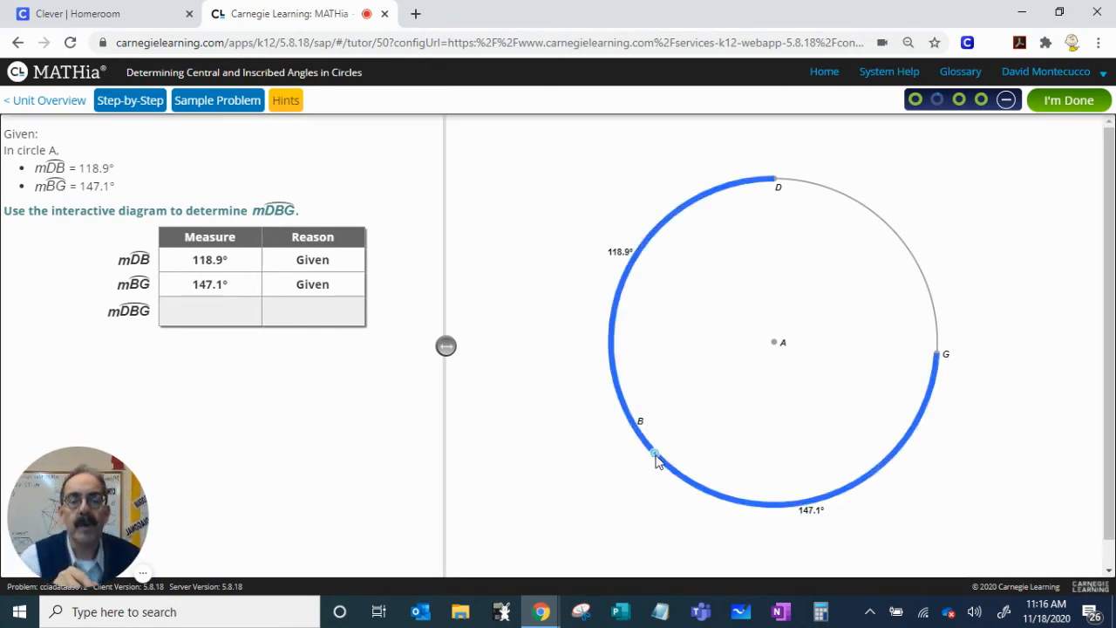
{"action": "left_click", "coordinate": [655, 455]}
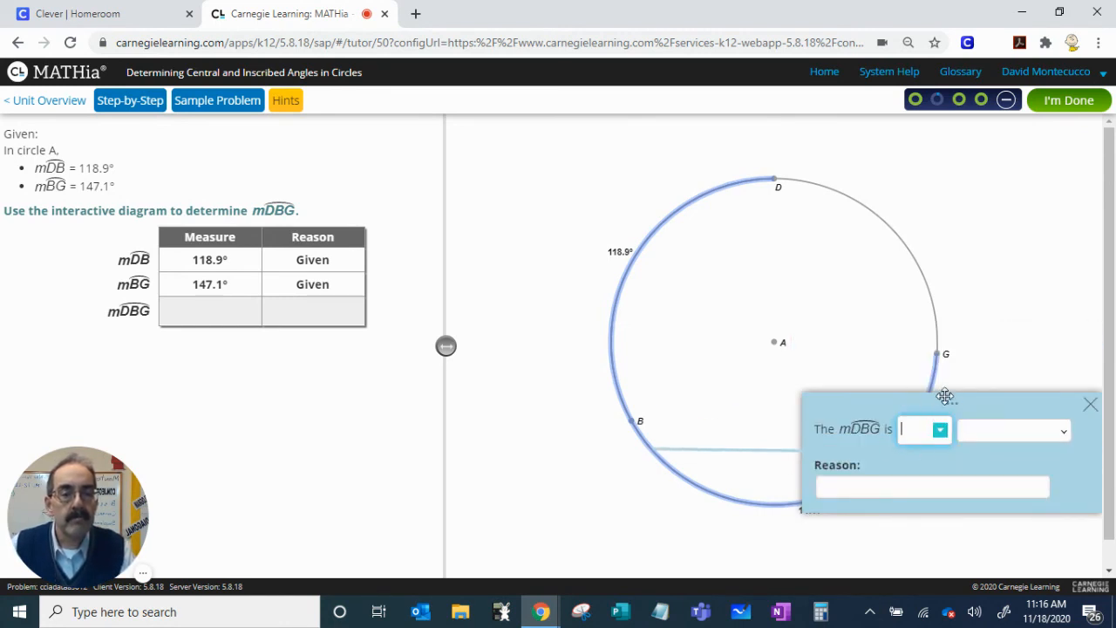
{"action": "left_click_drag", "start_coordinate": [946, 397], "coordinate": [900, 366]}
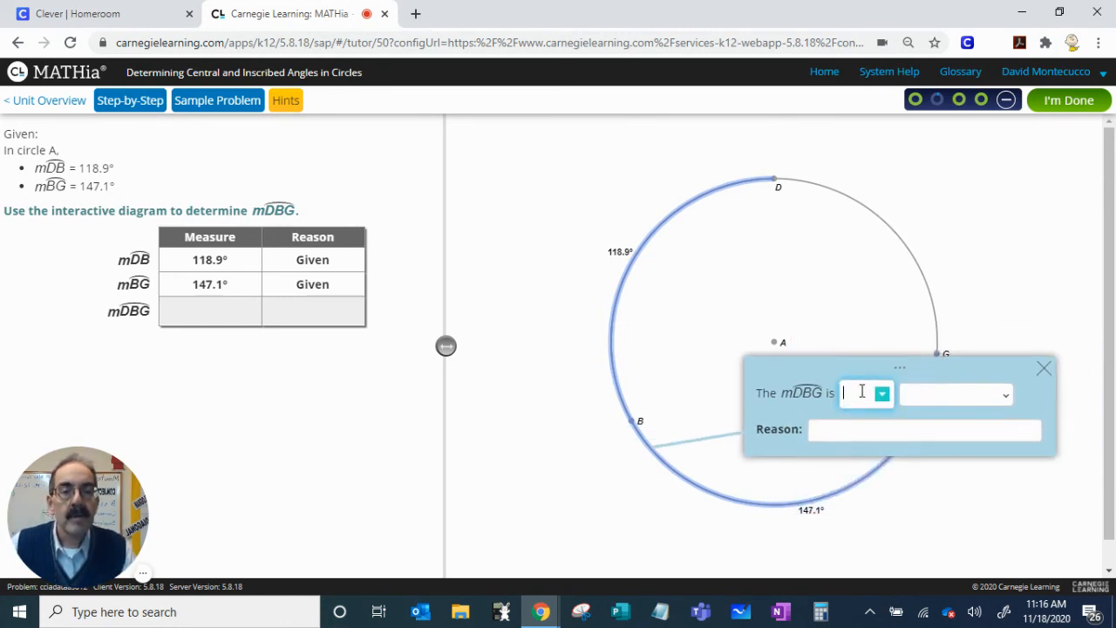
{"action": "type", "text": "118"}
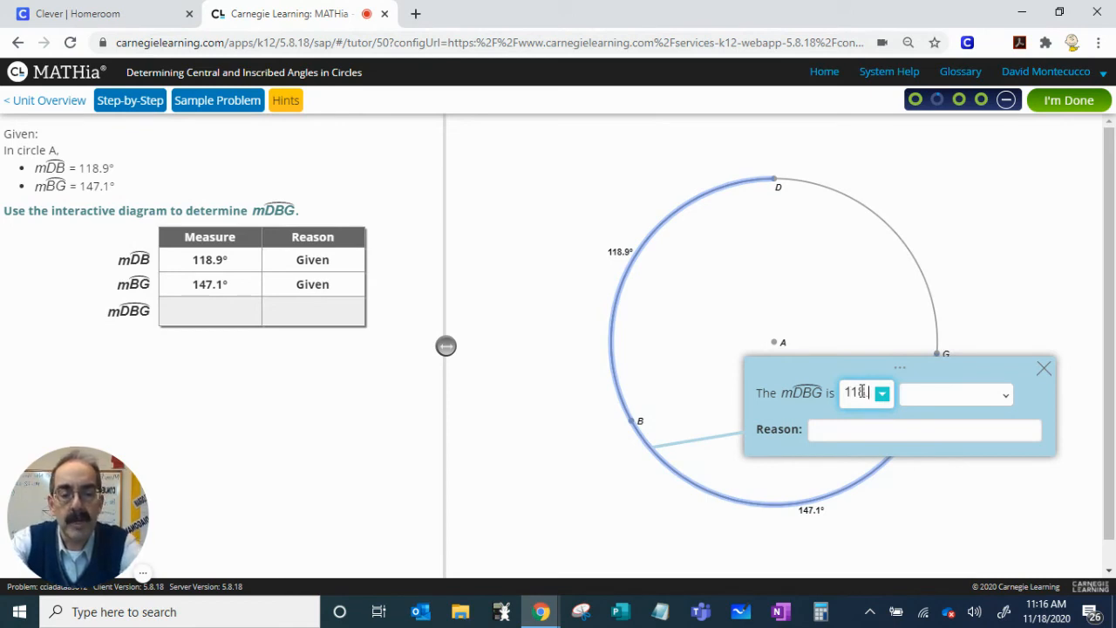
{"action": "type", "text": ".9 +"}
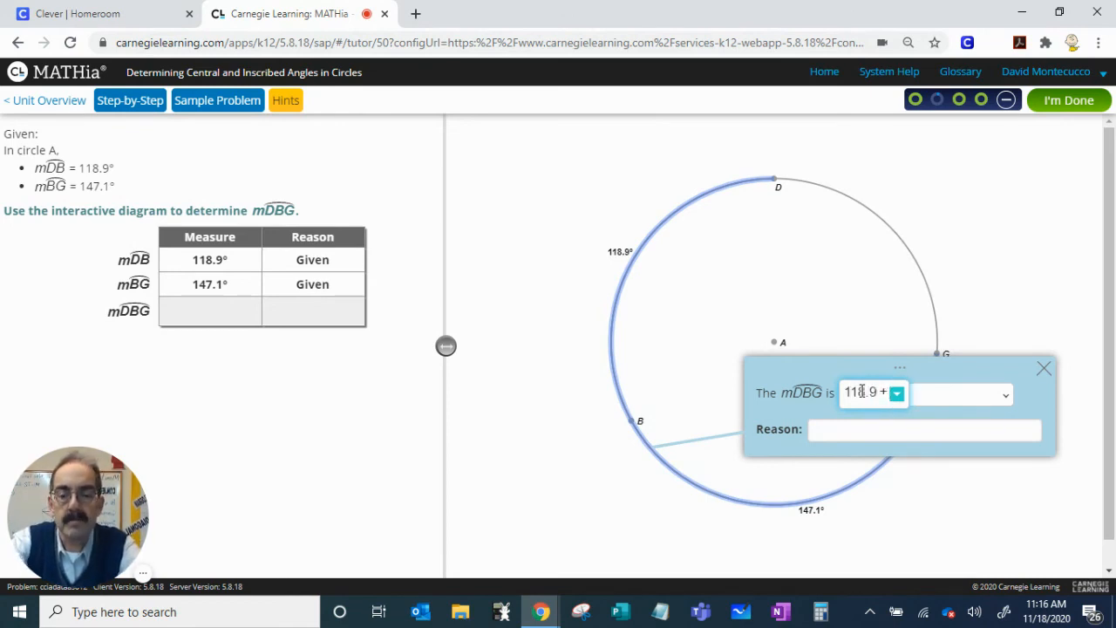
{"action": "type", "text": "147"}
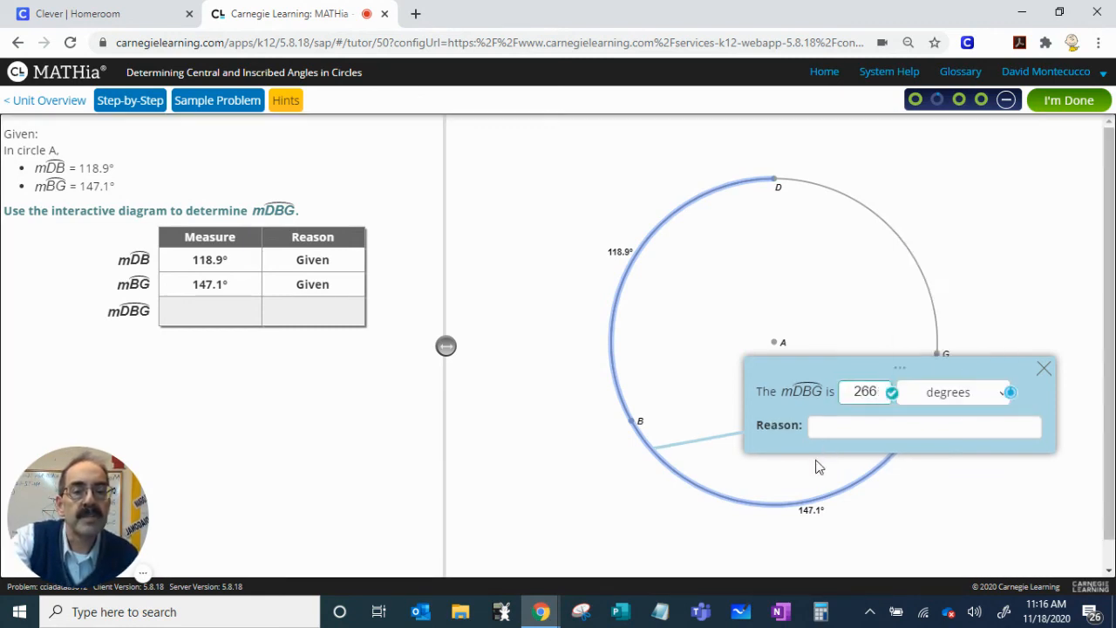
{"action": "type", "text": "ar"}
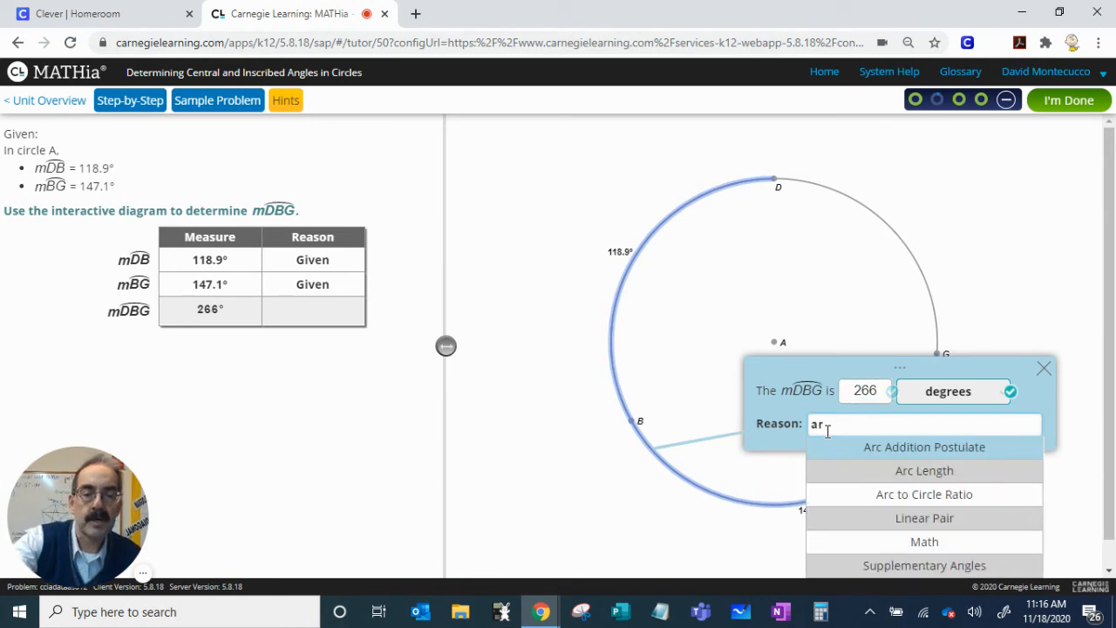
{"action": "left_click", "coordinate": [924, 446]}
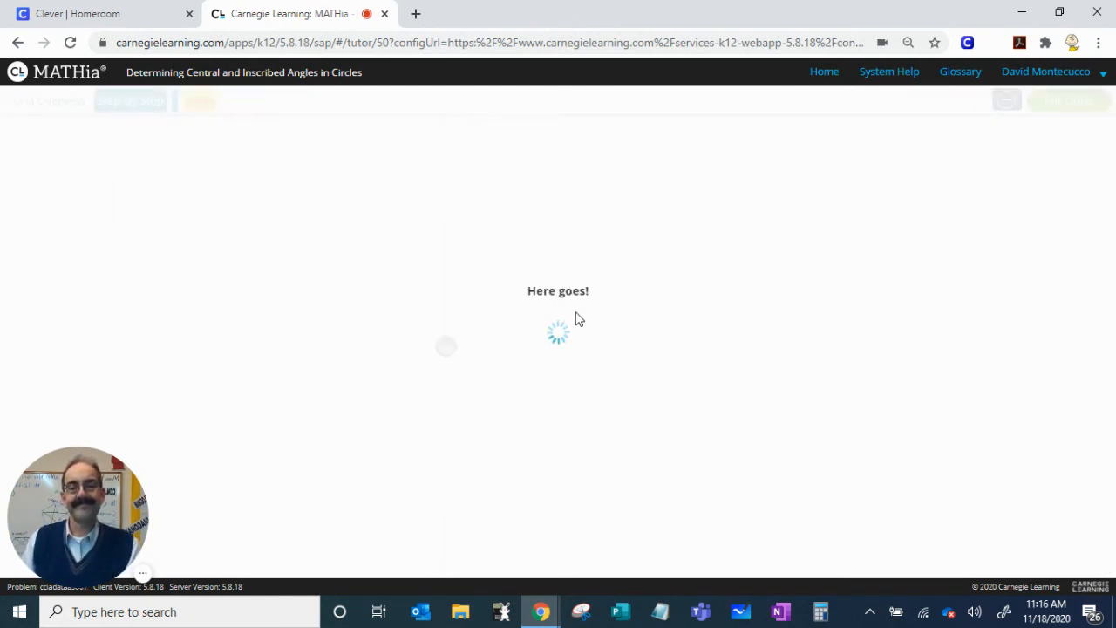
{"action": "mouse_move", "coordinate": [586, 314]}
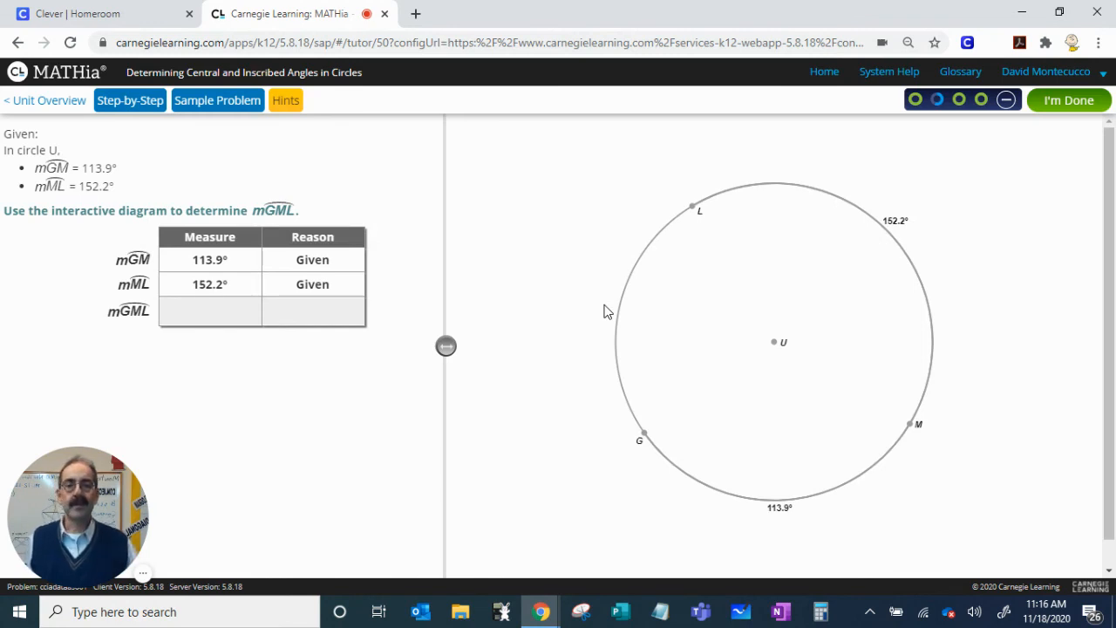
{"action": "mouse_move", "coordinate": [779, 503]}
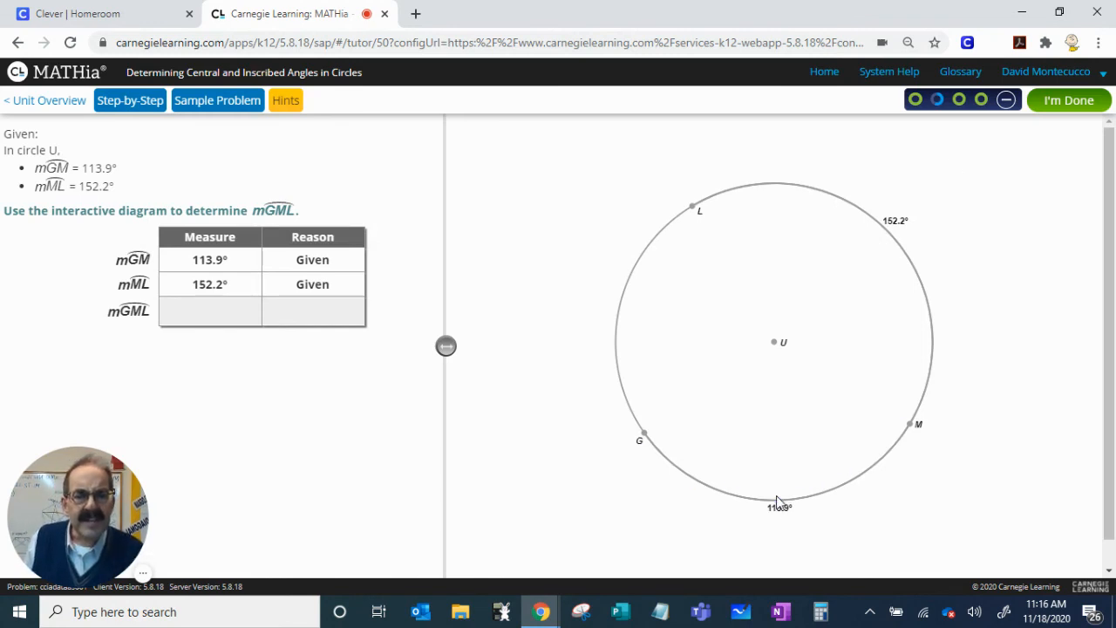
Start marking arc GML on circle U at point G.
{"action": "left_click", "coordinate": [776, 504]}
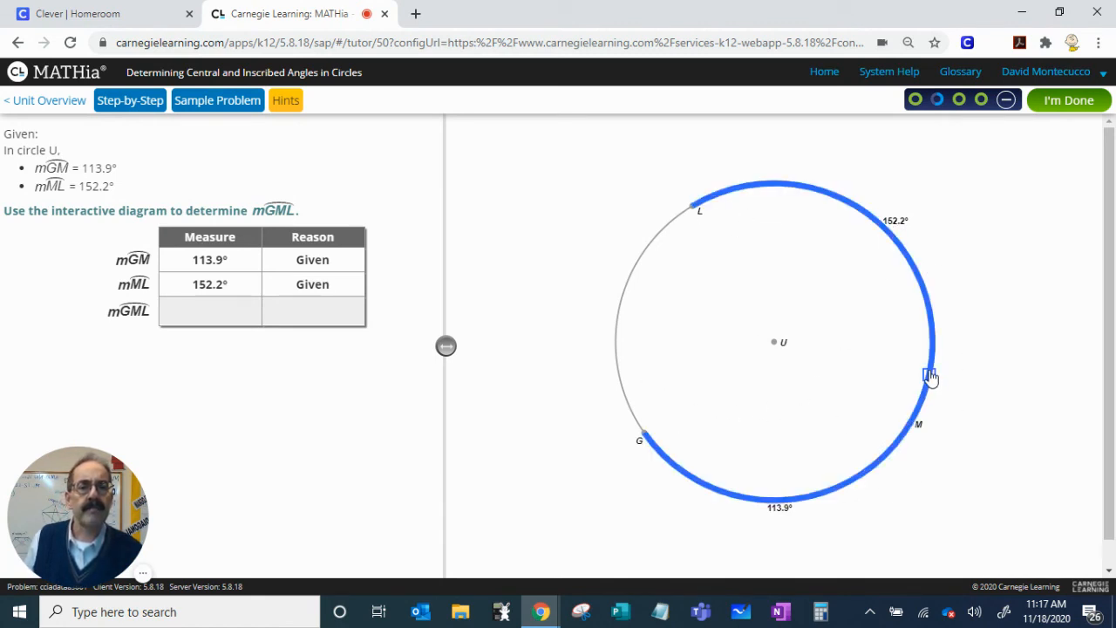
Enter arc GML as 152.2 + 113.9 = 266.1° citing Arc Addition Postulate, and submit.
{"action": "left_click", "coordinate": [931, 375]}
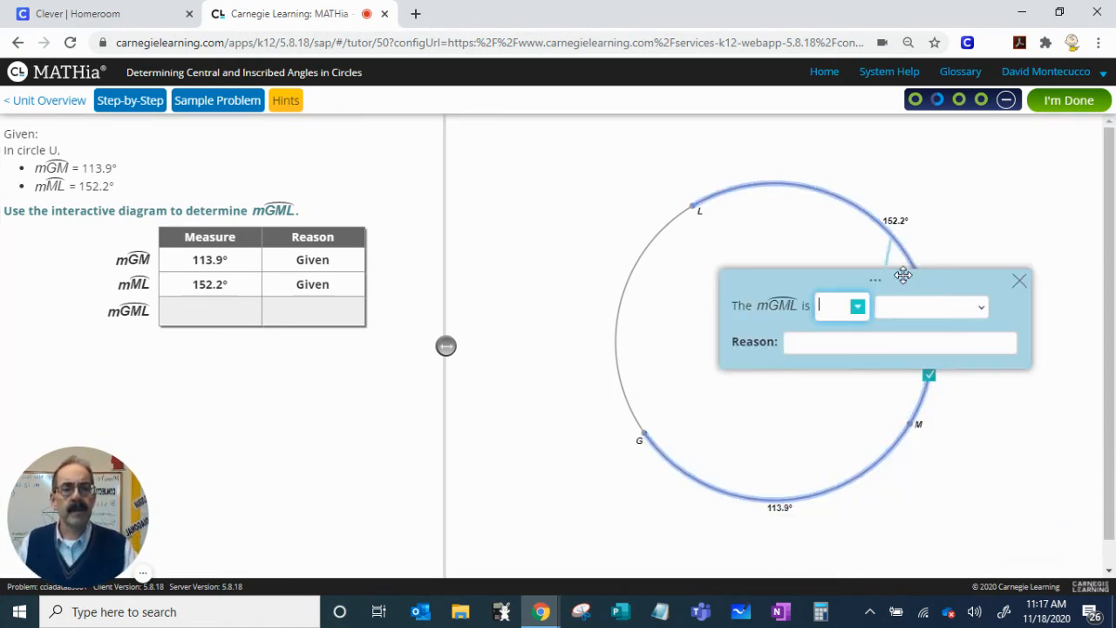
{"action": "left_click_drag", "start_coordinate": [903, 276], "coordinate": [888, 265]}
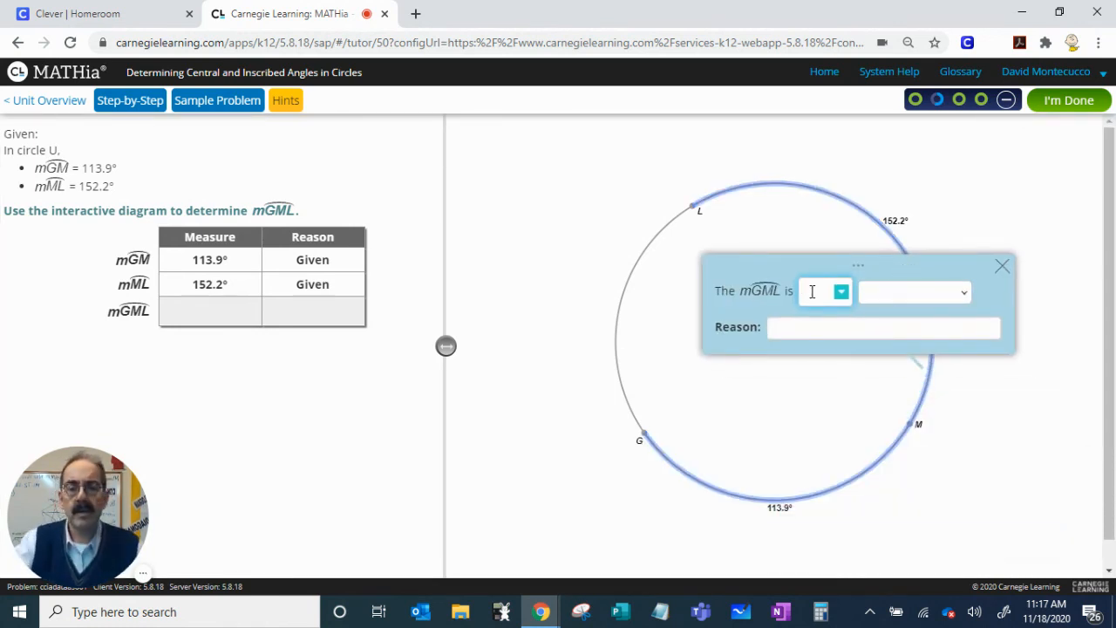
{"action": "type", "text": "152.2 +"}
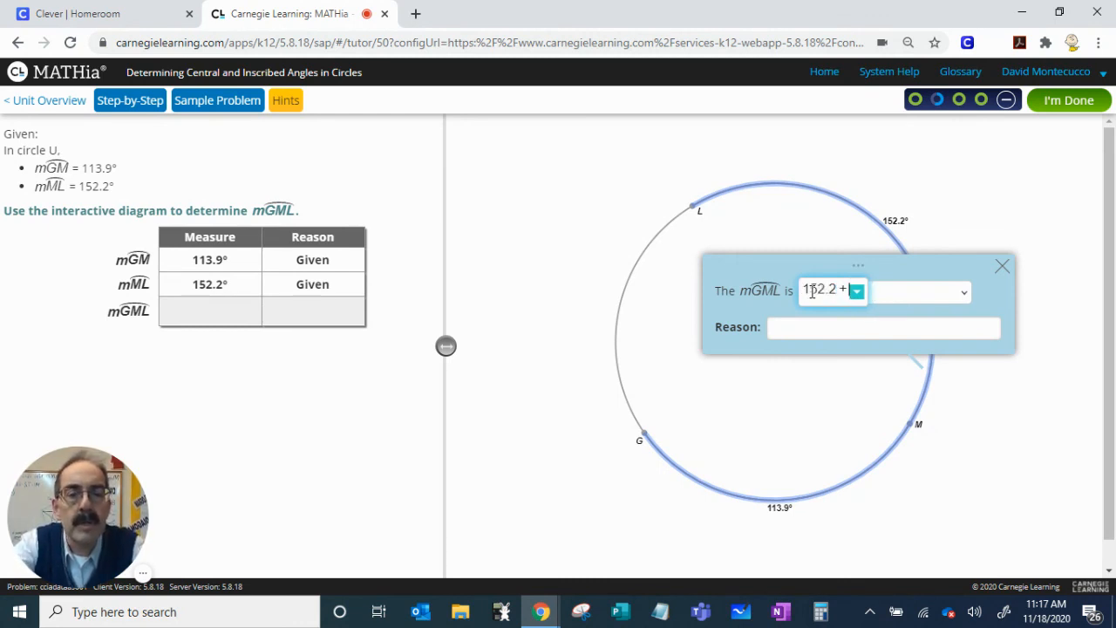
{"action": "type", "text": "113"}
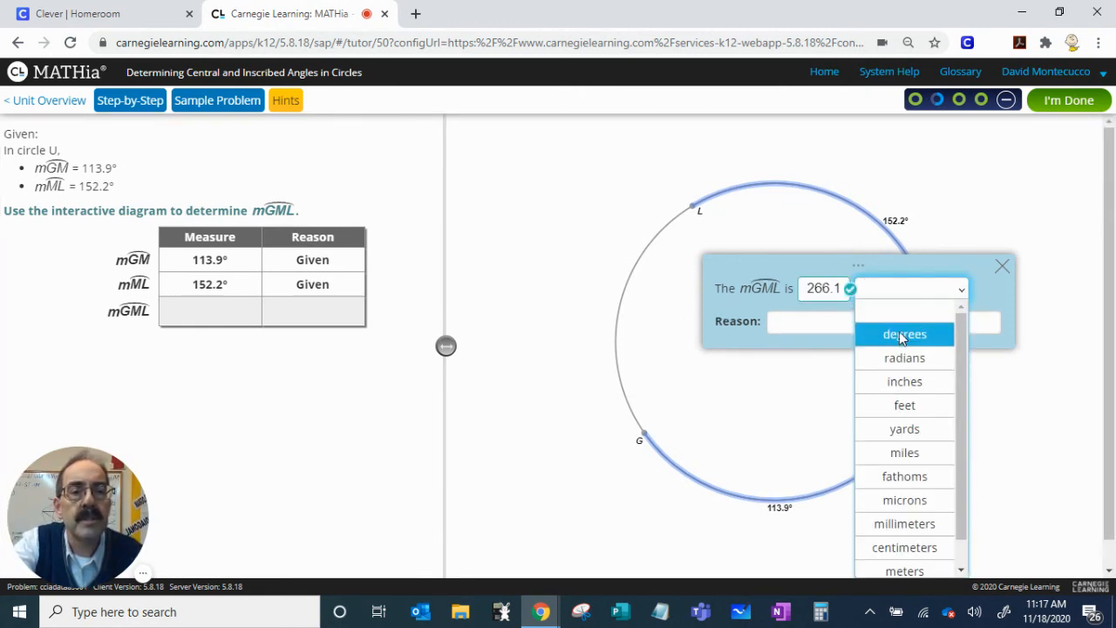
{"action": "left_click", "coordinate": [905, 334]}
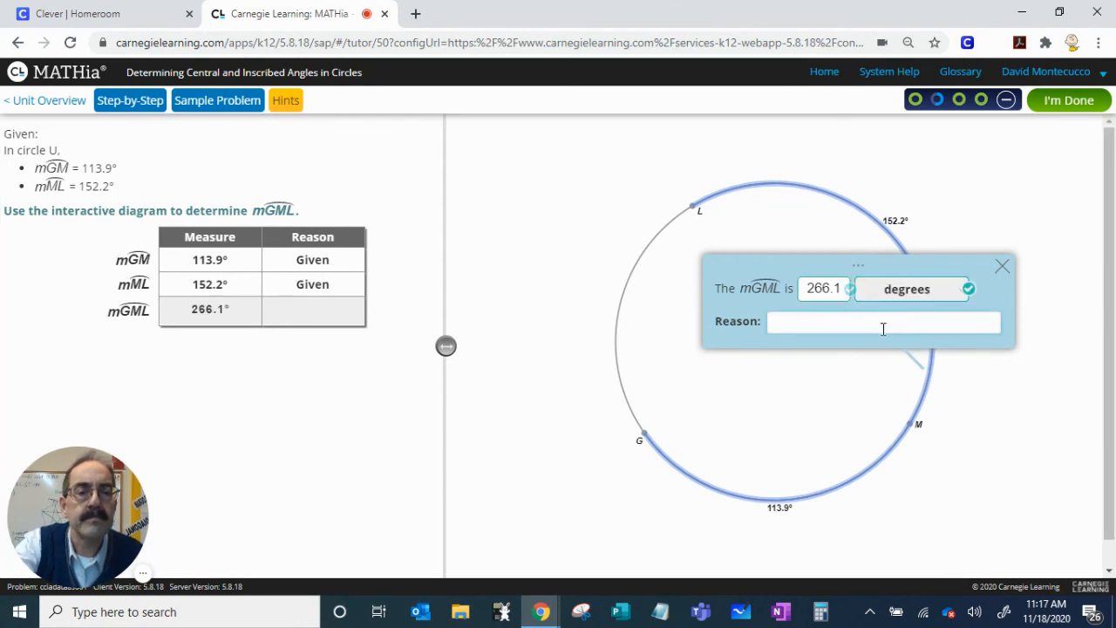
{"action": "type", "text": "Arc Addition Postulate"}
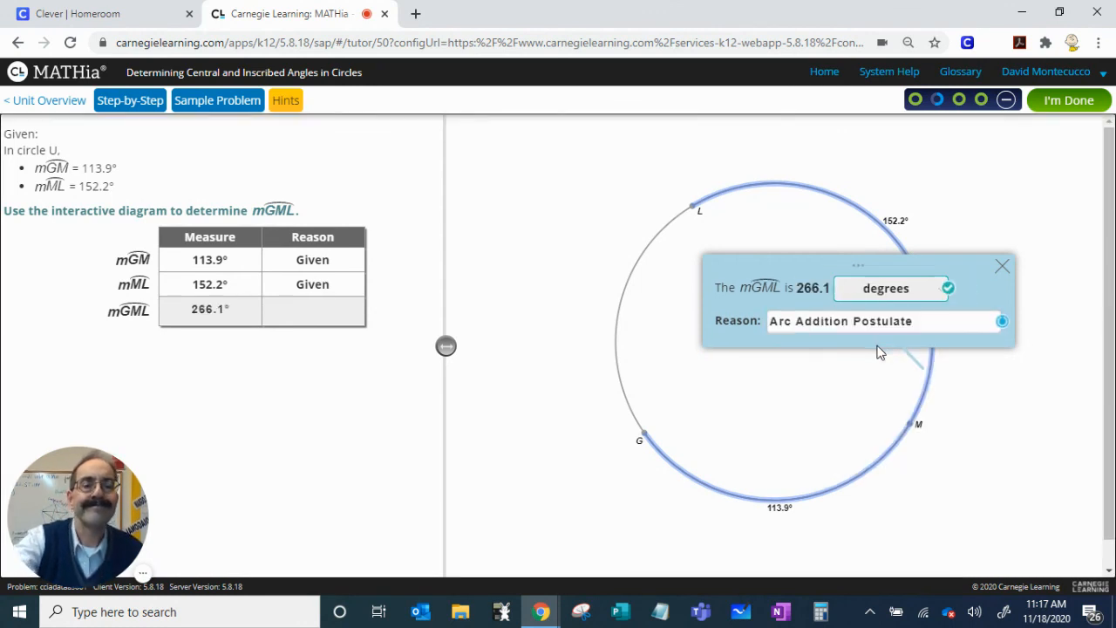
{"action": "left_click", "coordinate": [1003, 266]}
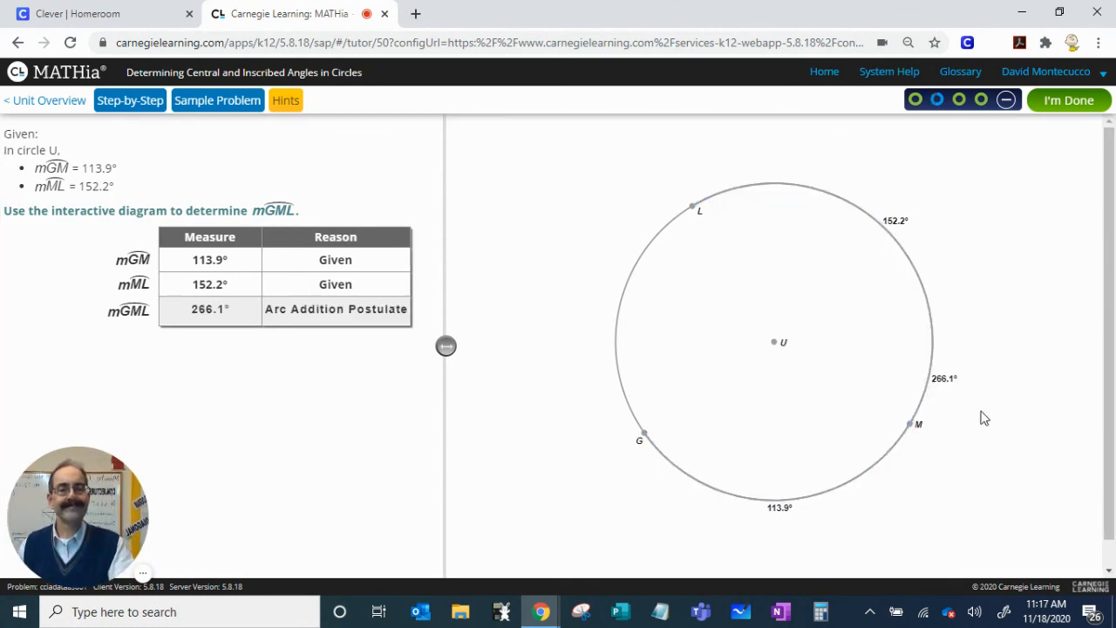
{"action": "mouse_move", "coordinate": [1000, 191]}
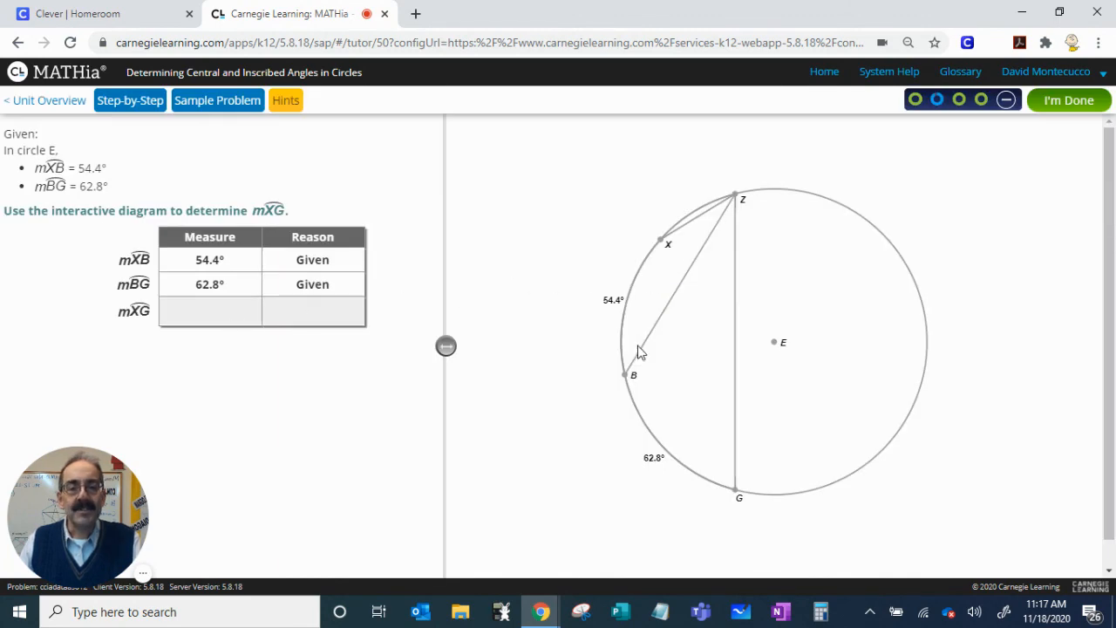
{"action": "mouse_move", "coordinate": [628, 427]}
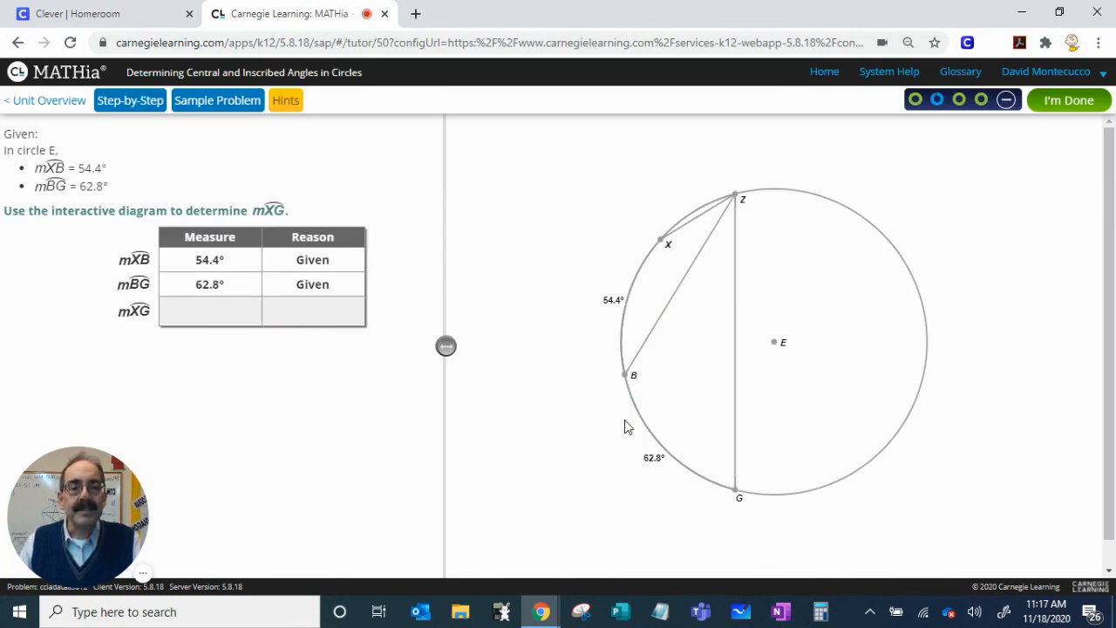
{"action": "mouse_move", "coordinate": [711, 398]}
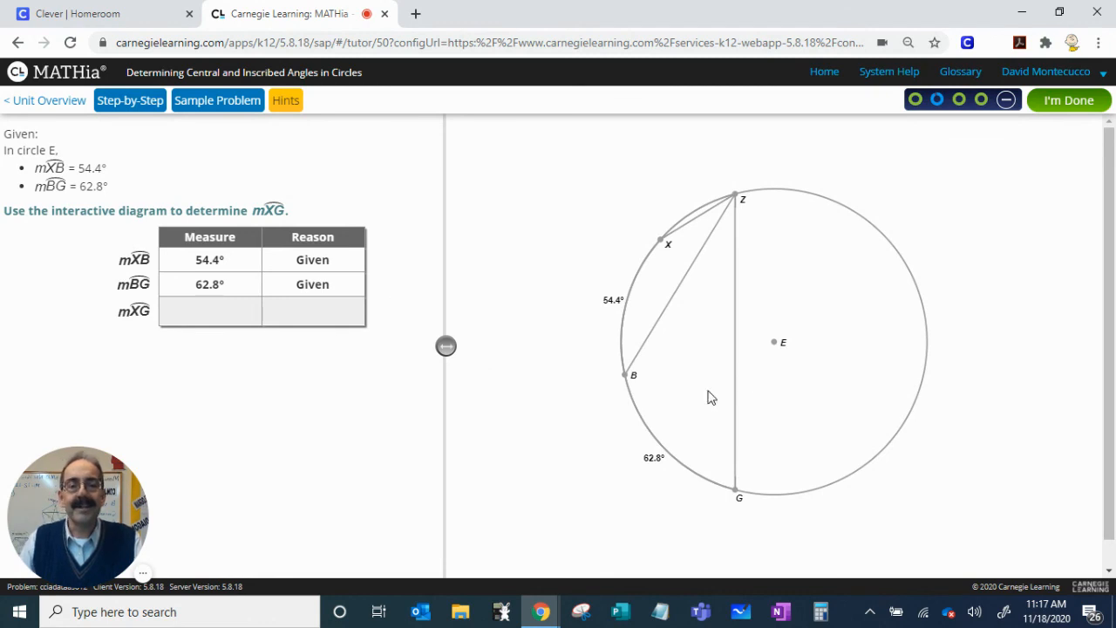
Select arc XG, enter 54.4 + 62.8 = 117.2° with Arc Addition Postulate, and submit.
{"action": "left_click", "coordinate": [628, 389]}
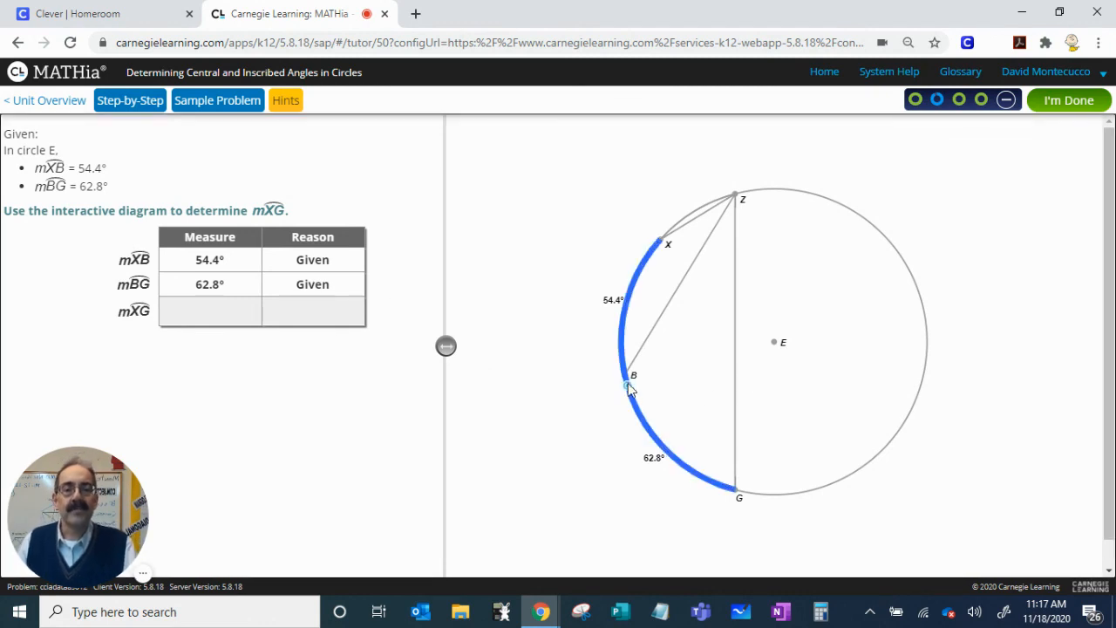
{"action": "left_click", "coordinate": [628, 386]}
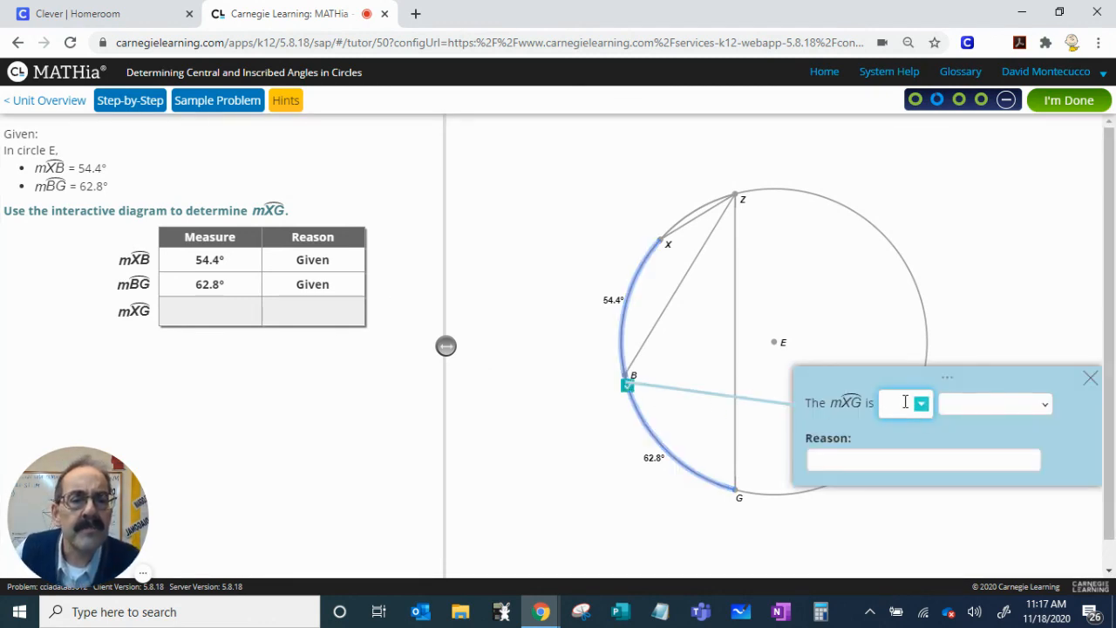
{"action": "type", "text": "54"}
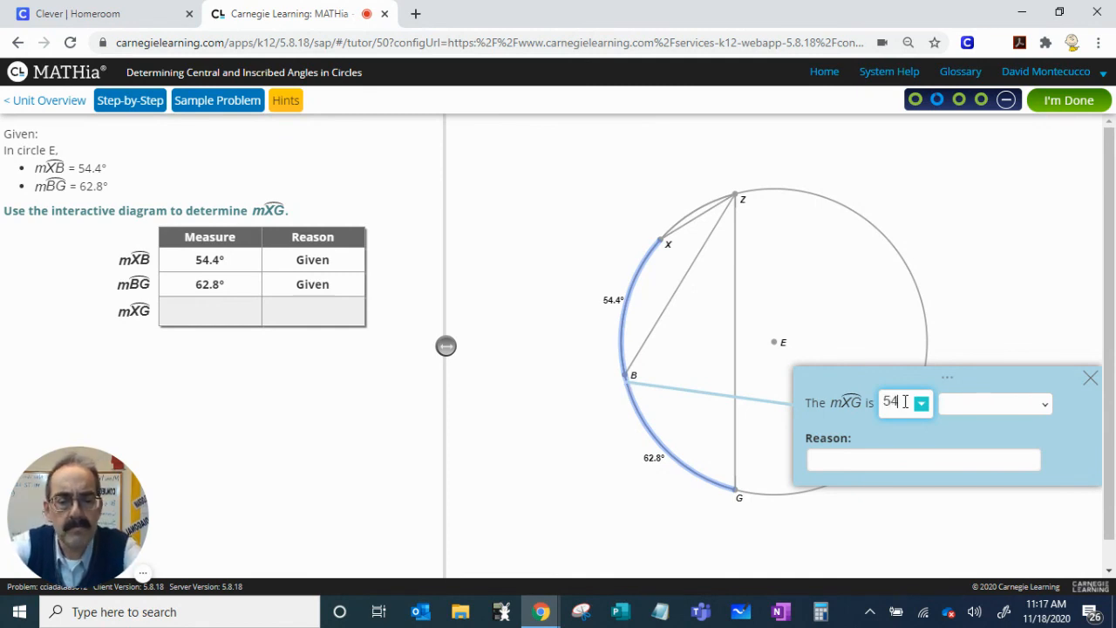
{"action": "type", "text": ".4 +"}
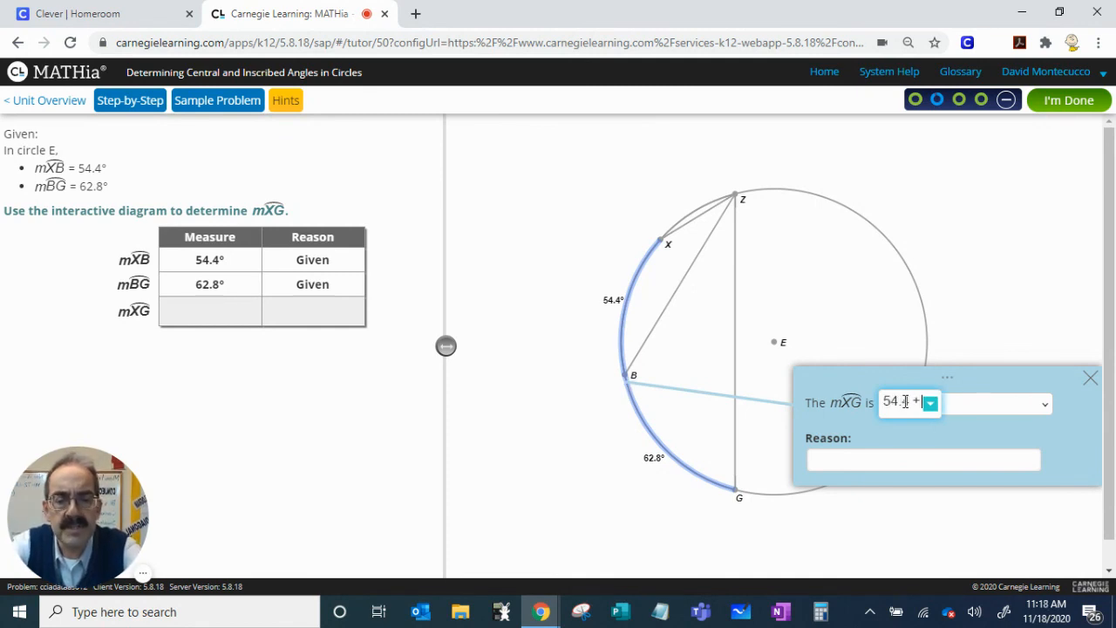
{"action": "type", "text": "68.2"}
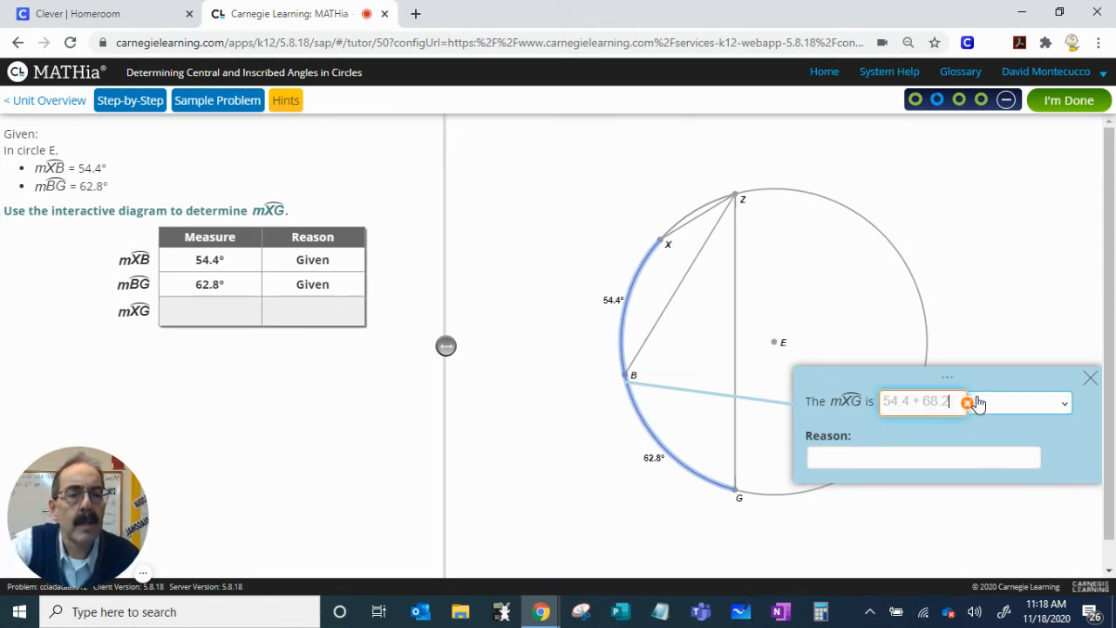
{"action": "left_click", "coordinate": [1063, 402]}
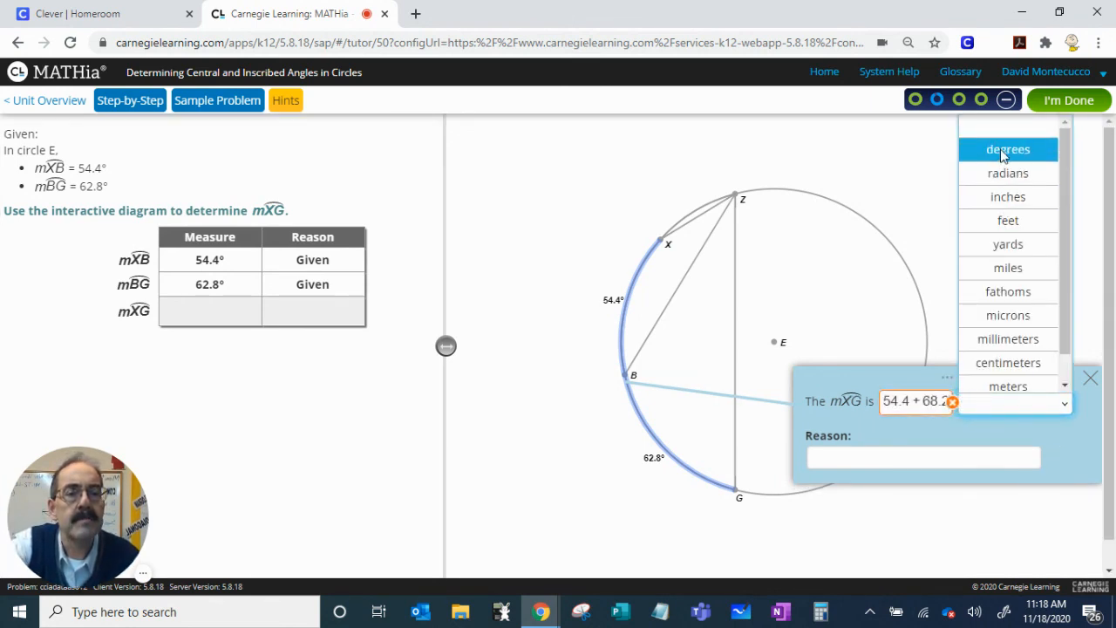
{"action": "left_click", "coordinate": [1008, 149]}
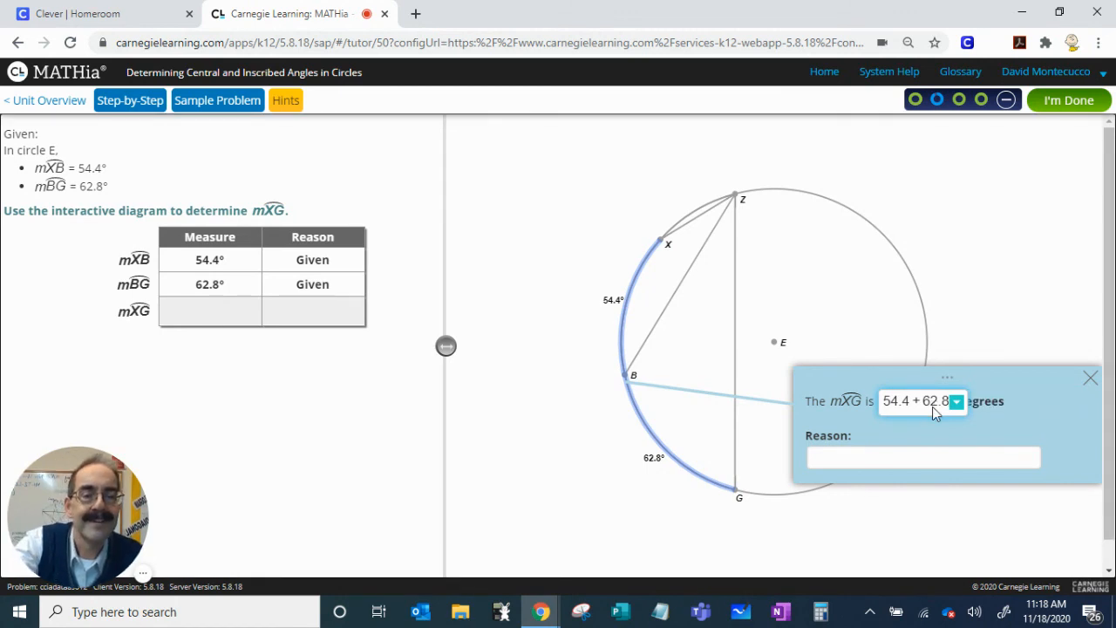
{"action": "left_click", "coordinate": [955, 401]}
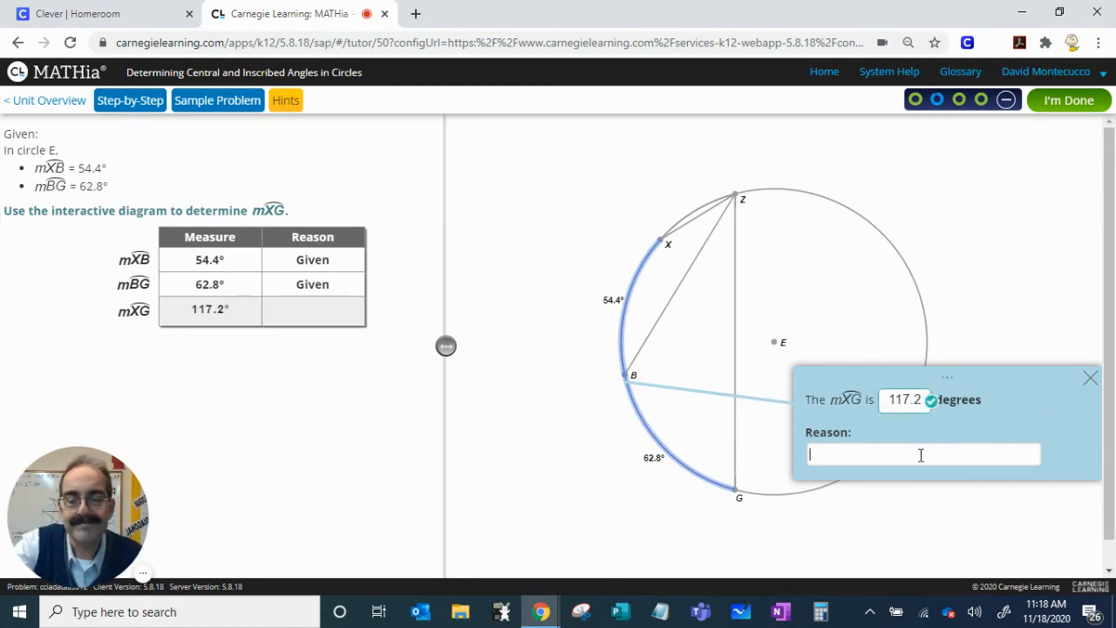
{"action": "type", "text": "Rc"}
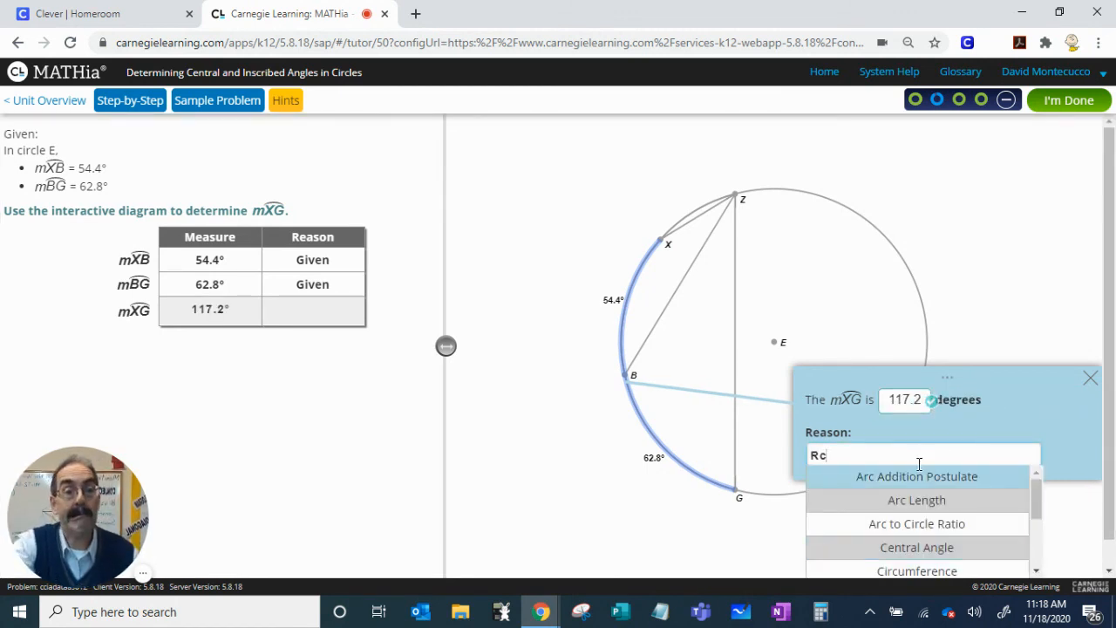
{"action": "left_click", "coordinate": [916, 477]}
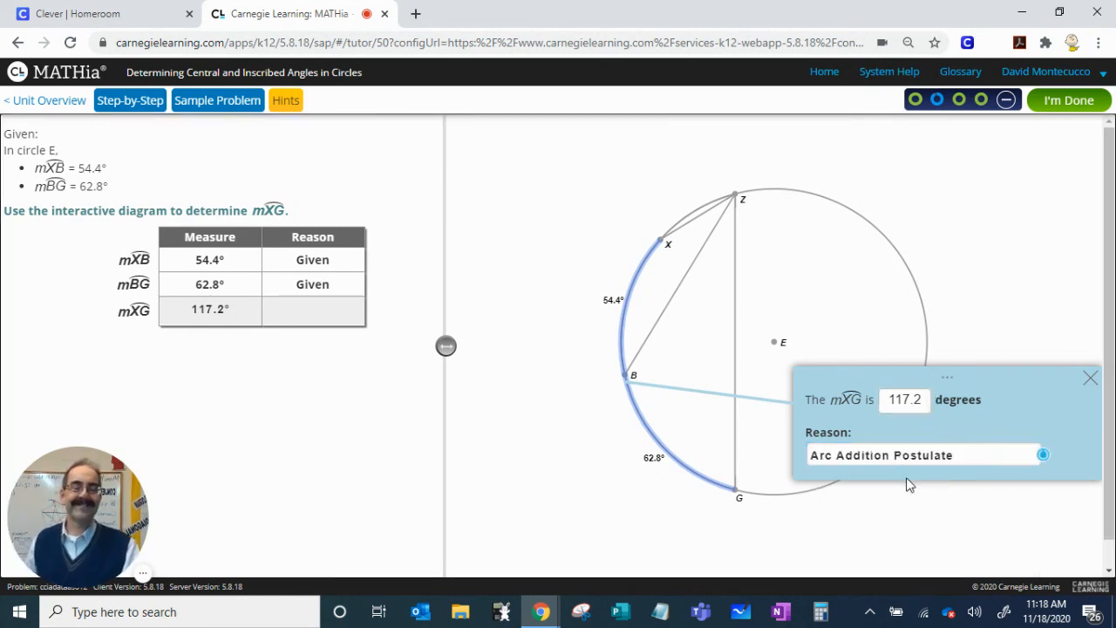
{"action": "left_click", "coordinate": [1043, 454]}
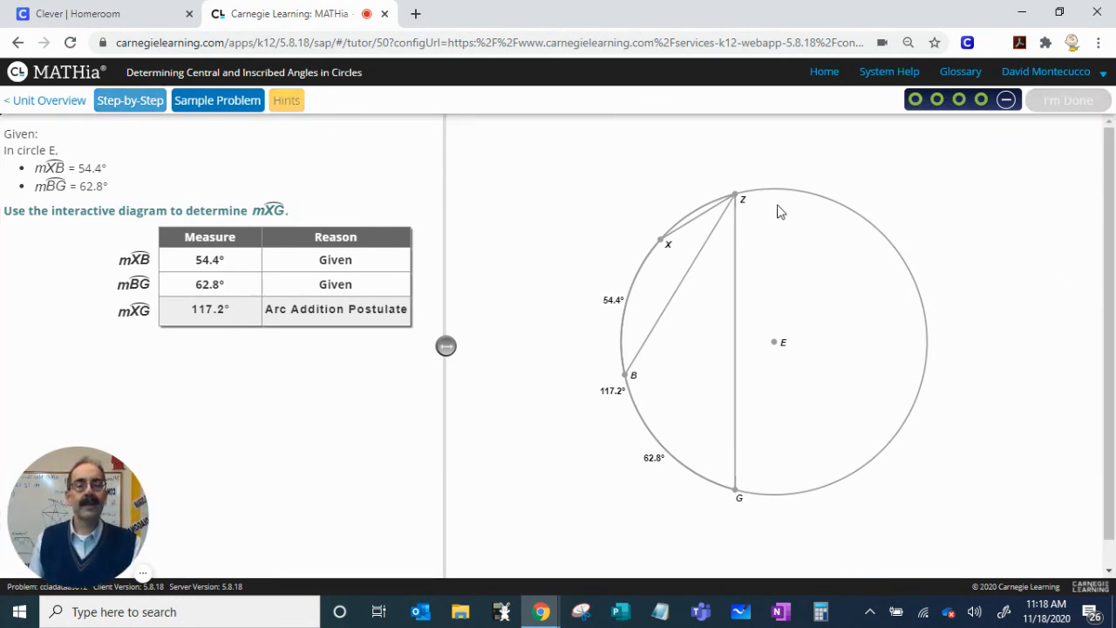
{"action": "mouse_move", "coordinate": [617, 245]}
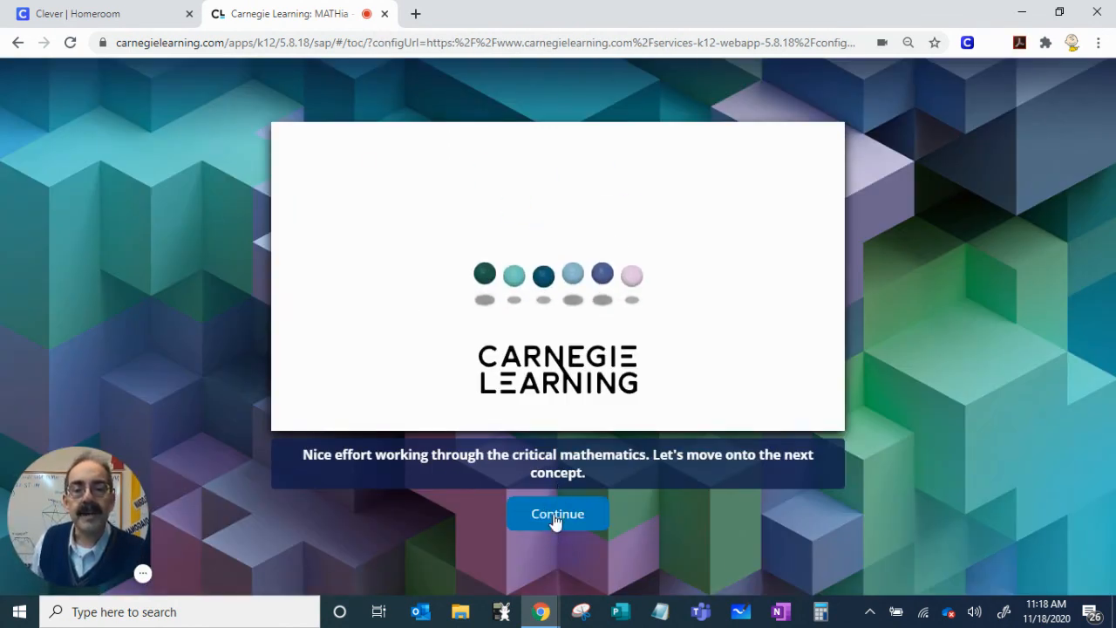
Continue past the completion screen and launch the Reasoning with Shapes module.
{"action": "left_click", "coordinate": [557, 513]}
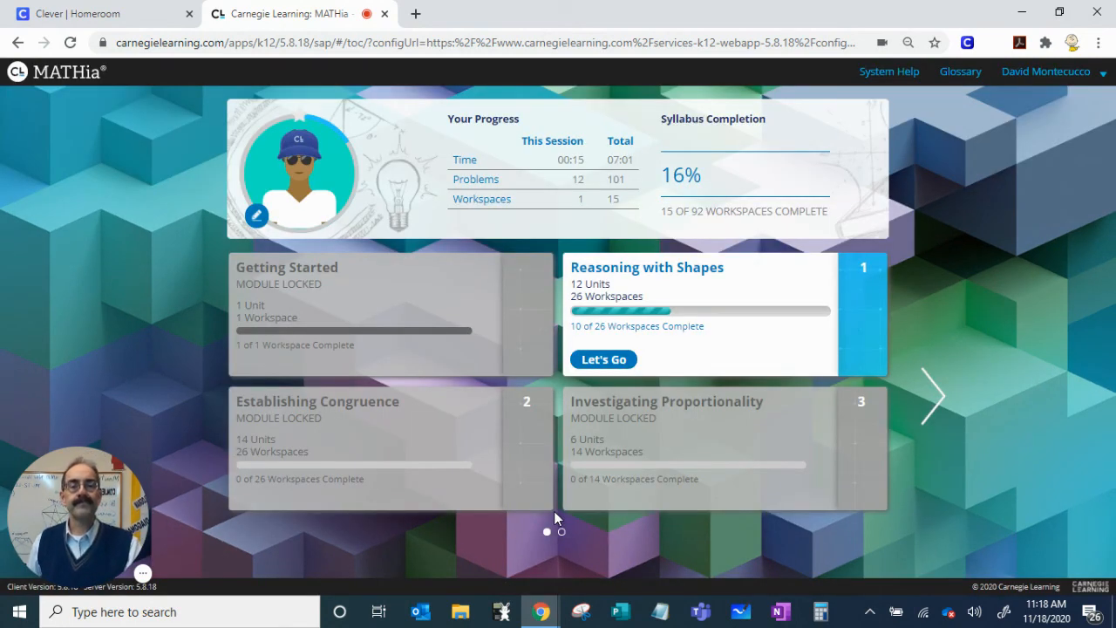
{"action": "mouse_move", "coordinate": [685, 273]}
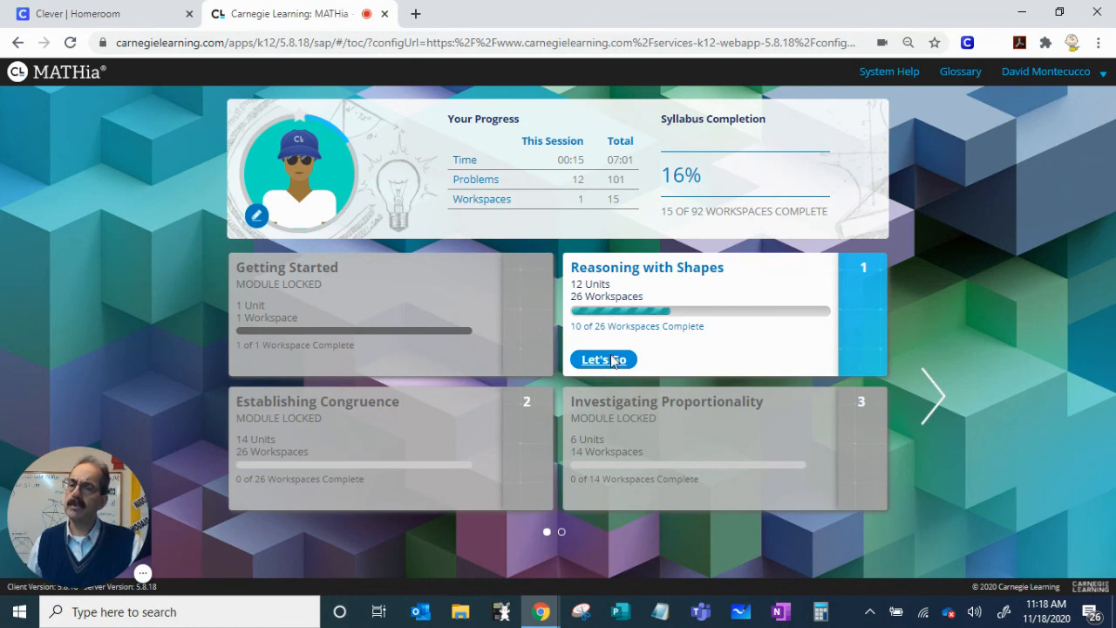
{"action": "left_click", "coordinate": [604, 360]}
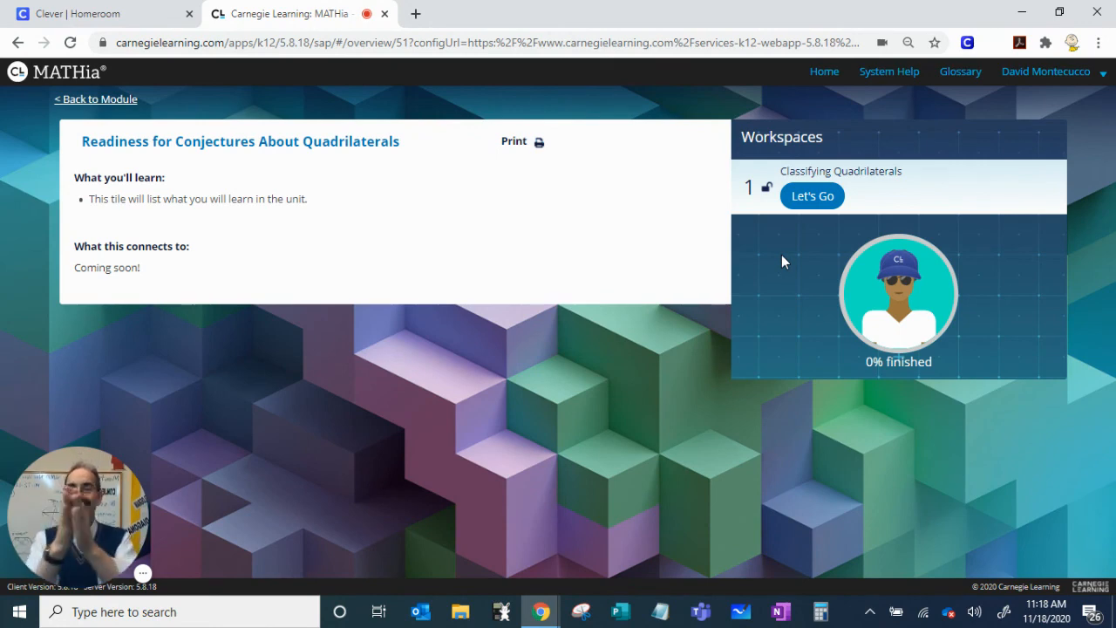
{"action": "mouse_move", "coordinate": [74, 585]}
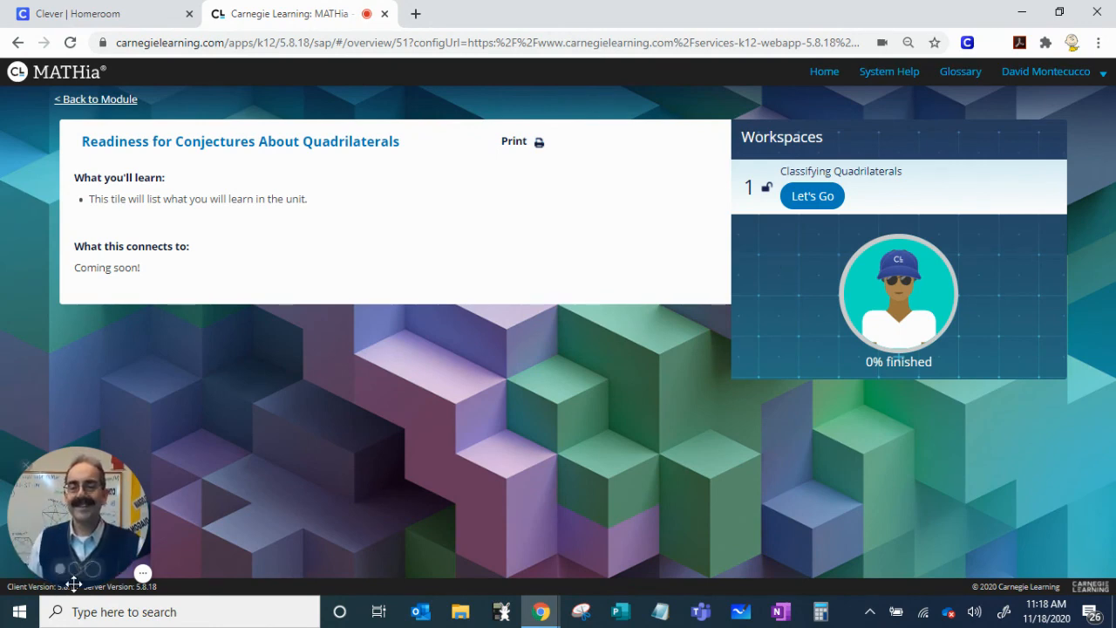